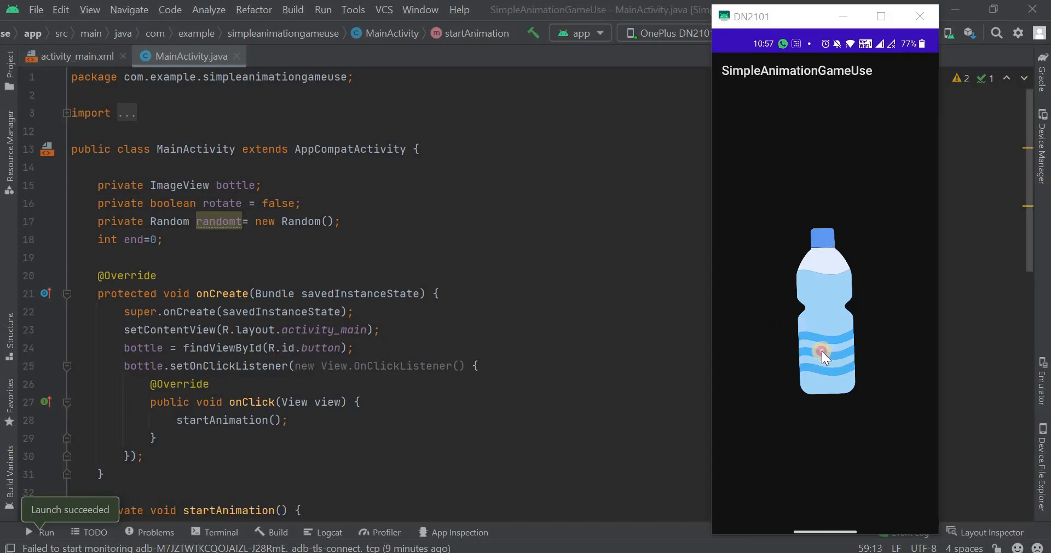
# Step: Spin the bottle in the finished demo app, then return to the Android Studio welcome screen
pyautogui.click(824, 355)
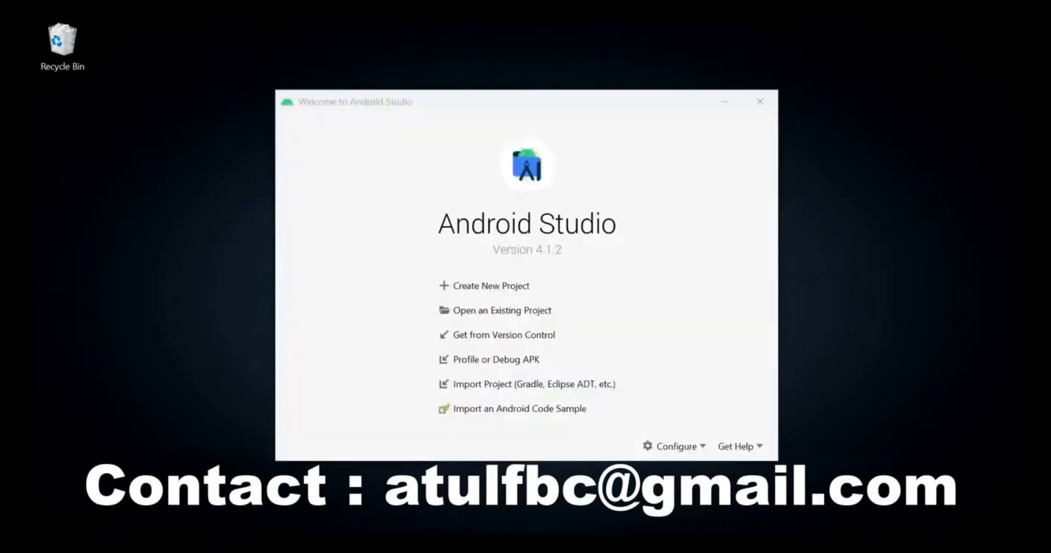
# Step: Create an Empty Activity Java project named SimpleAnimationGameUse
pyautogui.click(490, 284)
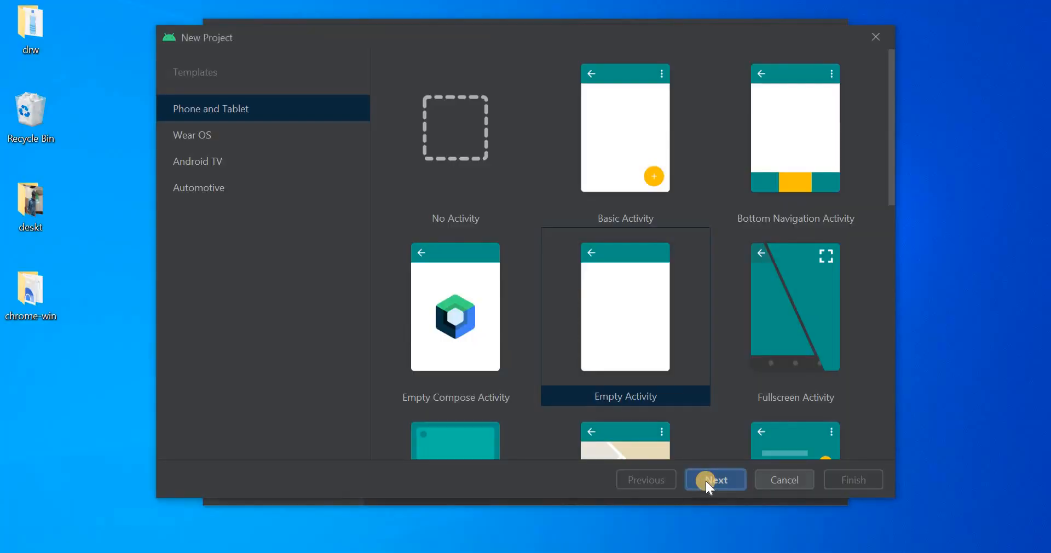
pyautogui.click(715, 479)
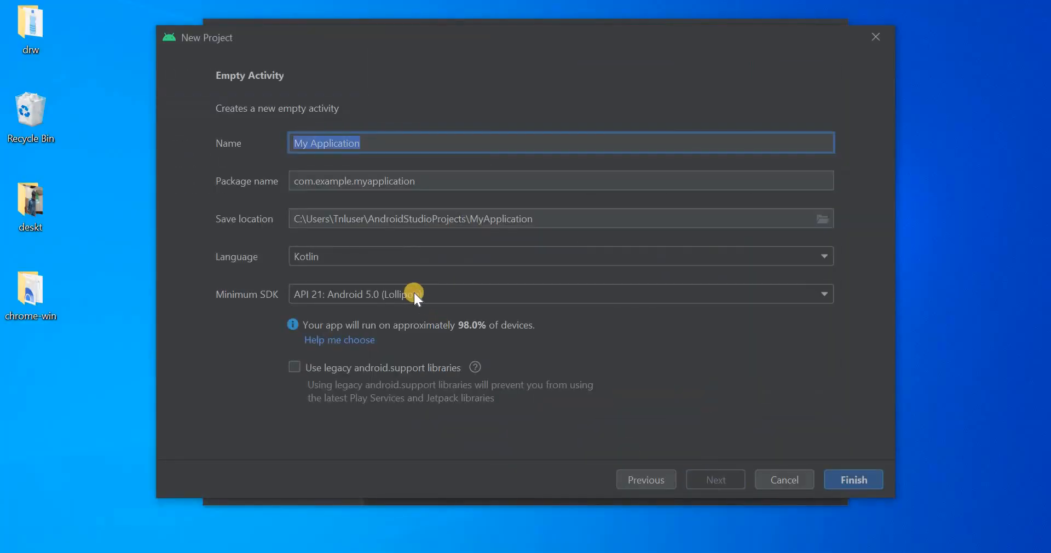
pyautogui.write('SimpleA')
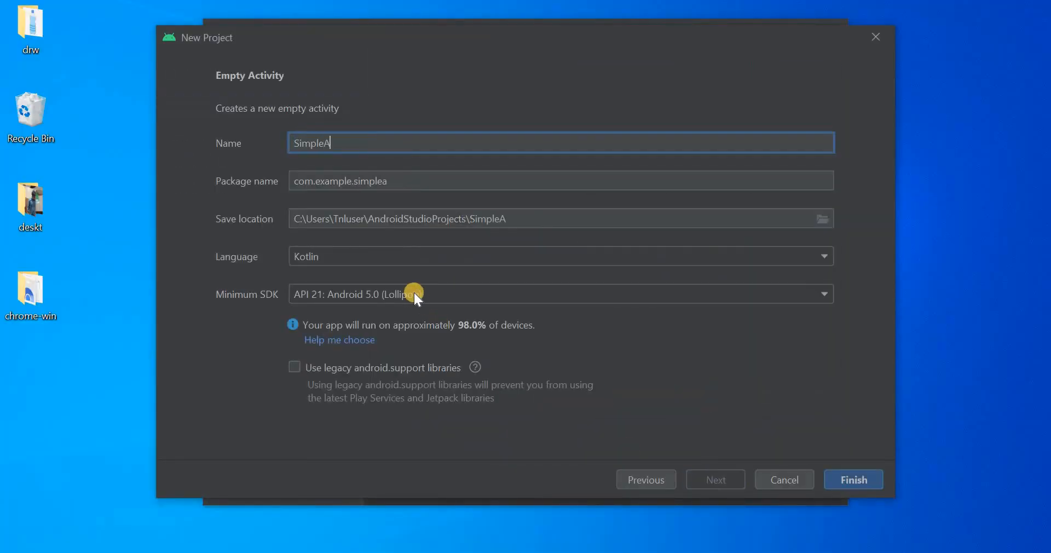
pyautogui.write('nimation')
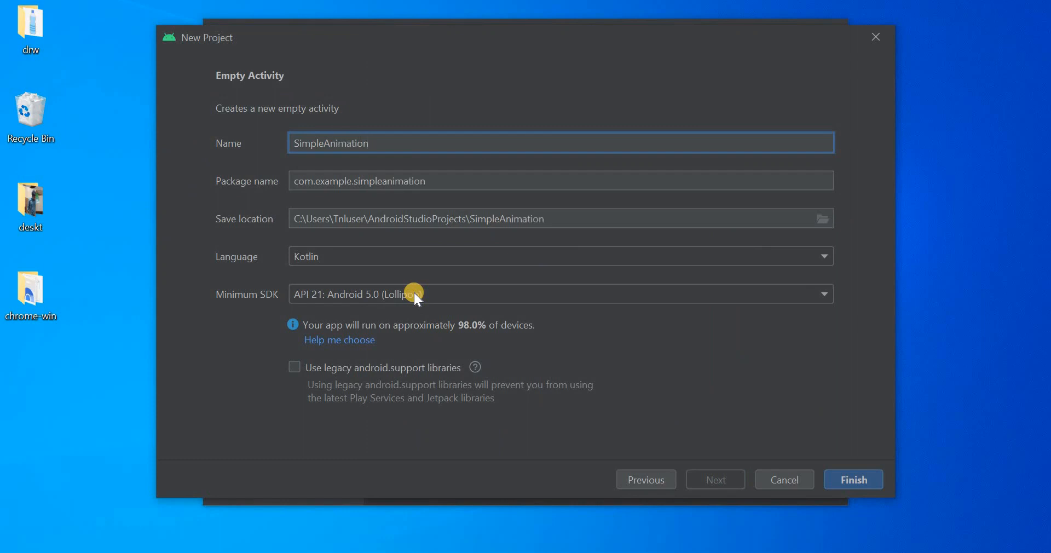
pyautogui.write('Gam')
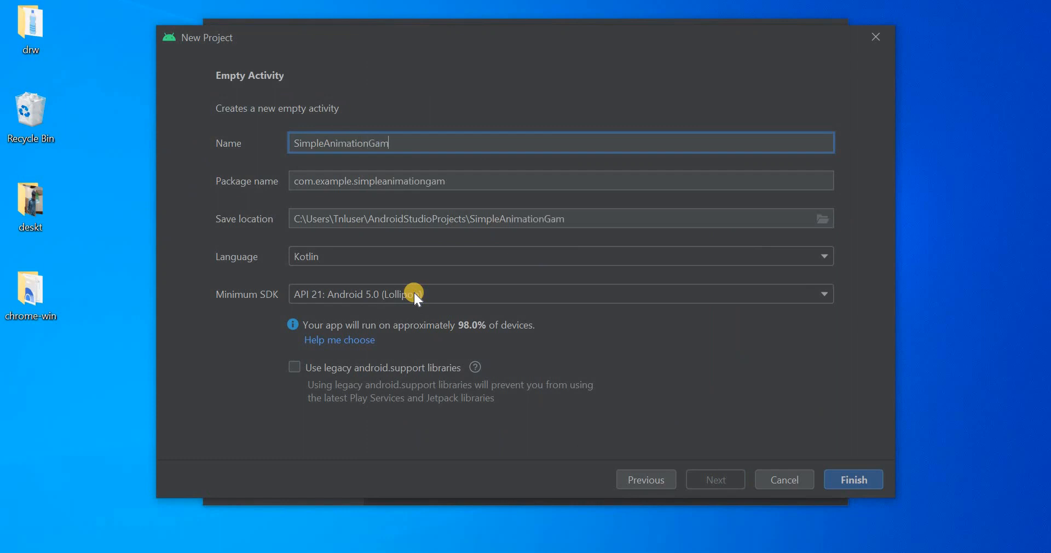
pyautogui.write('e')
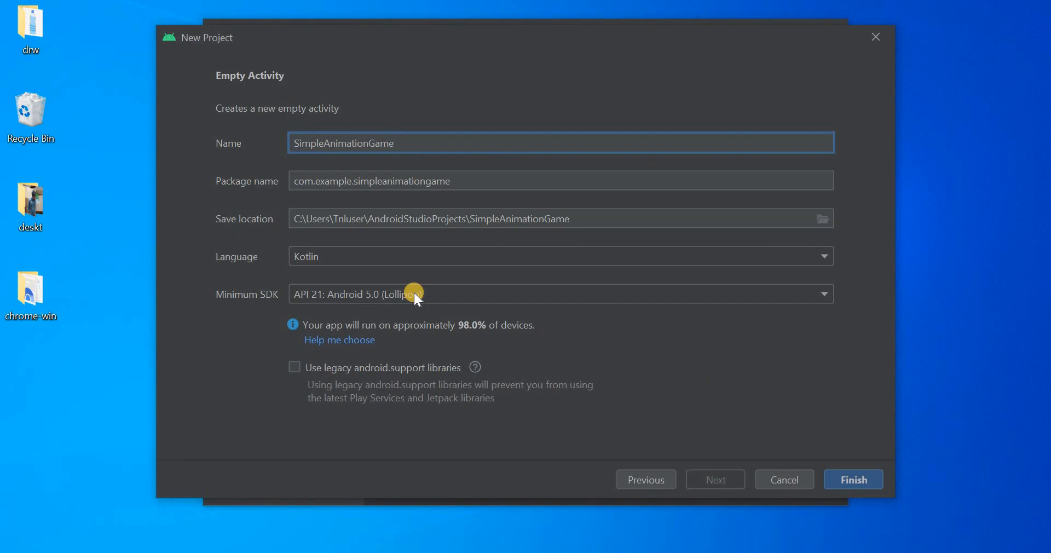
pyautogui.write('Use')
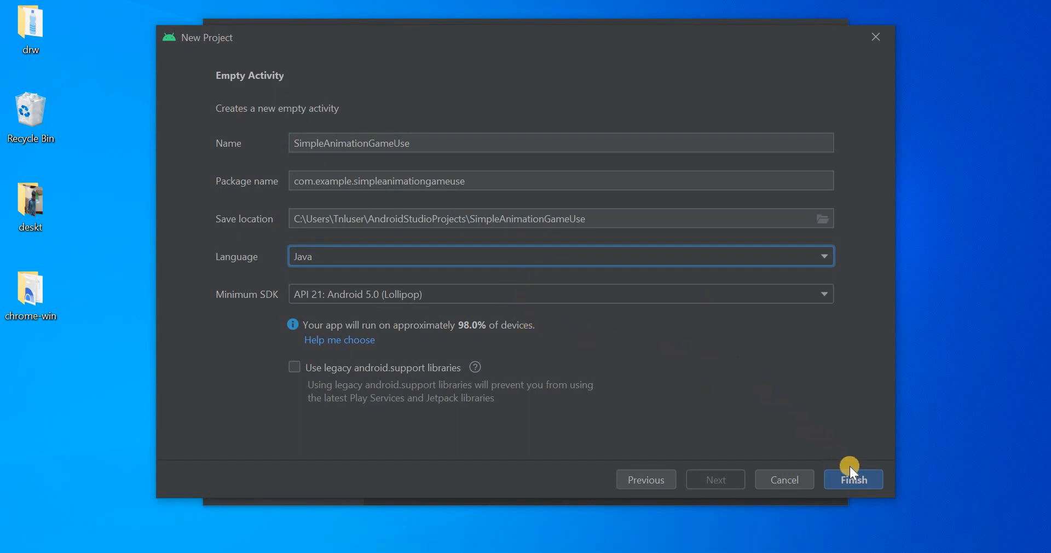
pyautogui.click(853, 479)
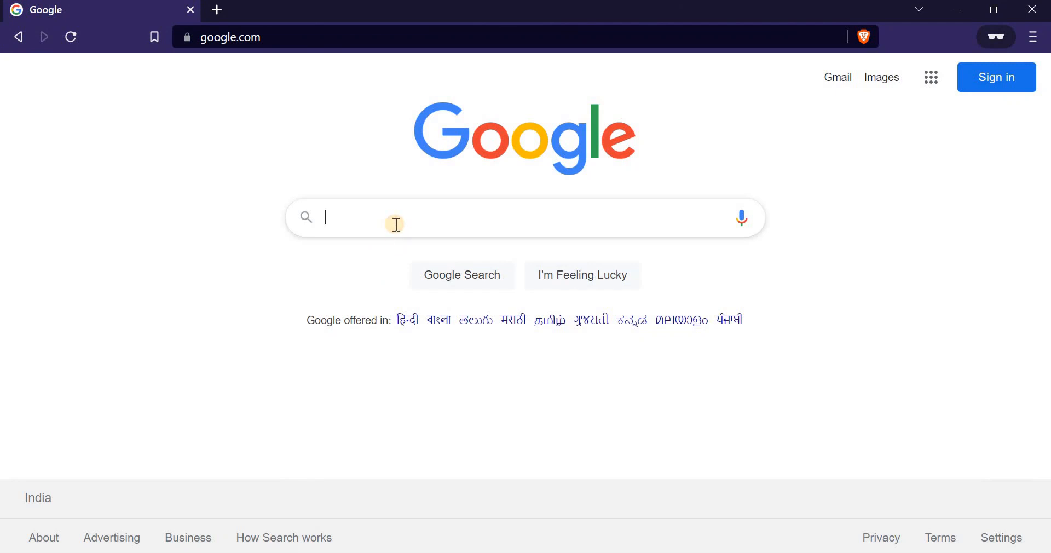
# Step: Search Google Images for 'bottle png'
pyautogui.write('bottle pn')
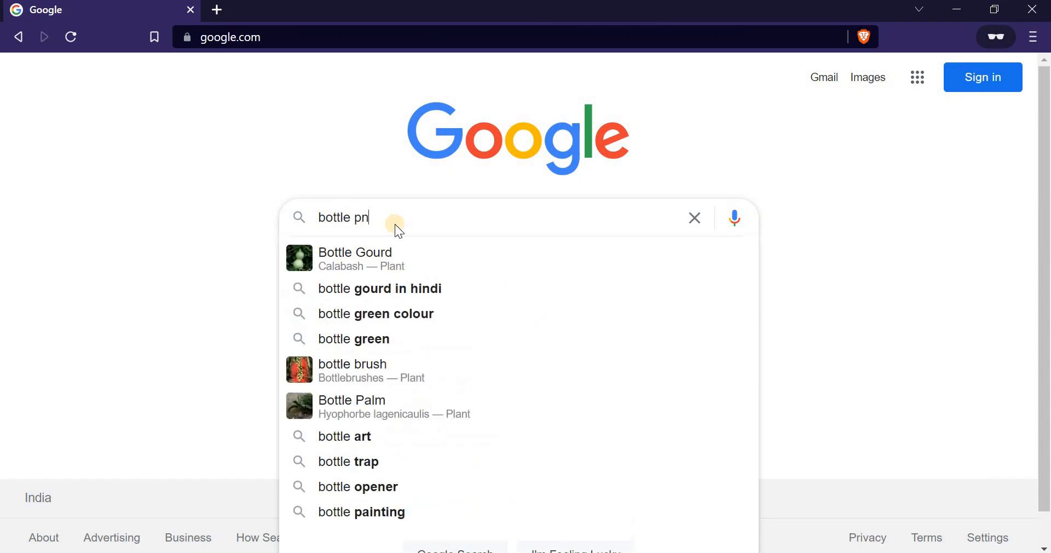
pyautogui.press('Return')
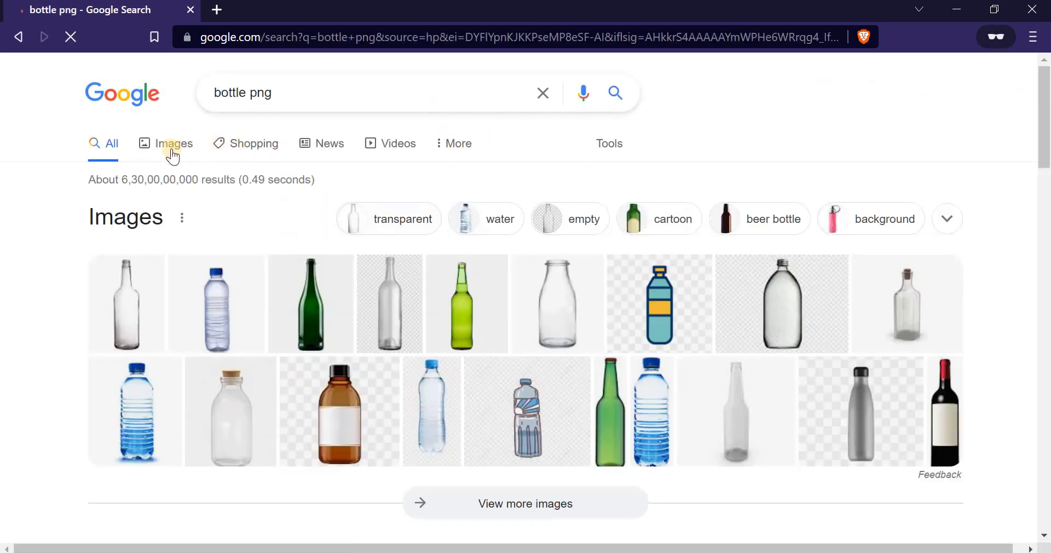
pyautogui.click(173, 143)
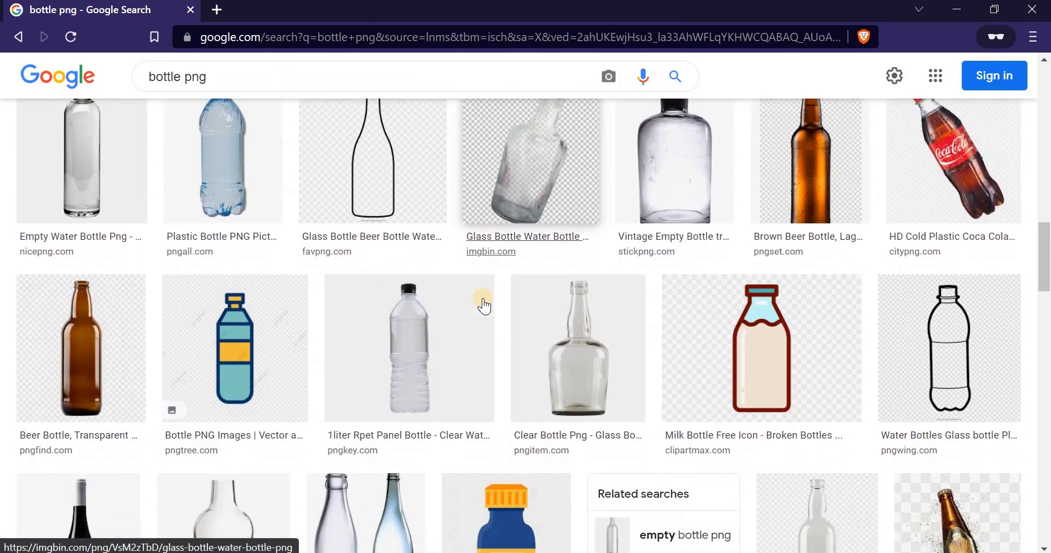
# Step: Save the cartoon water bottle image as 'bottle'
pyautogui.scroll(-3)
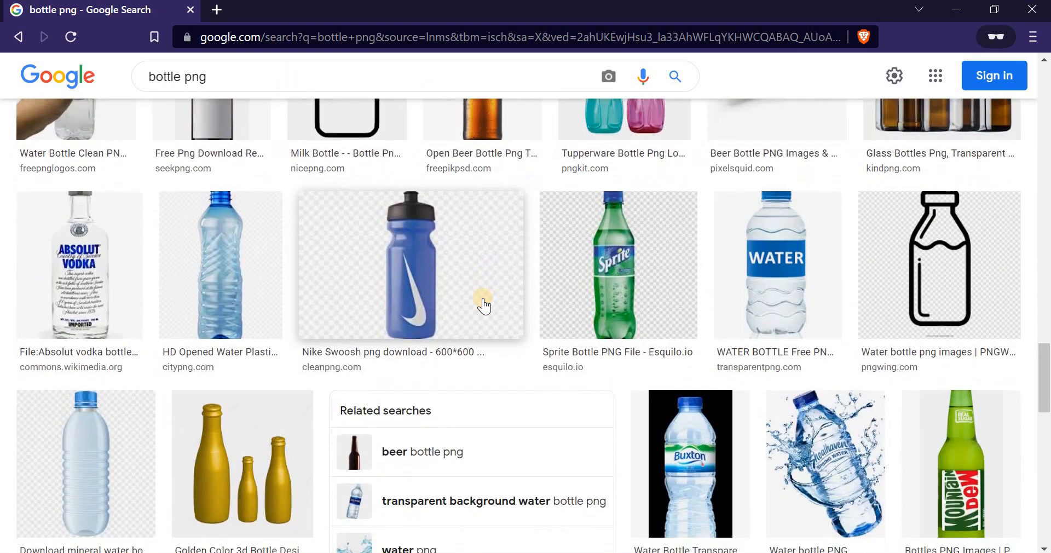
pyautogui.scroll(-3)
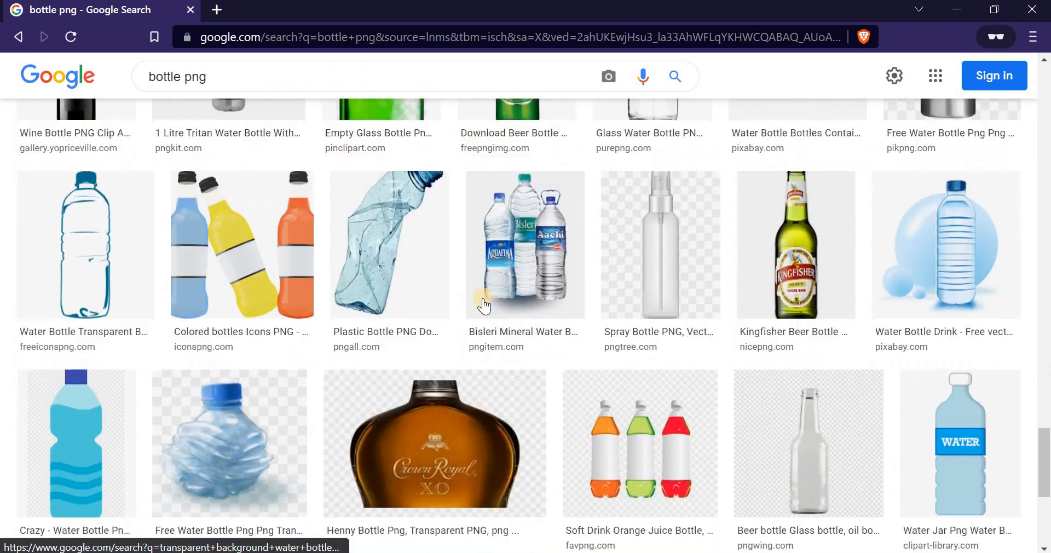
pyautogui.scroll(-3)
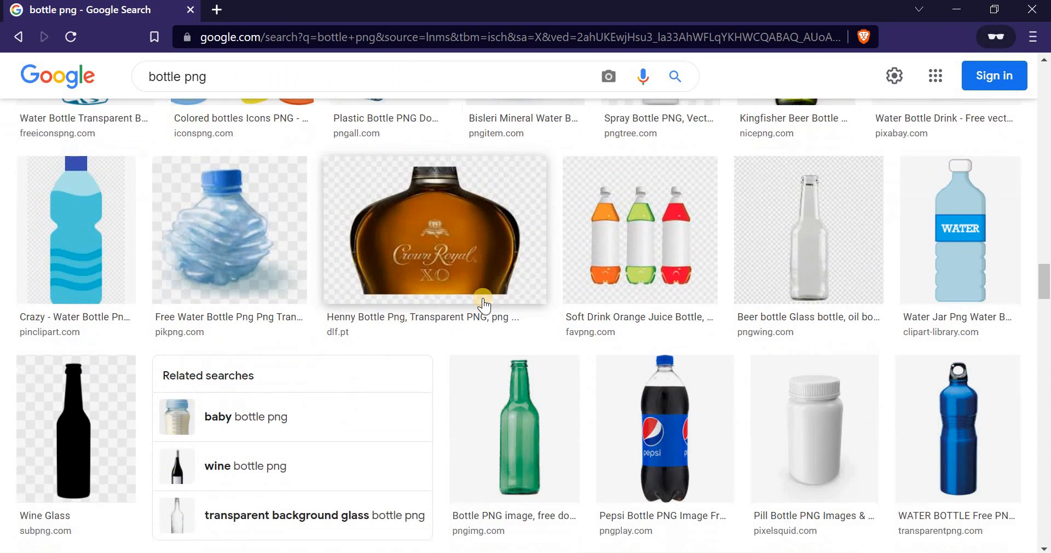
pyautogui.scroll(3)
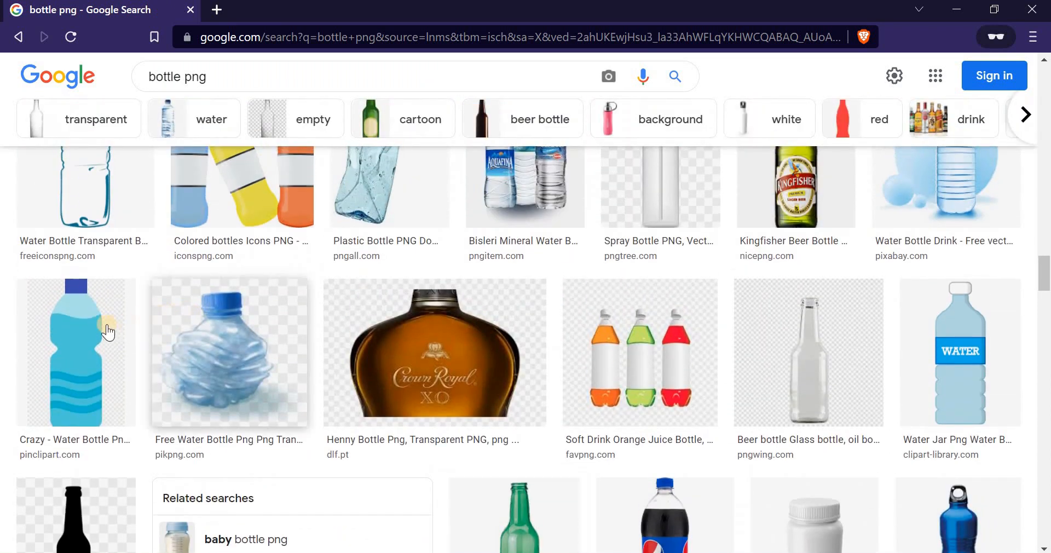
pyautogui.click(75, 352)
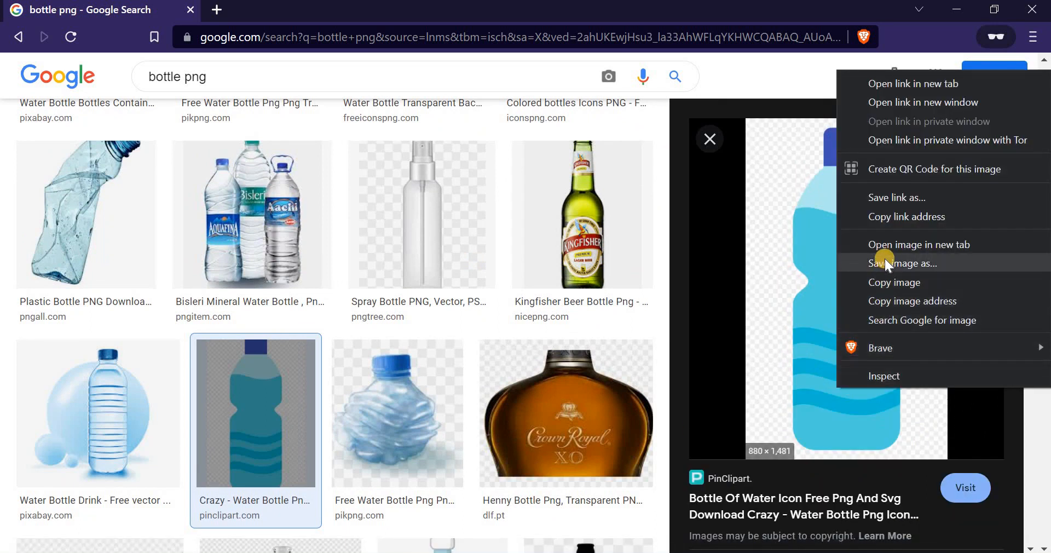
pyautogui.click(905, 262)
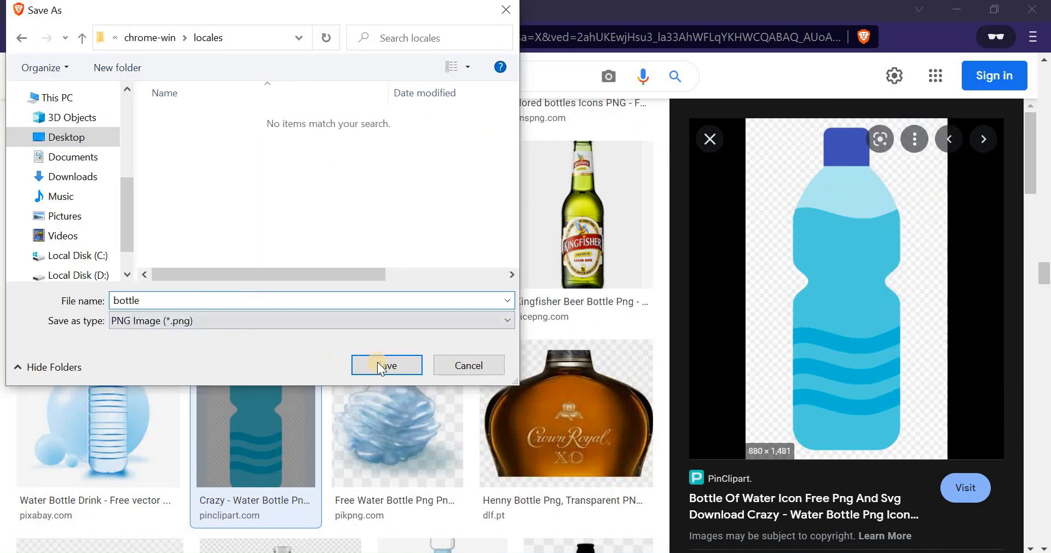
pyautogui.click(386, 366)
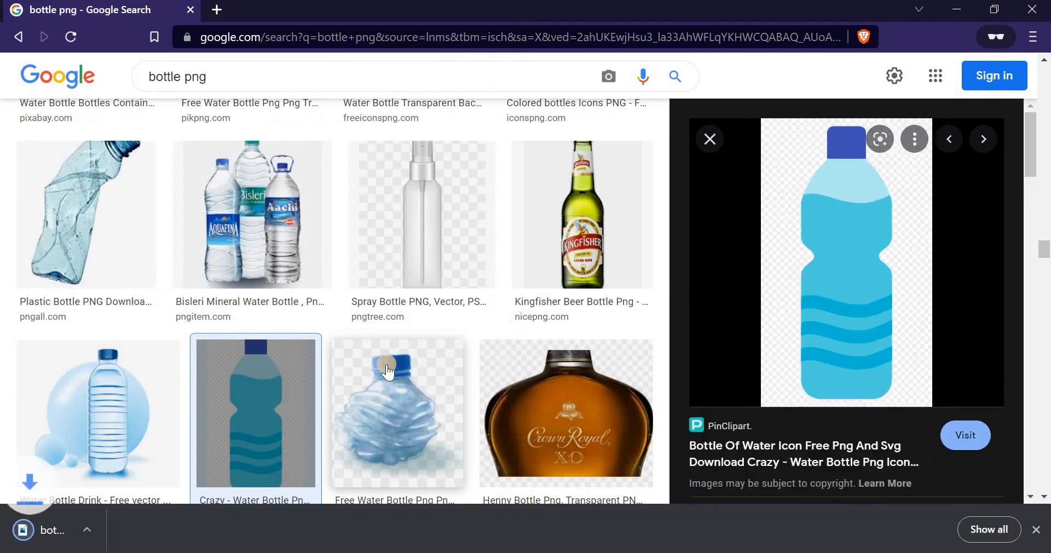
pyautogui.moveTo(1038, 9)
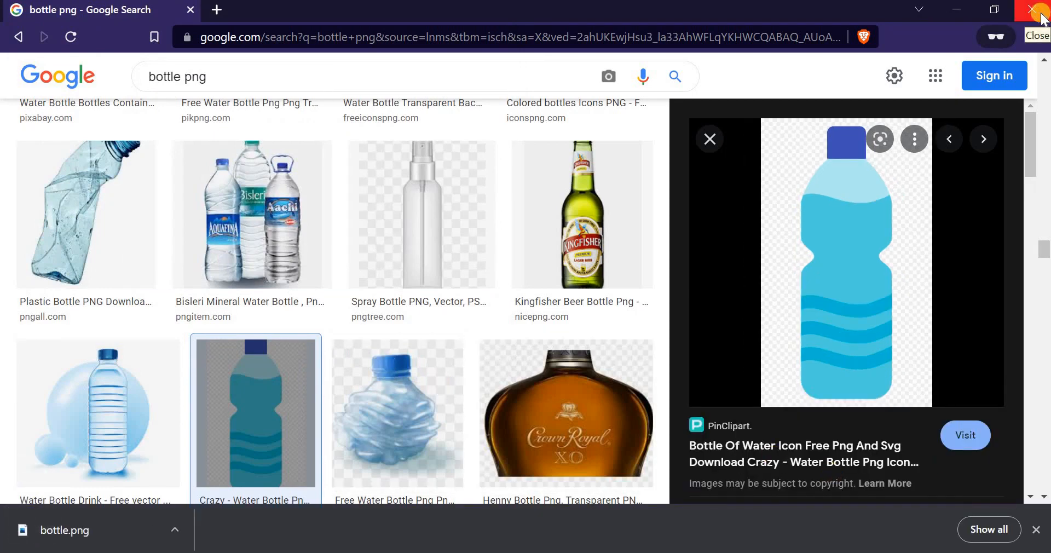
# Step: Close the browser and copy bottle.png into the project's res/drawable folder
pyautogui.click(1040, 9)
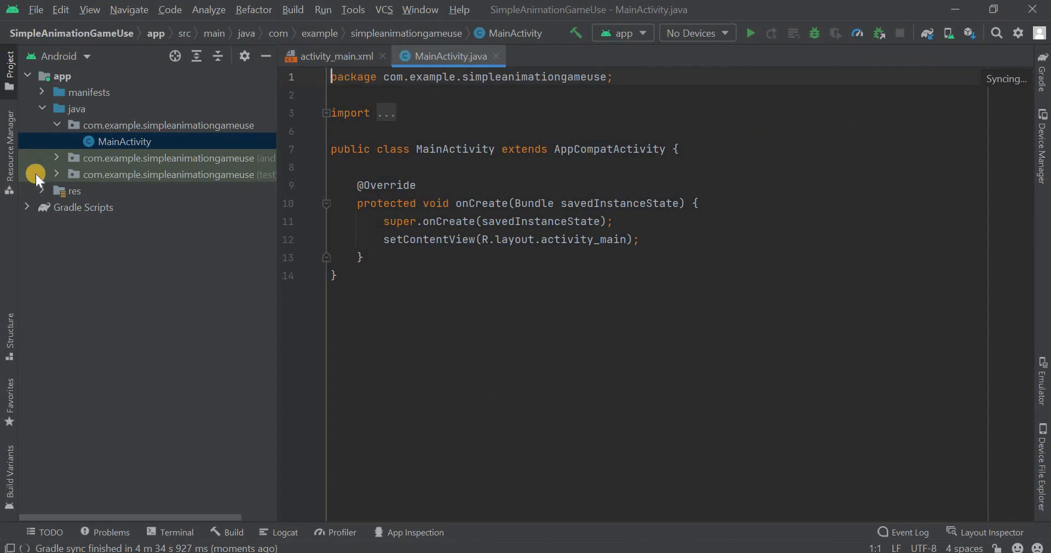
pyautogui.click(26, 191)
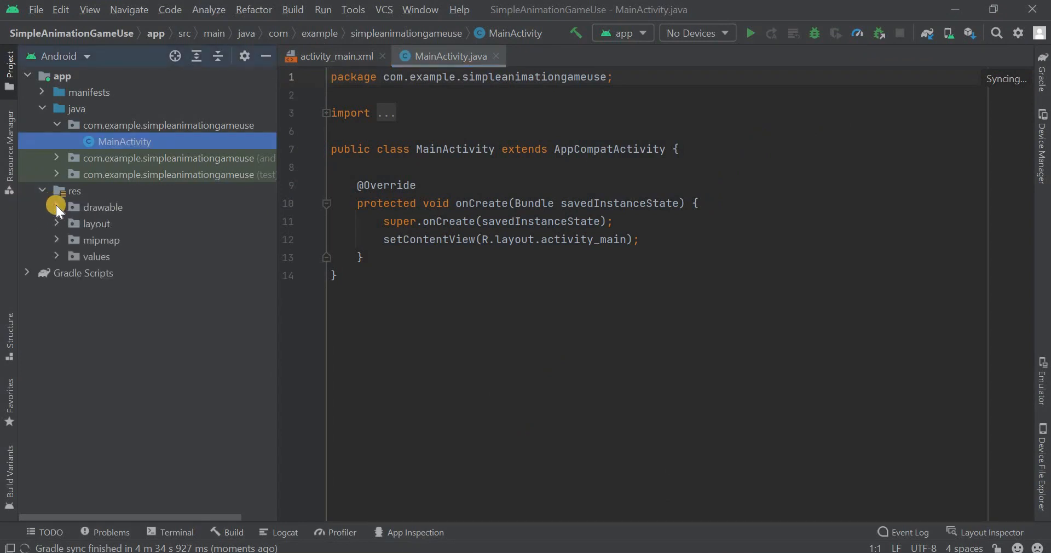
pyautogui.click(57, 206)
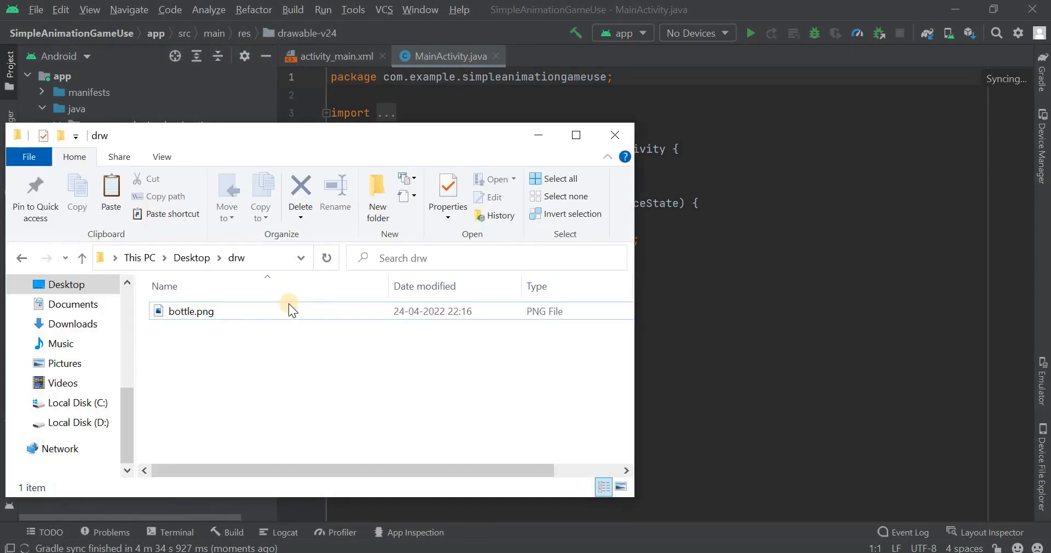
pyautogui.click(191, 310)
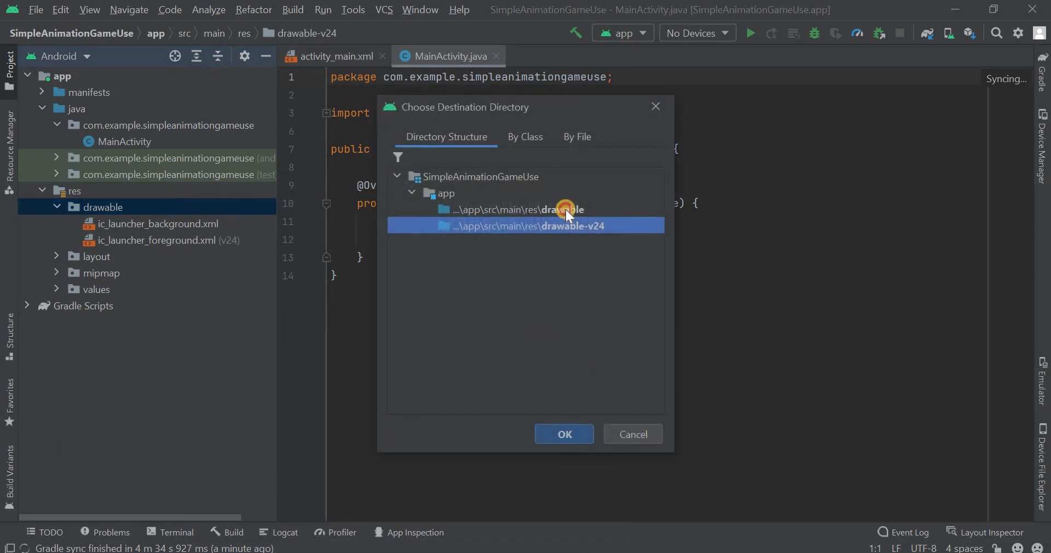
pyautogui.click(563, 434)
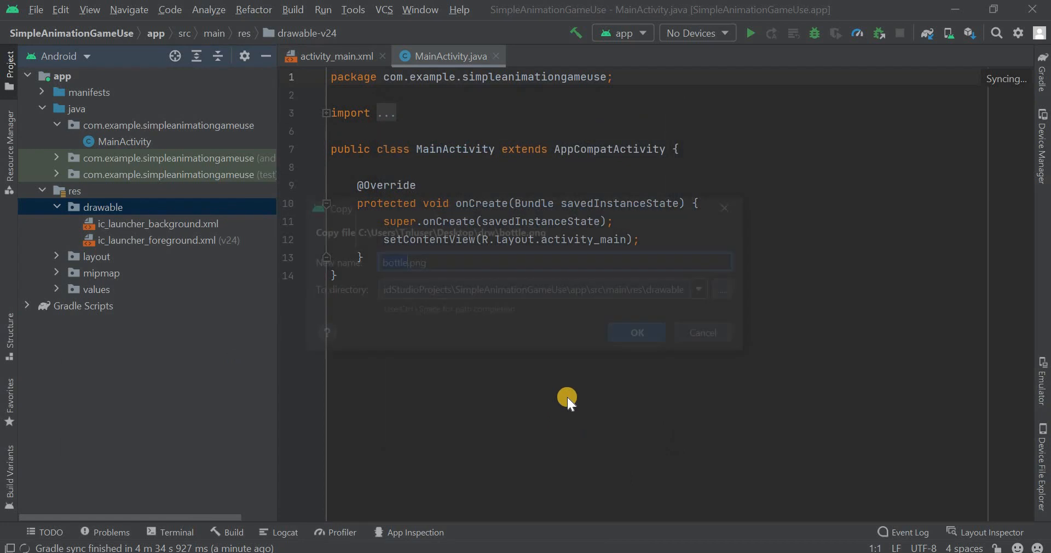
pyautogui.click(635, 332)
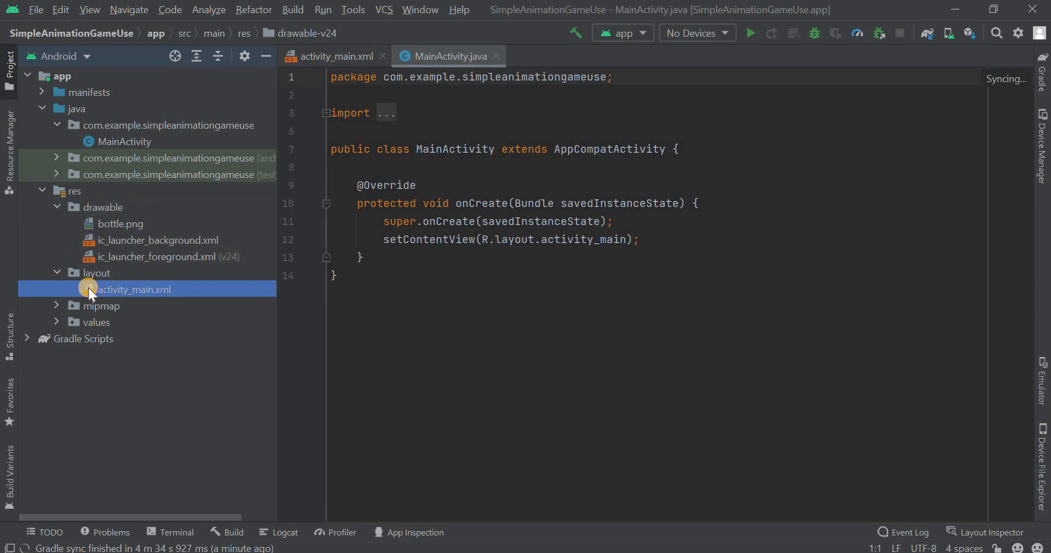
# Step: Open activity_main.xml and rename the root tag to RelativeLayout
pyautogui.doubleClick(134, 289)
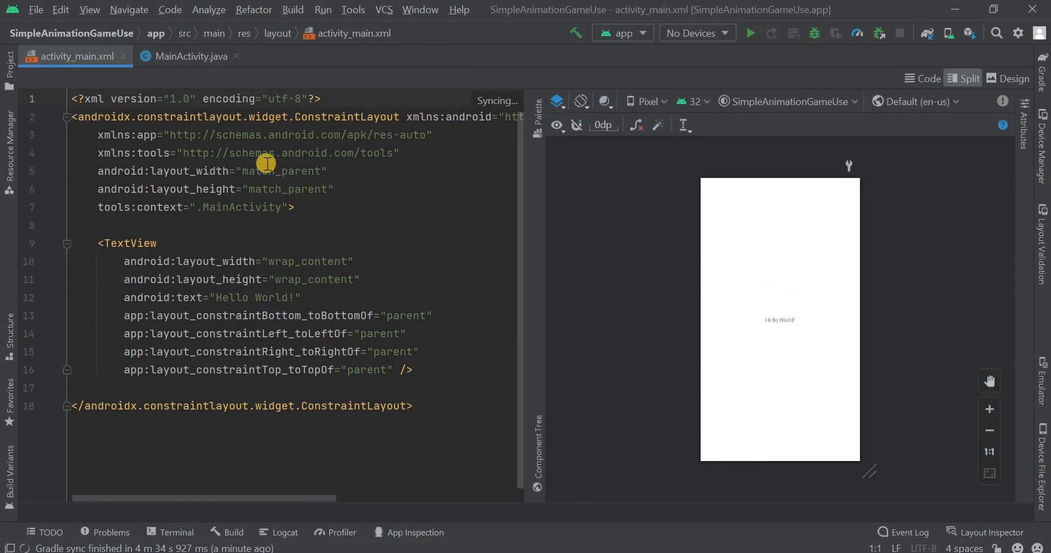
pyautogui.moveTo(401, 118)
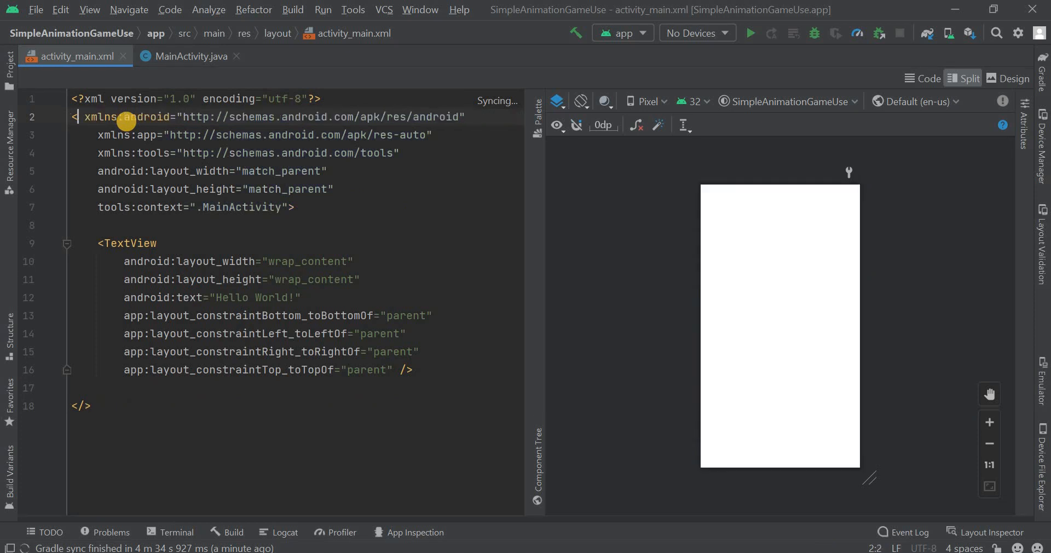
pyautogui.write('Re')
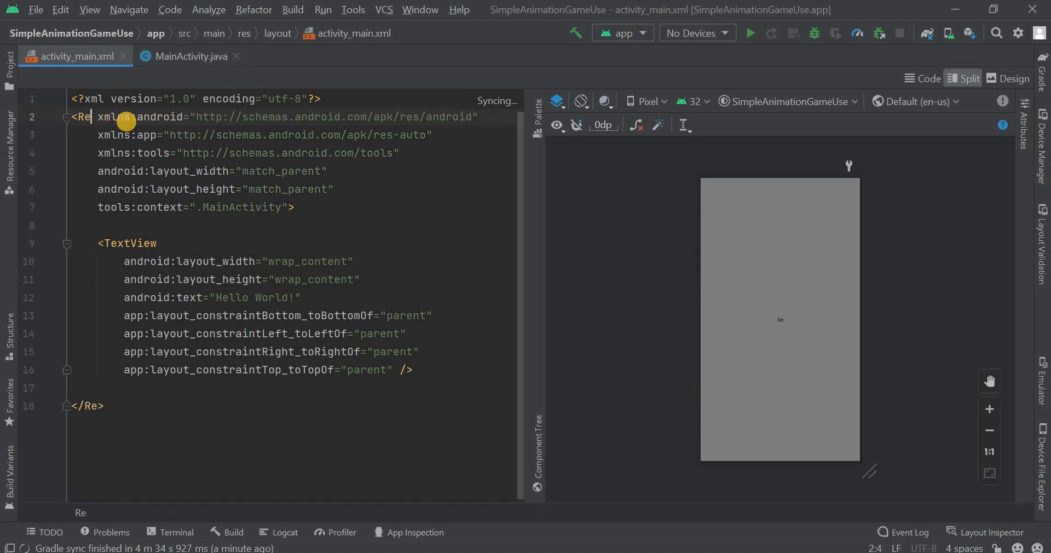
pyautogui.write('la')
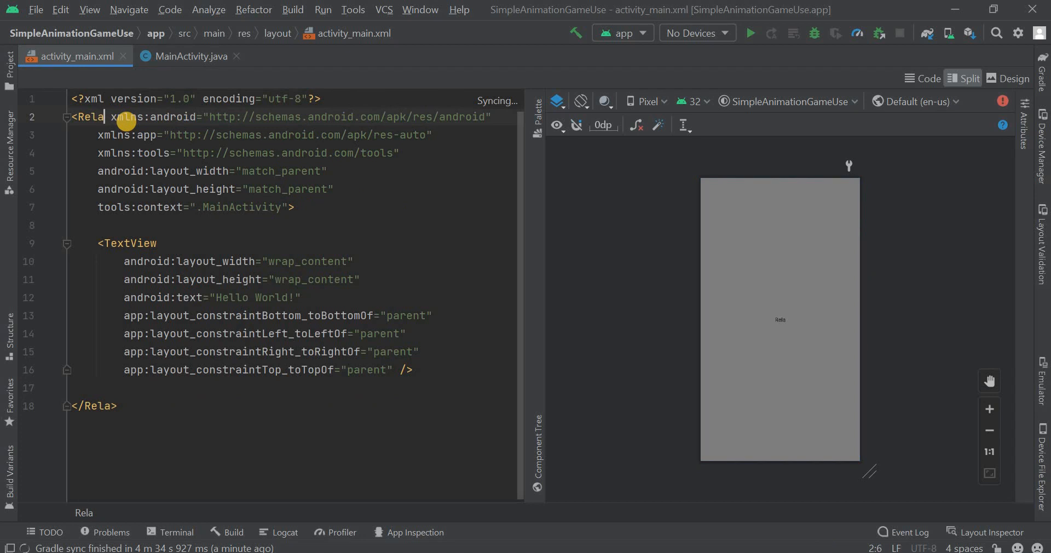
pyautogui.write('tiveLayout')
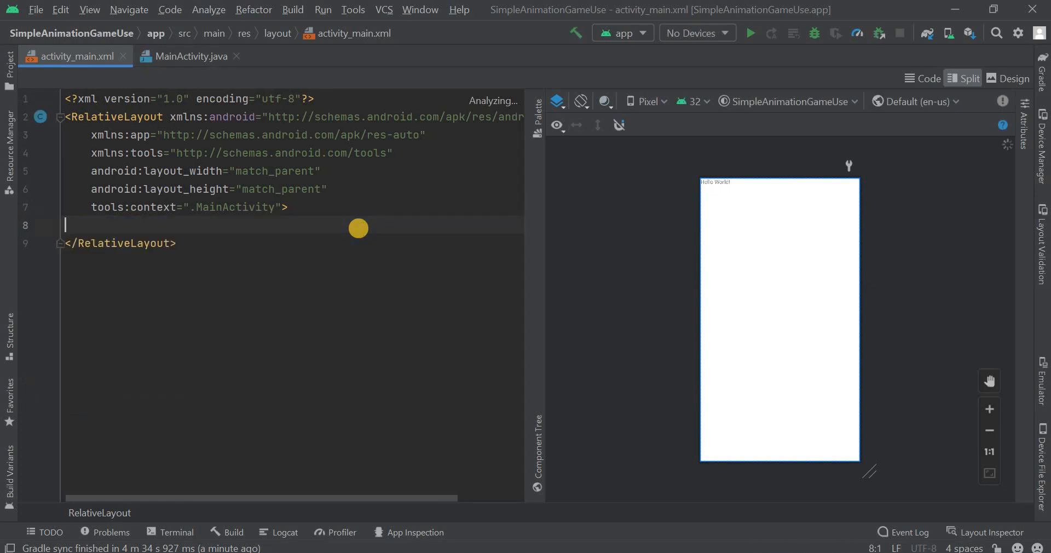
# Step: Add an ImageView with id @+id/button and 300dp width and height
pyautogui.press('Return')
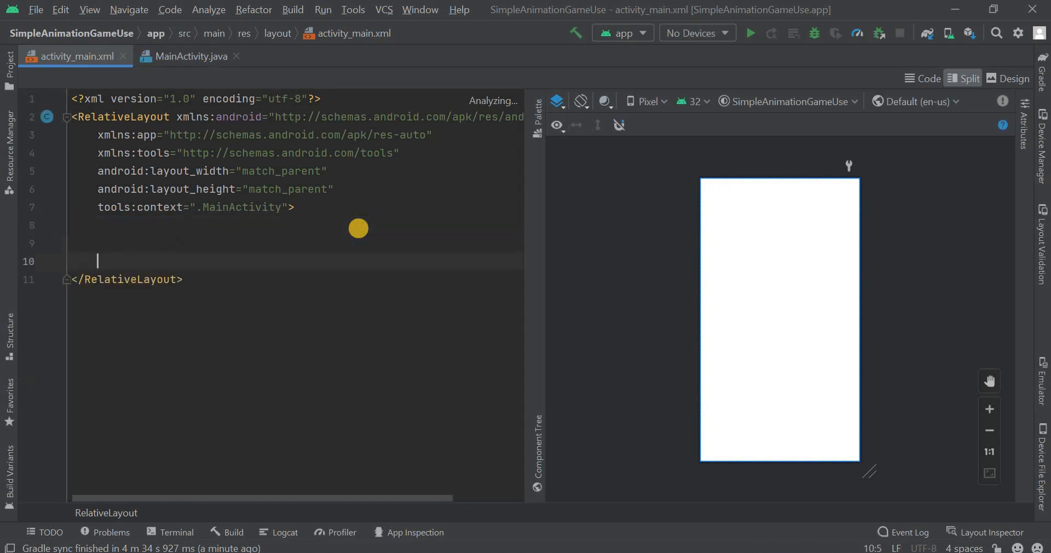
pyautogui.write('<ImageV')
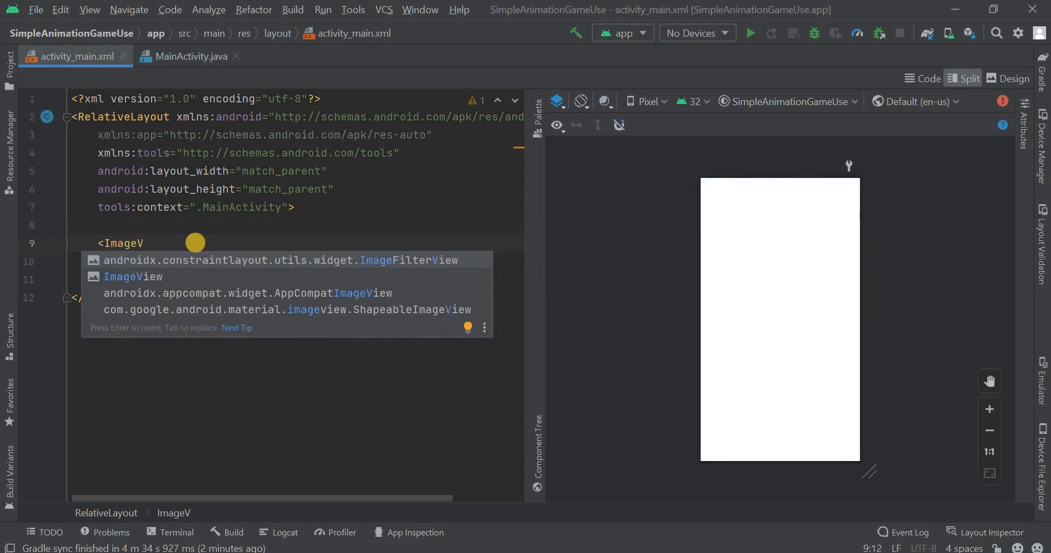
pyautogui.press('Escape')
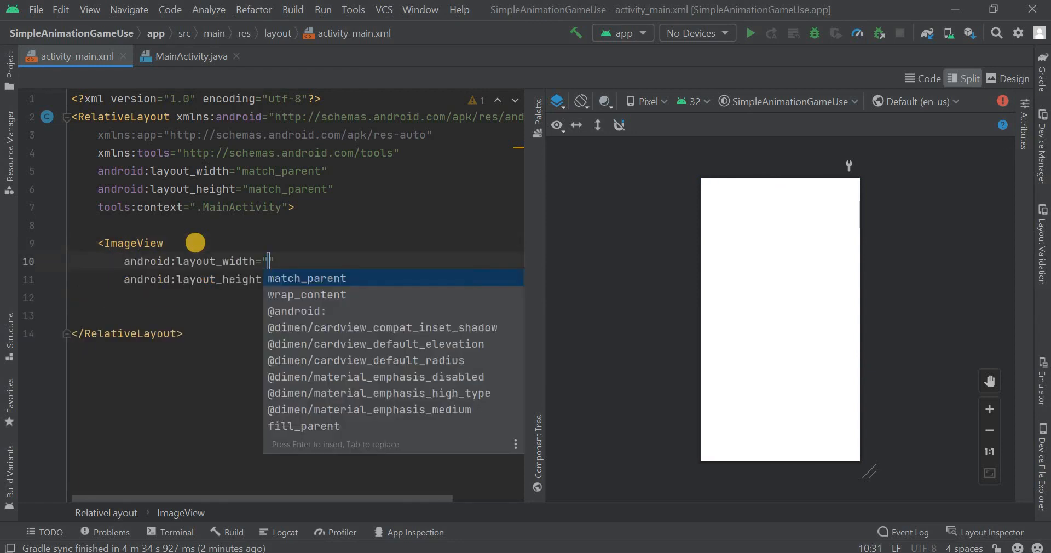
pyautogui.write('300dp')
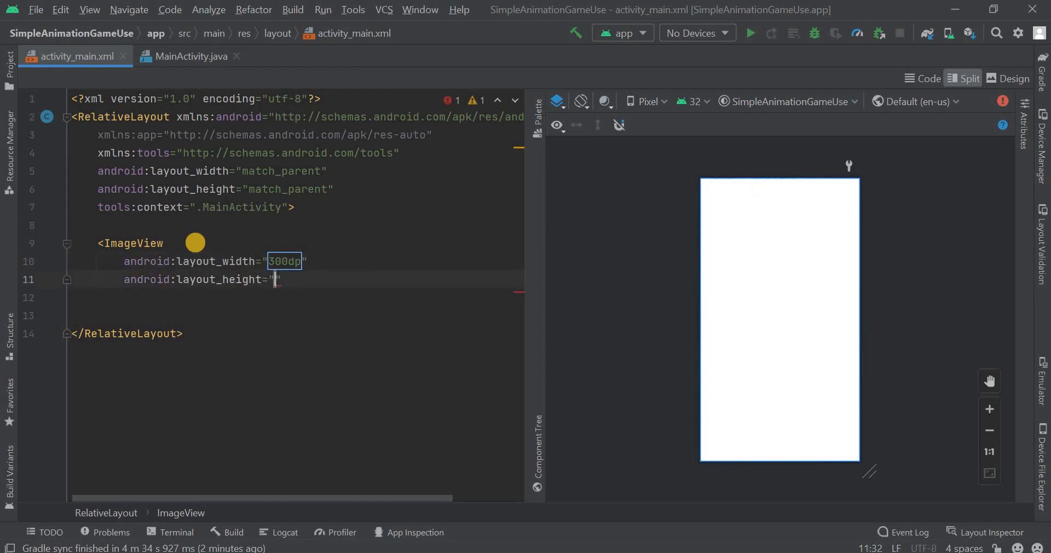
pyautogui.write('300dp')
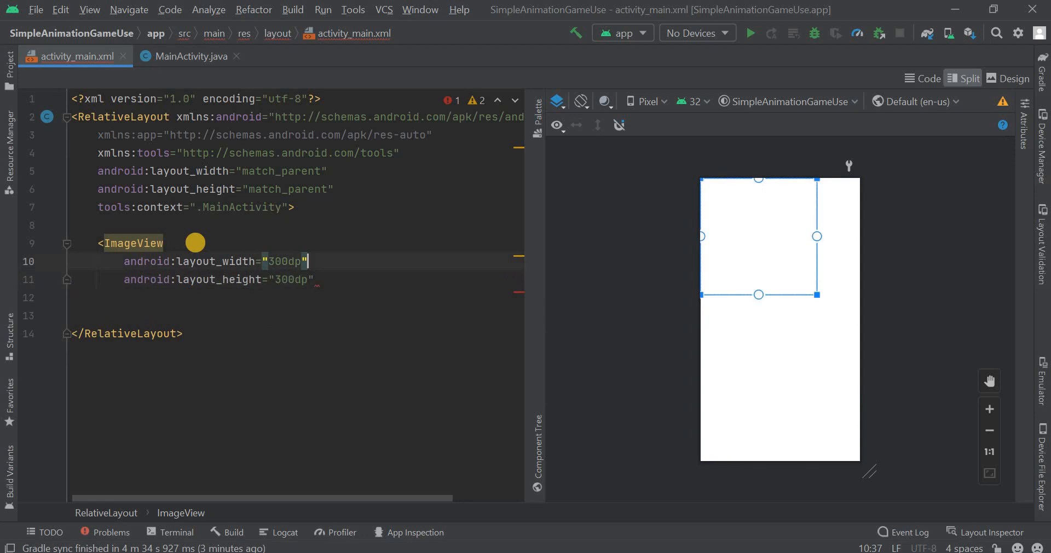
pyautogui.write('android:id="')
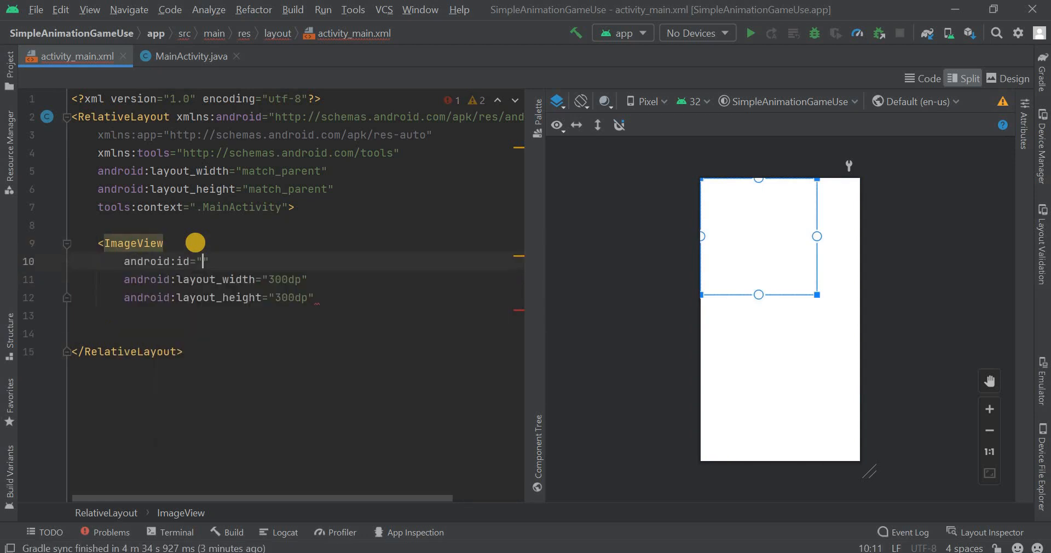
pyautogui.write('@+id/b')
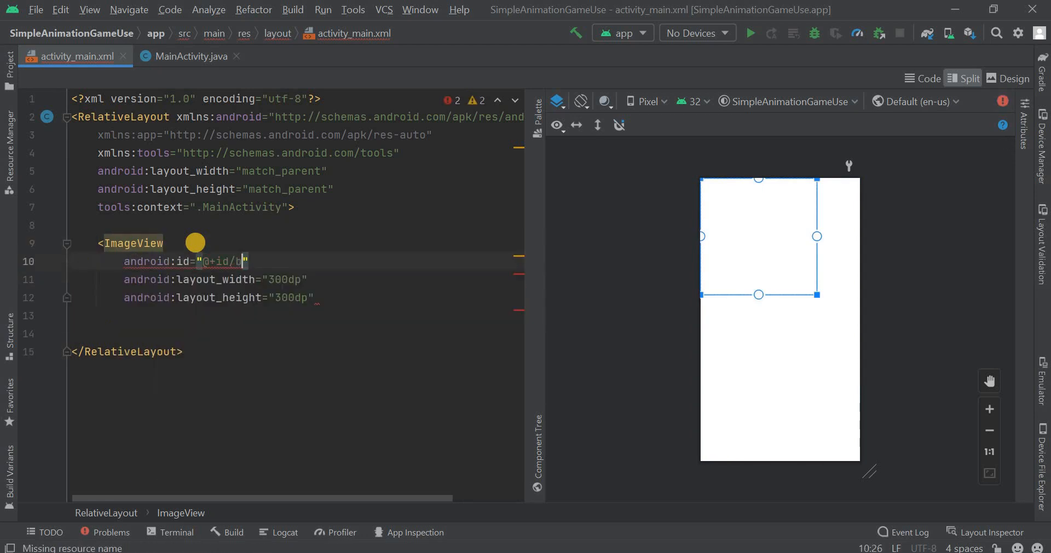
pyautogui.write('utton')
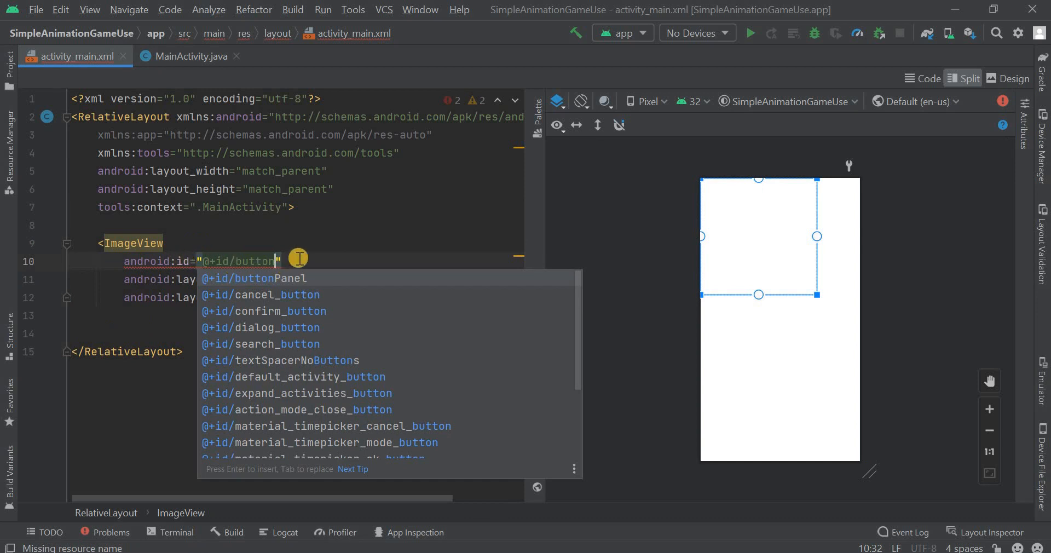
pyautogui.press('Escape')
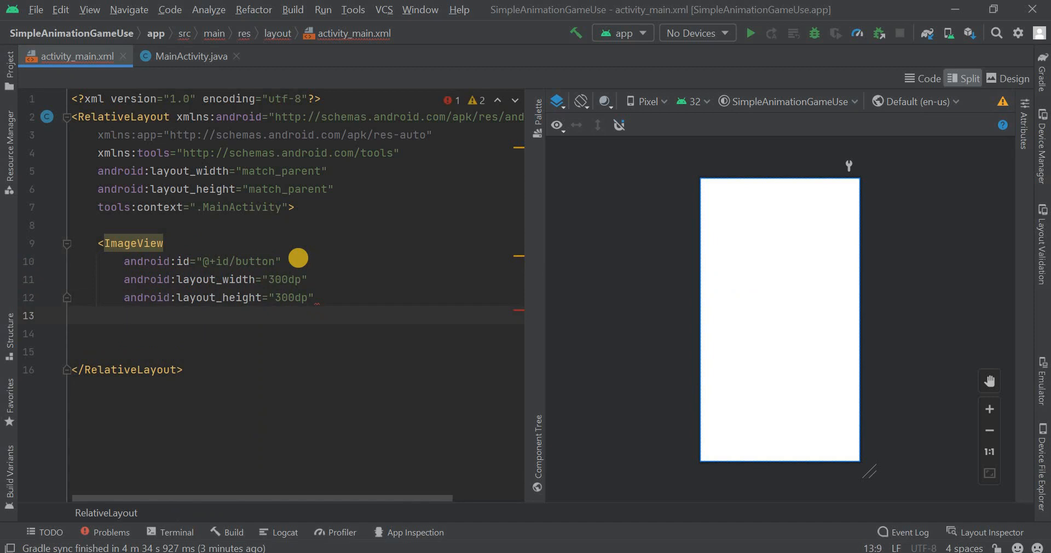
pyautogui.write('centerInParent="true')
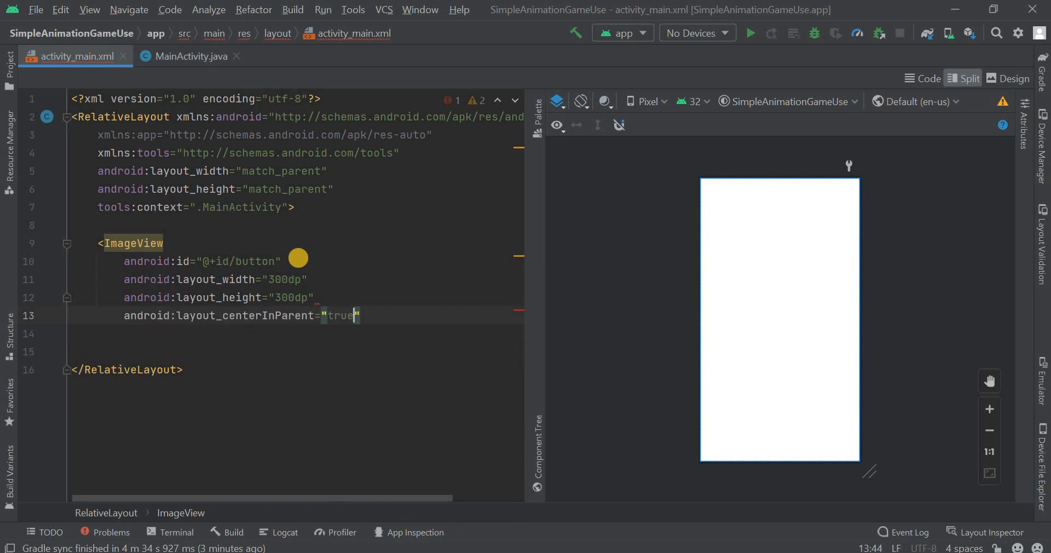
pyautogui.press('Enter')
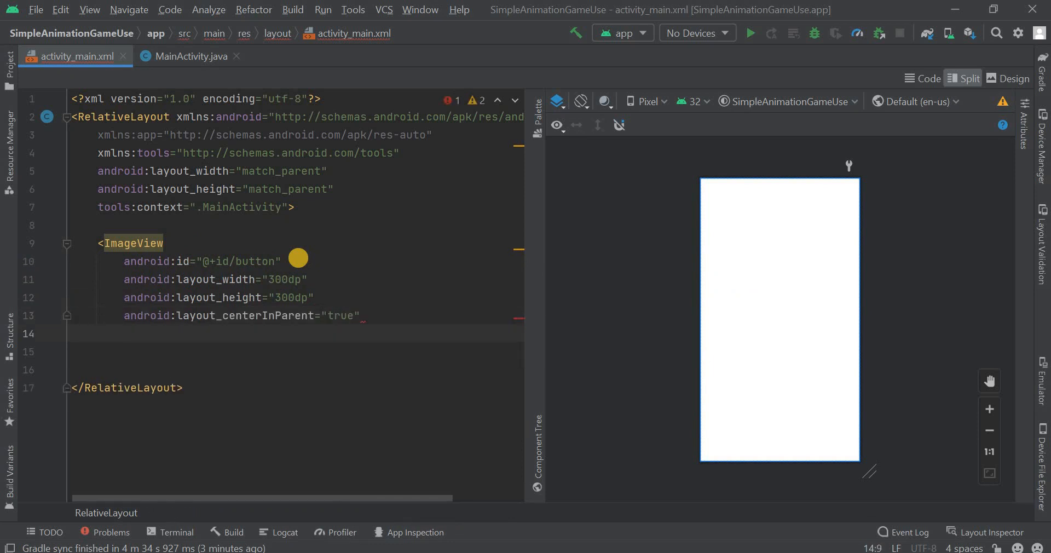
pyautogui.write('android:scaleType="')
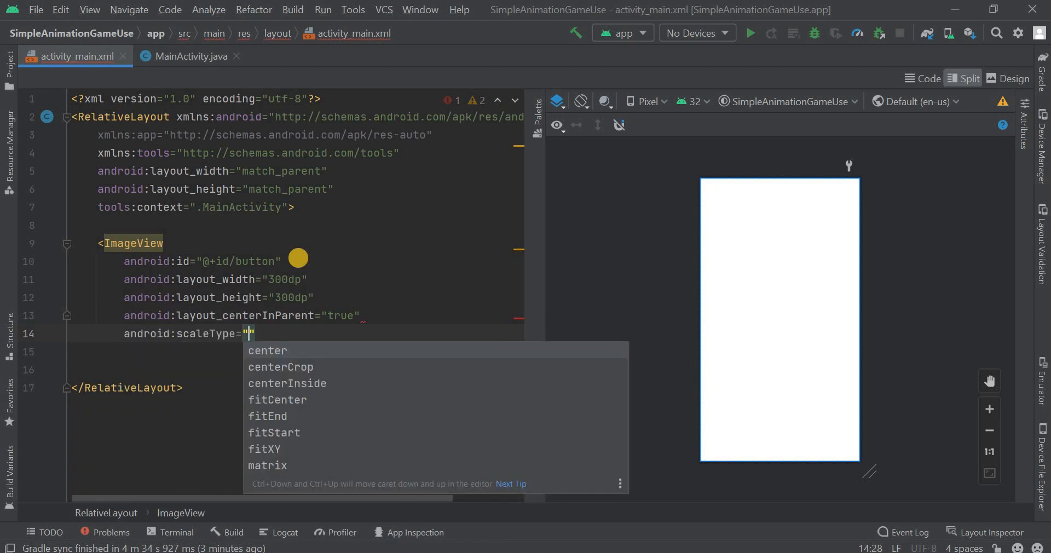
pyautogui.write('fitXY')
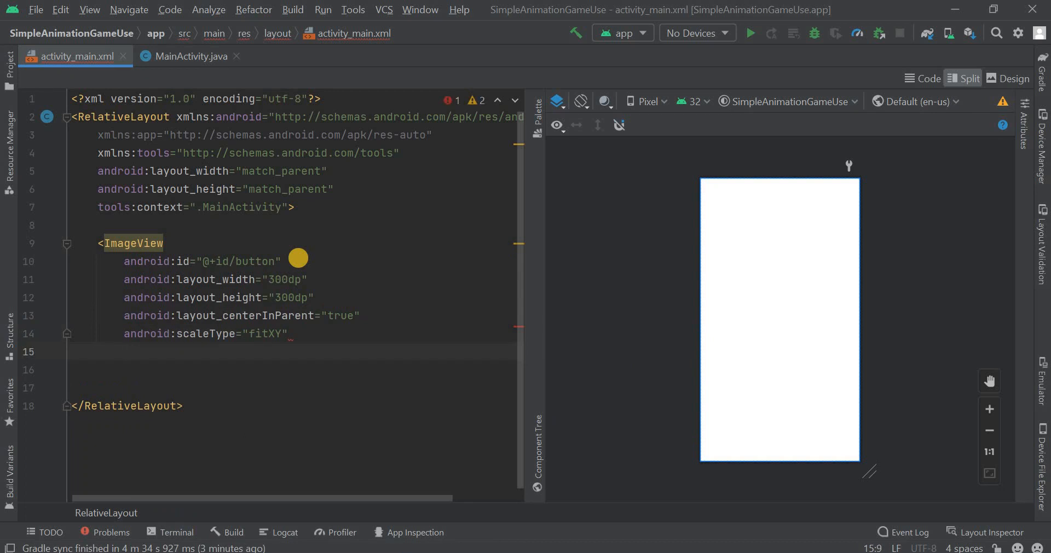
pyautogui.write('src=""')
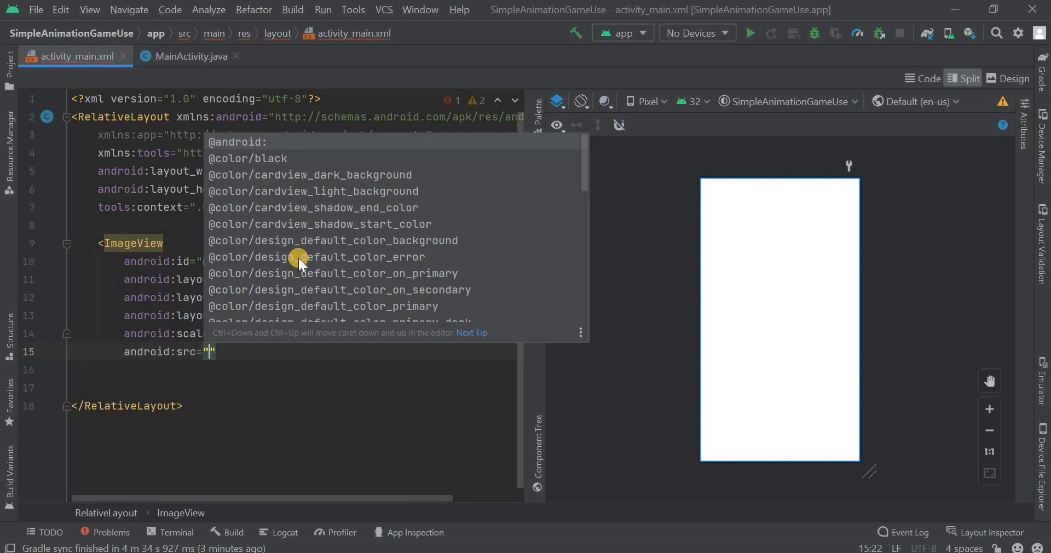
pyautogui.write('@')
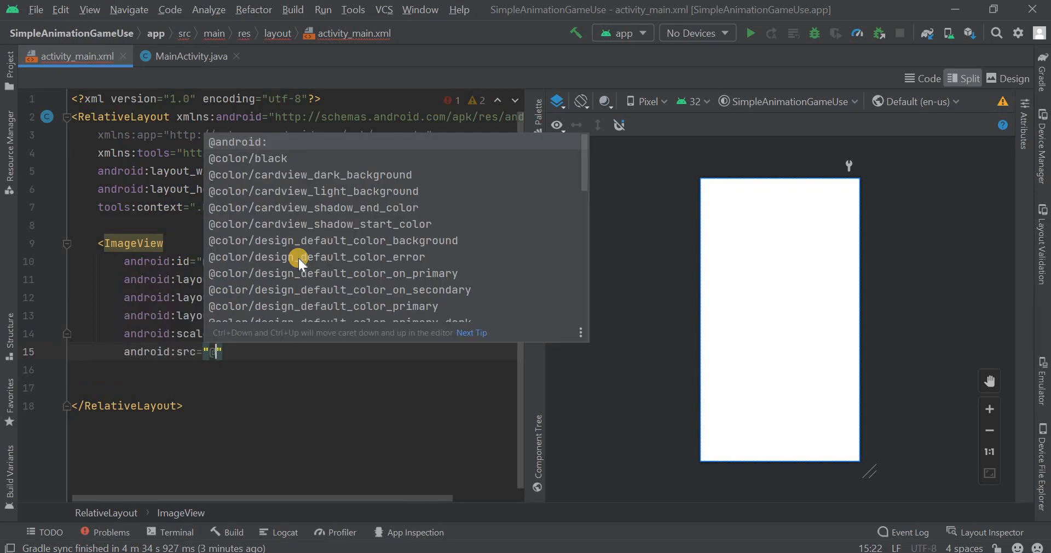
pyautogui.write('dr')
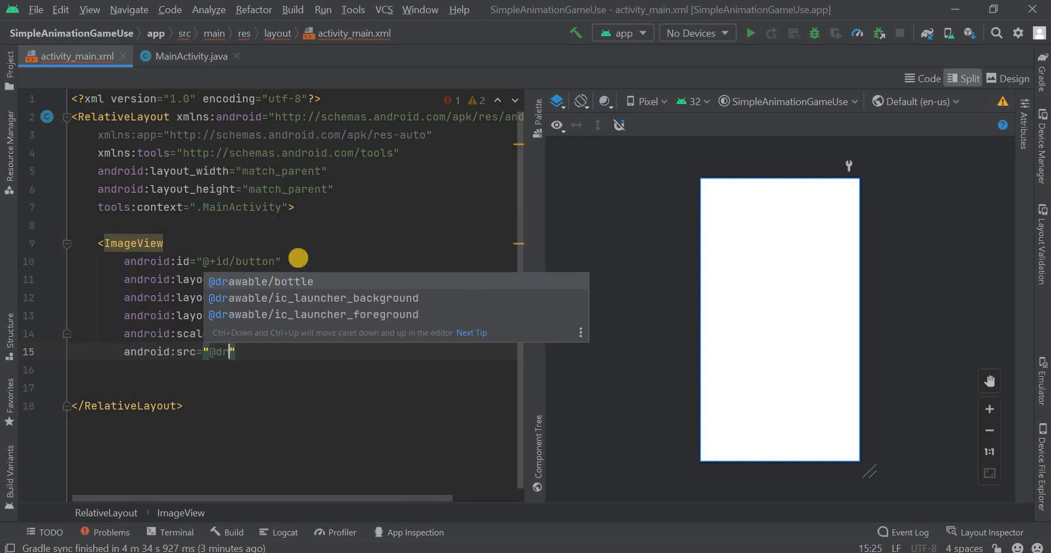
pyautogui.write('a')
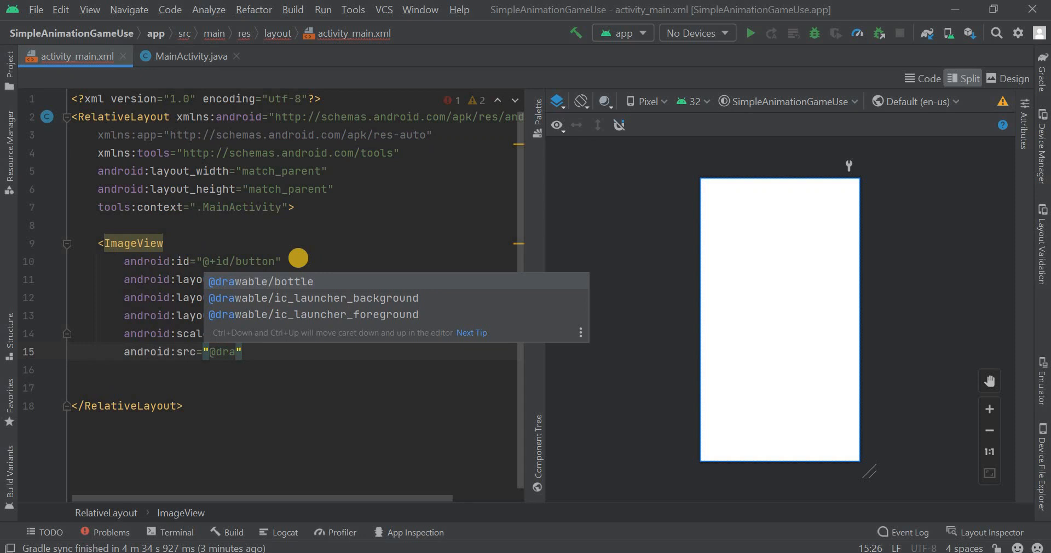
pyautogui.click(262, 281)
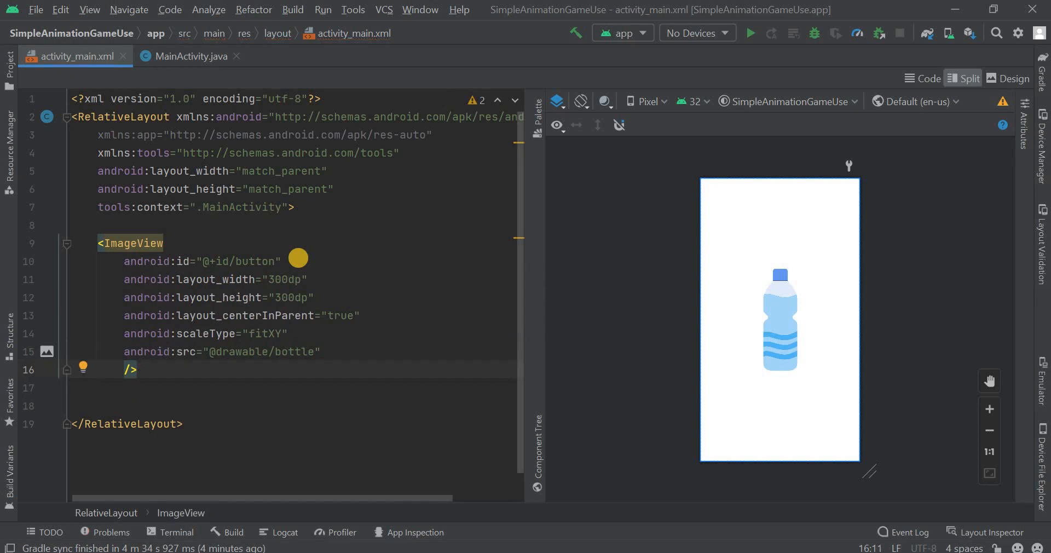
pyautogui.moveTo(141, 78)
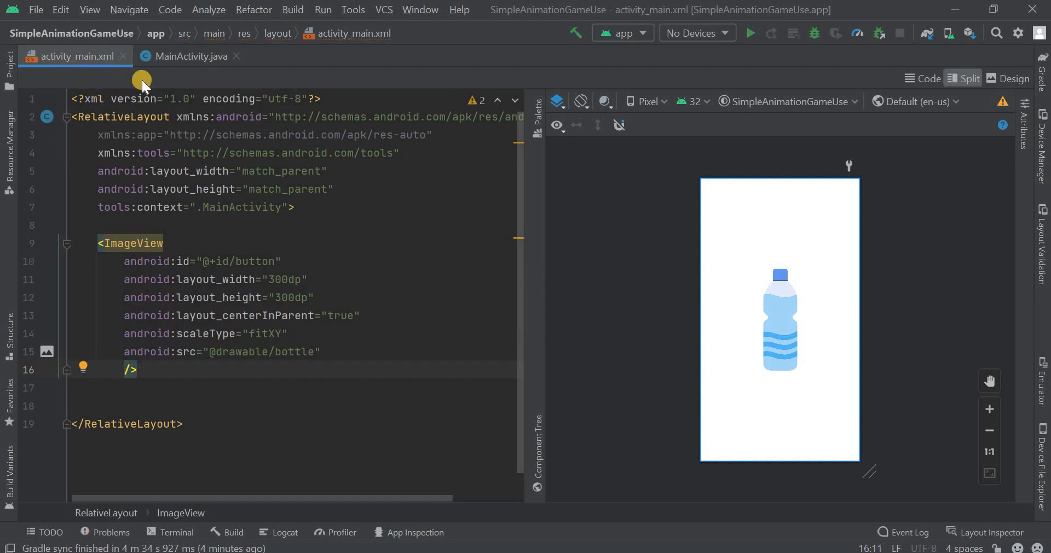
# Step: Declare a private ImageView bottle field in MainActivity.java
pyautogui.click(190, 55)
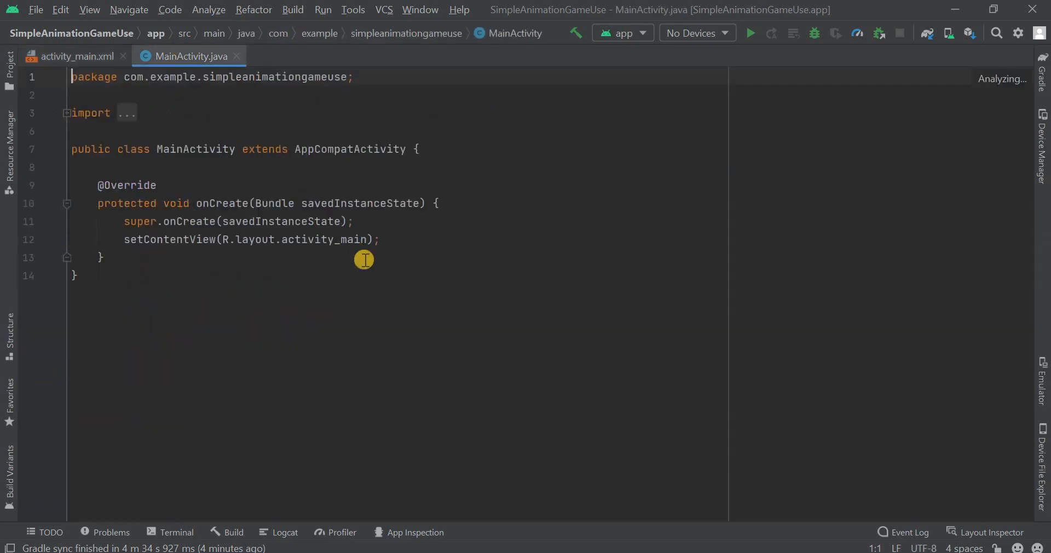
pyautogui.write('private')
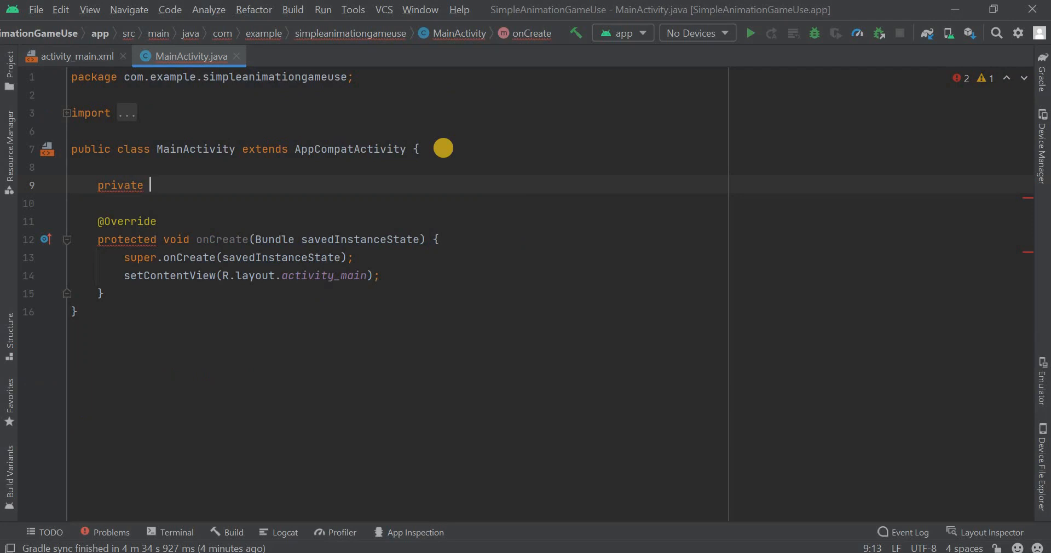
pyautogui.write('ImageView')
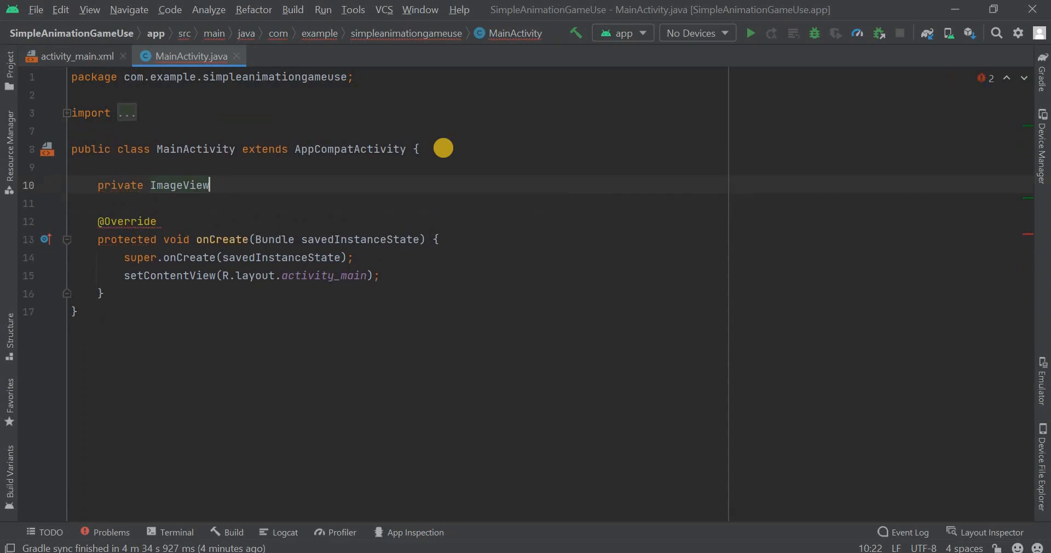
pyautogui.write('v')
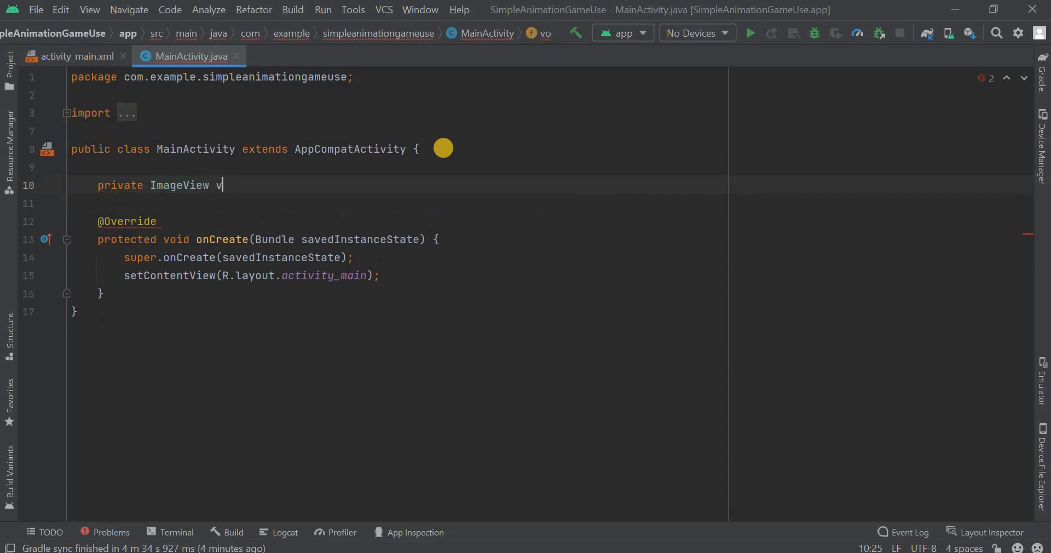
pyautogui.write('ottle;')
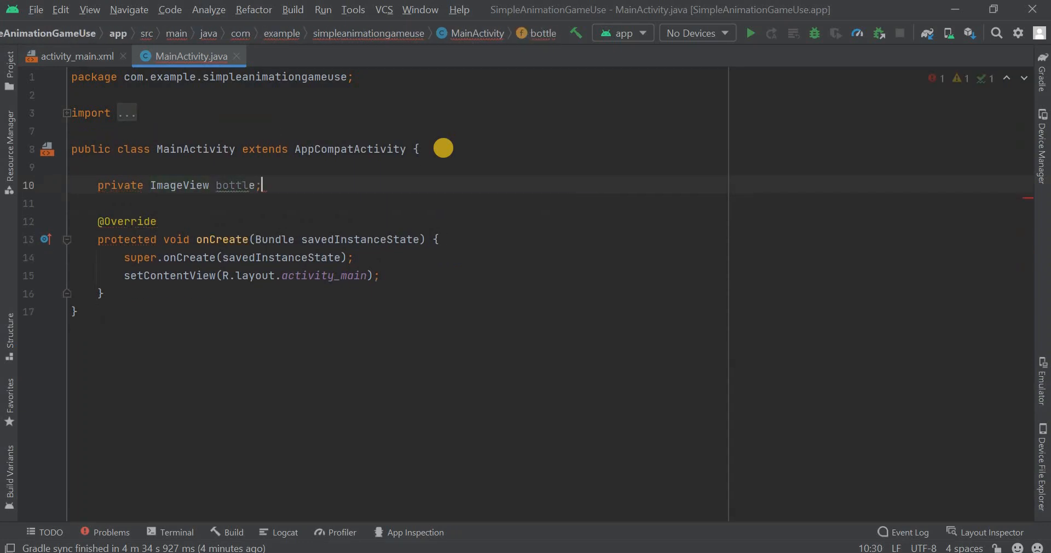
# Step: Add fields private boolean rotate = false and private Random randomt = new Random()
pyautogui.write('priva')
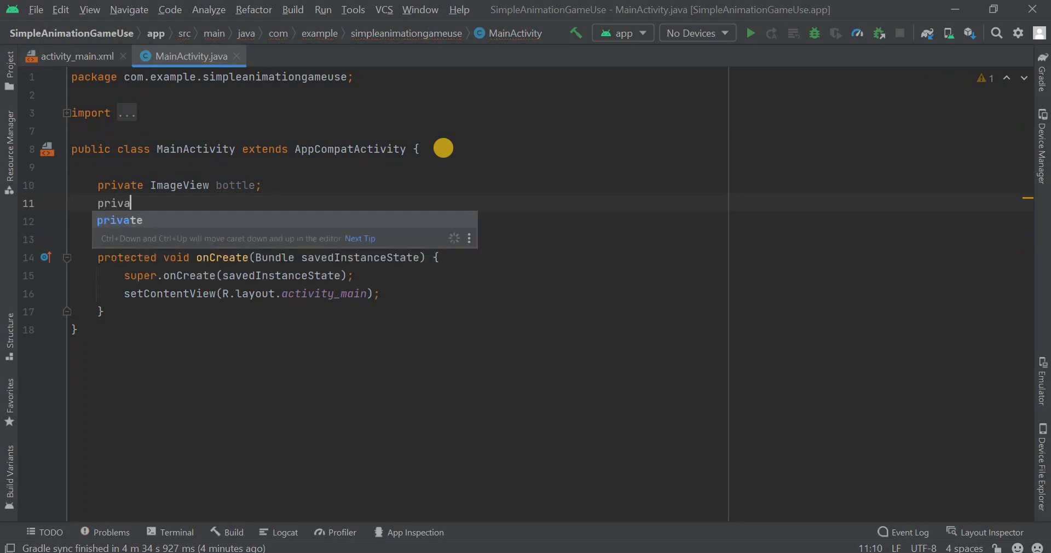
pyautogui.write('te boolea')
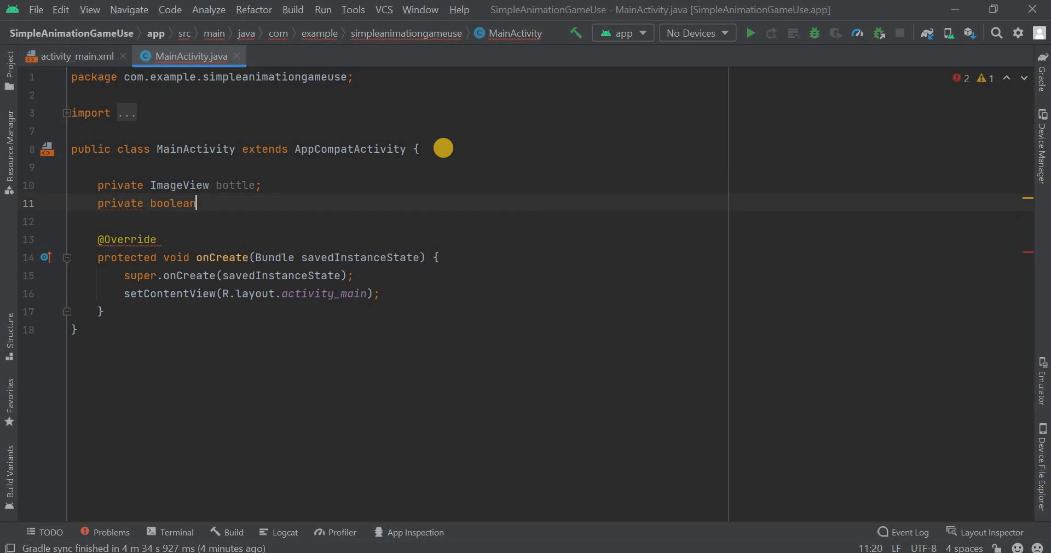
pyautogui.write('n')
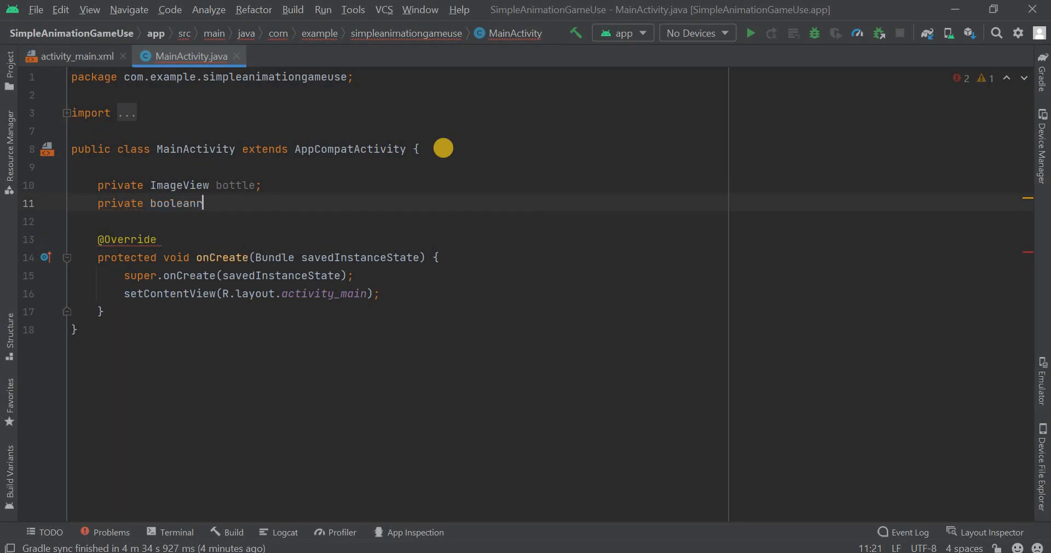
pyautogui.write('rotat')
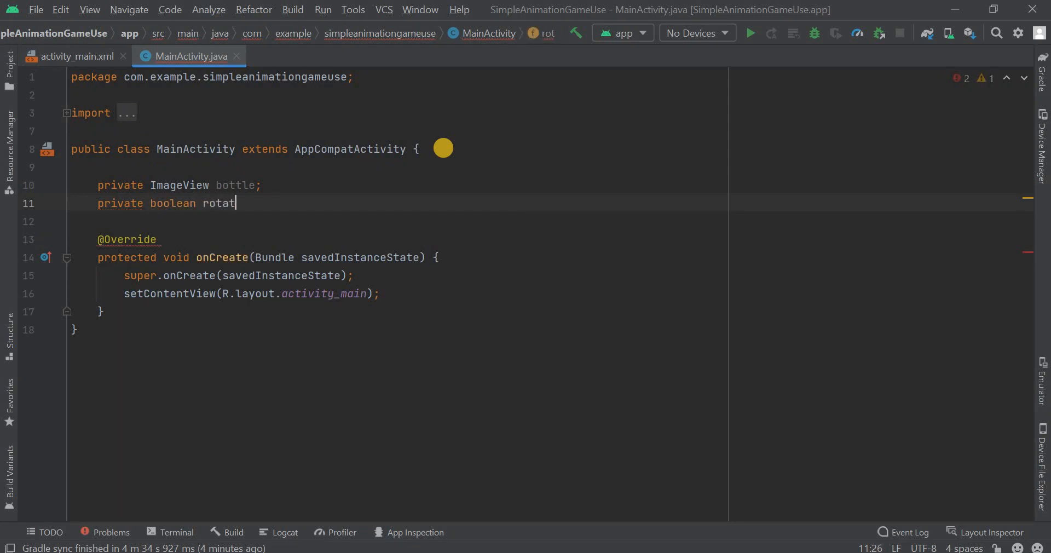
pyautogui.write('e =')
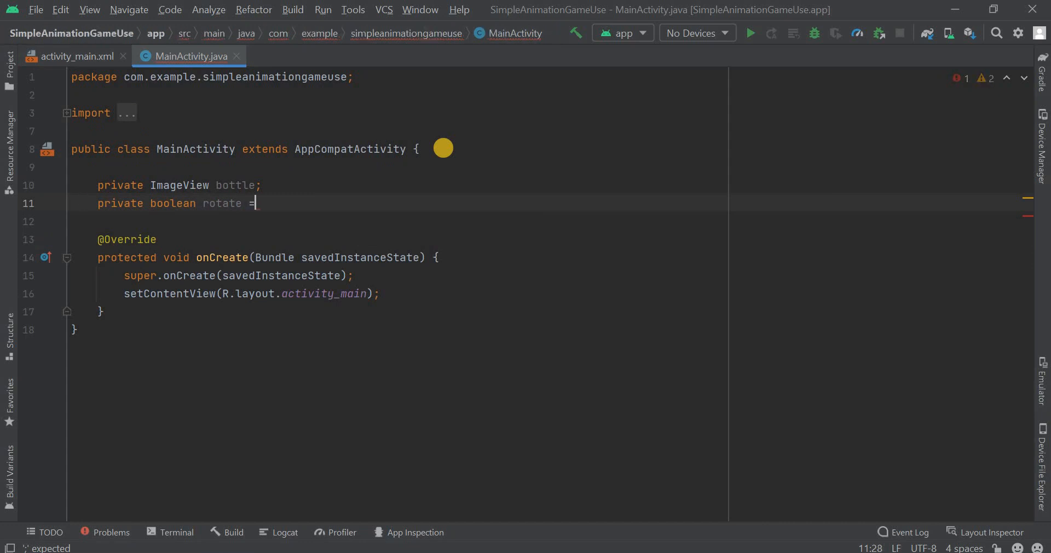
pyautogui.write('false;')
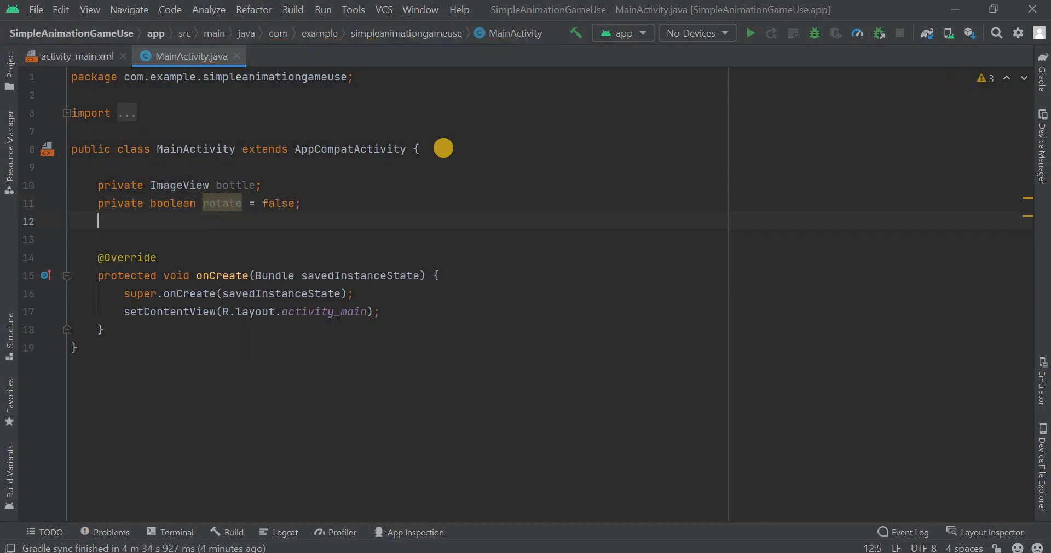
pyautogui.write('pri')
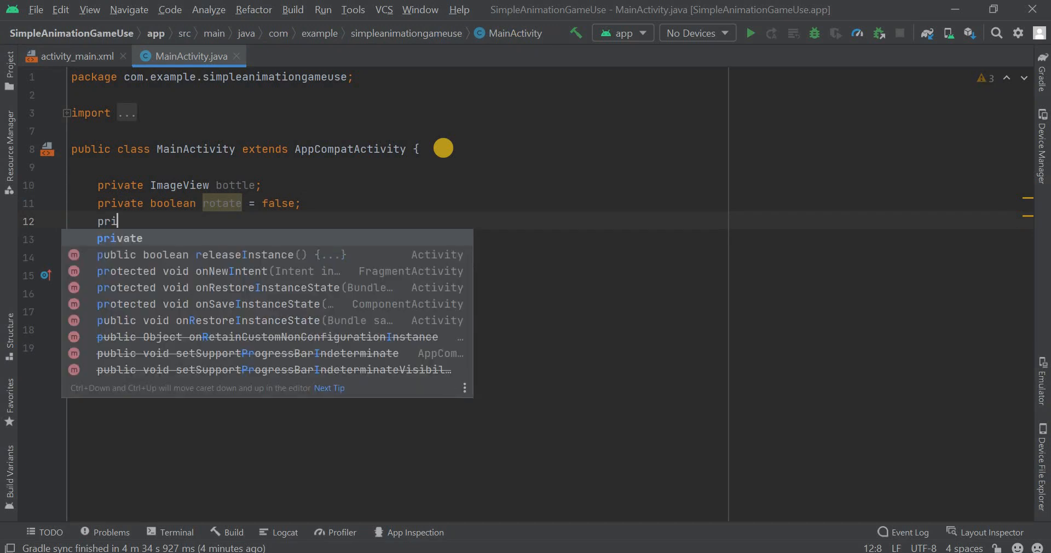
pyautogui.write('vate Random random')
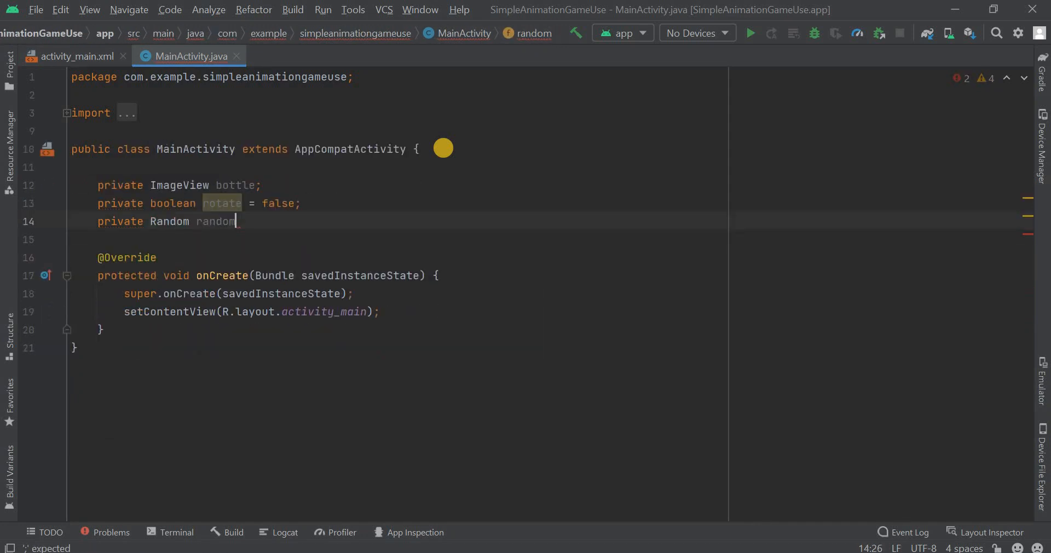
pyautogui.write('t=')
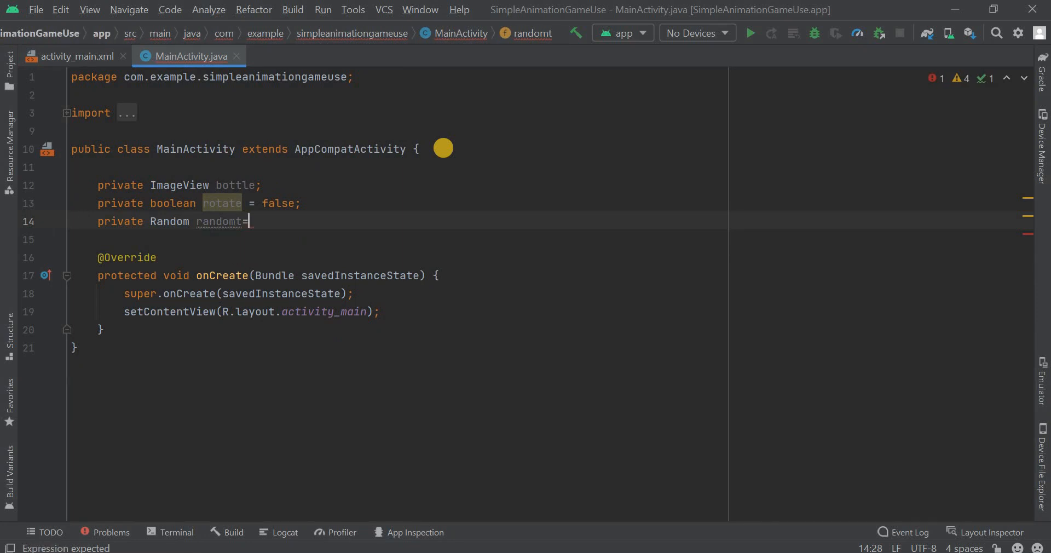
pyautogui.write('new Ra')
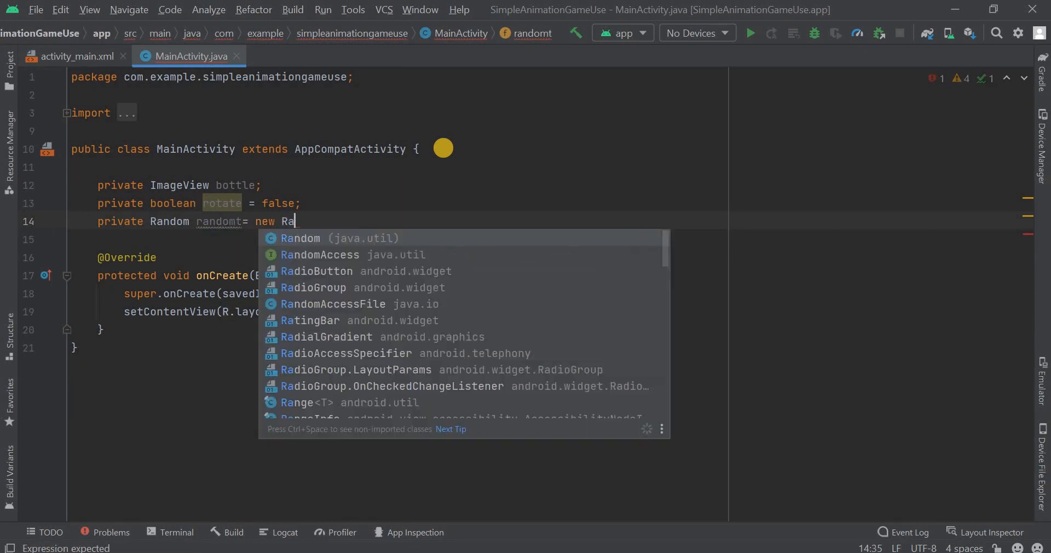
pyautogui.click(299, 238)
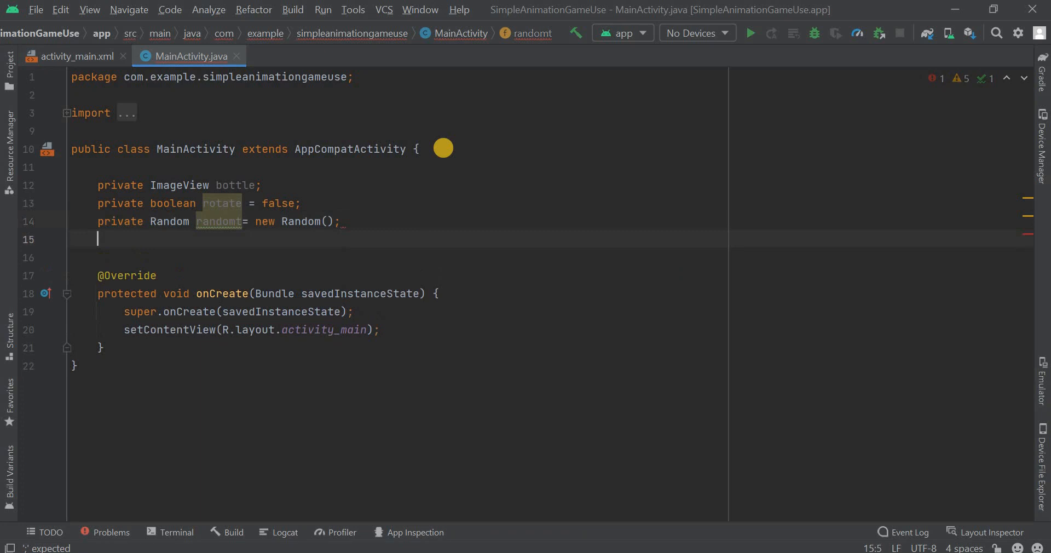
# Step: Declare an int field end = 0
pyautogui.write('int')
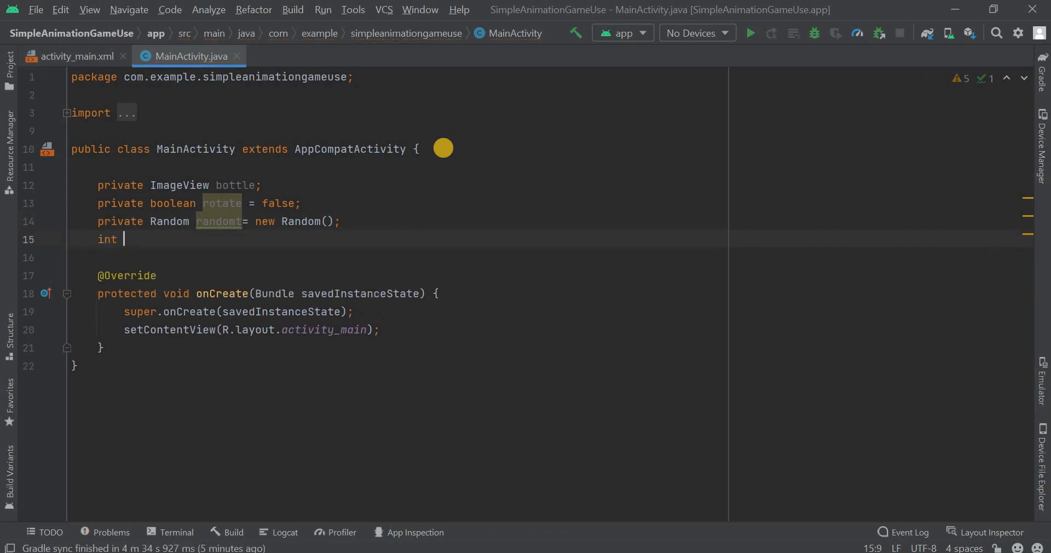
pyautogui.write('val')
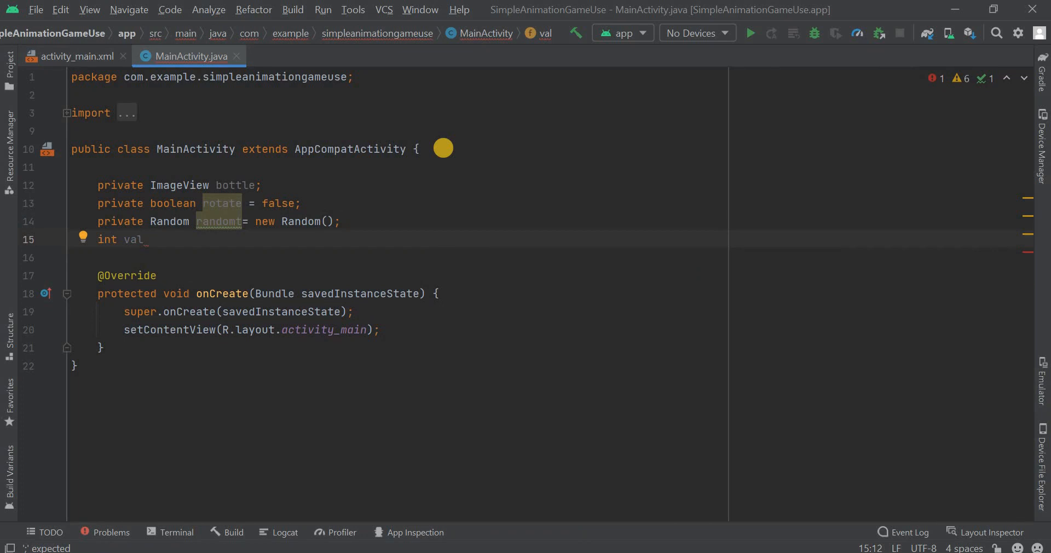
pyautogui.write('emd')
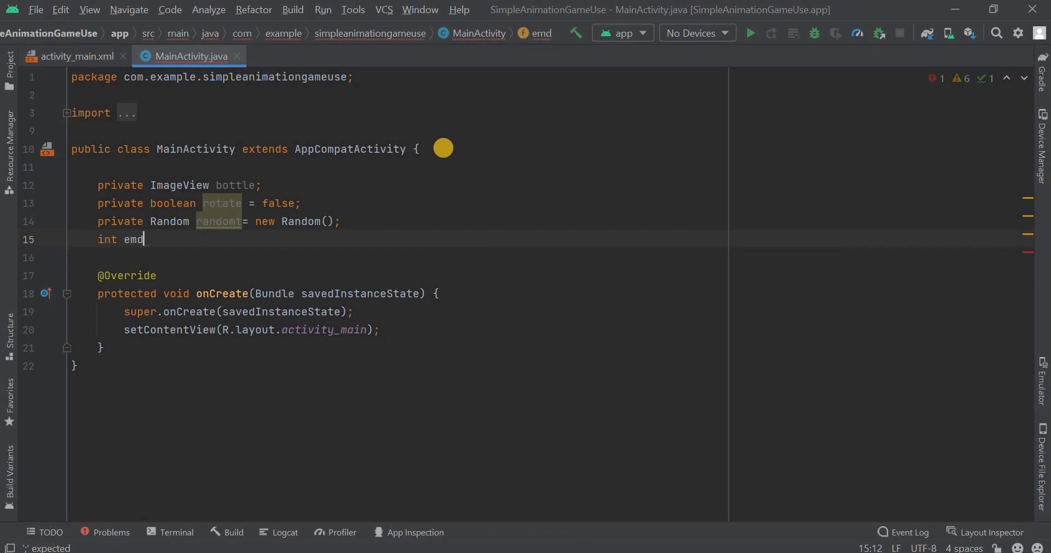
pyautogui.write('end')
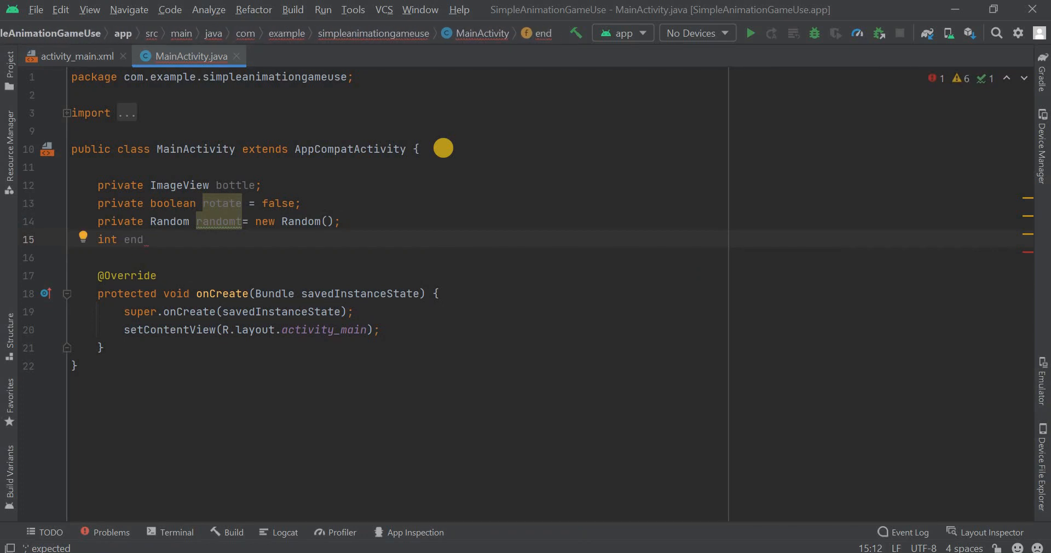
pyautogui.write('=0')
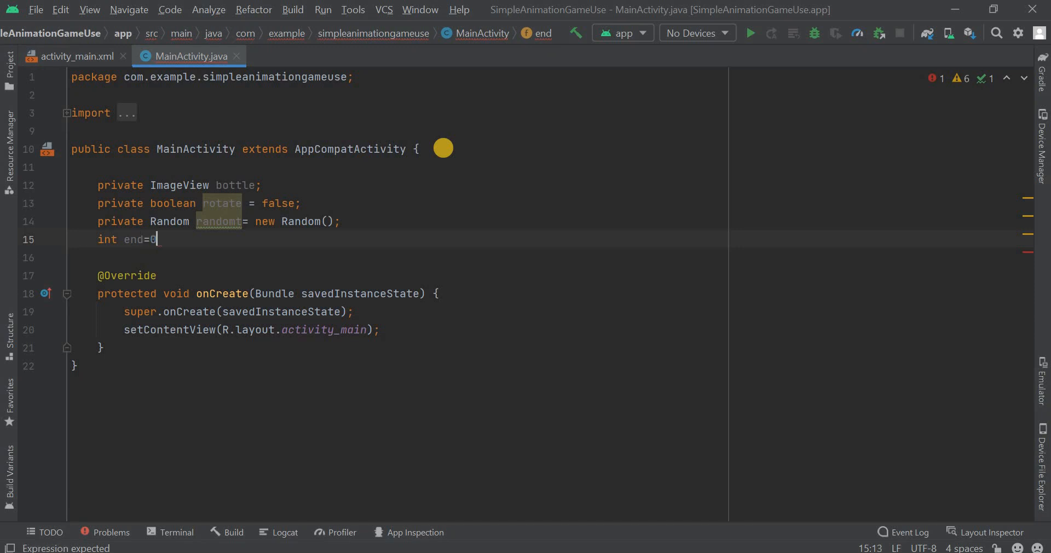
pyautogui.write(';')
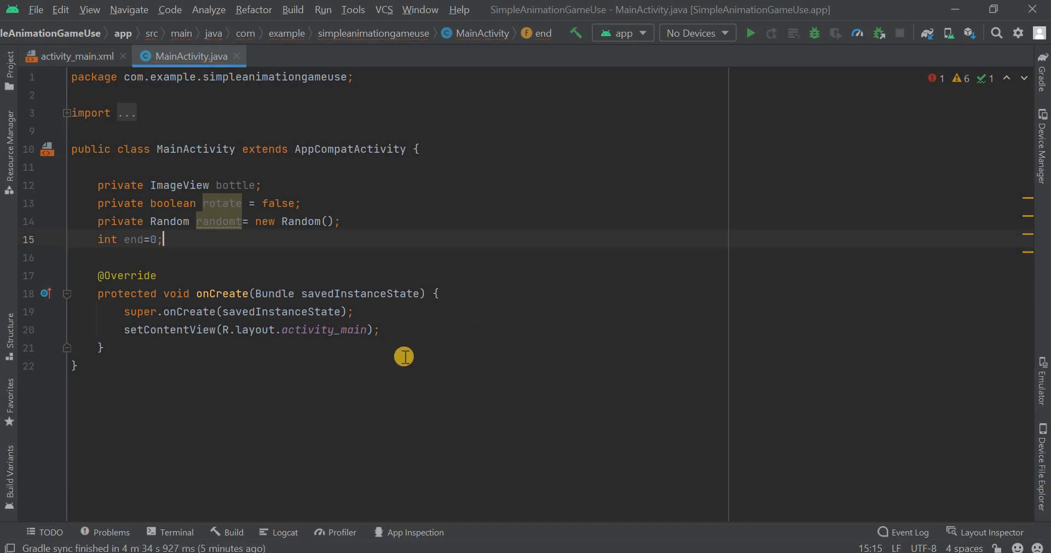
# Step: Bind bottle to its ImageView with findViewById after setContentView
pyautogui.click(380, 329)
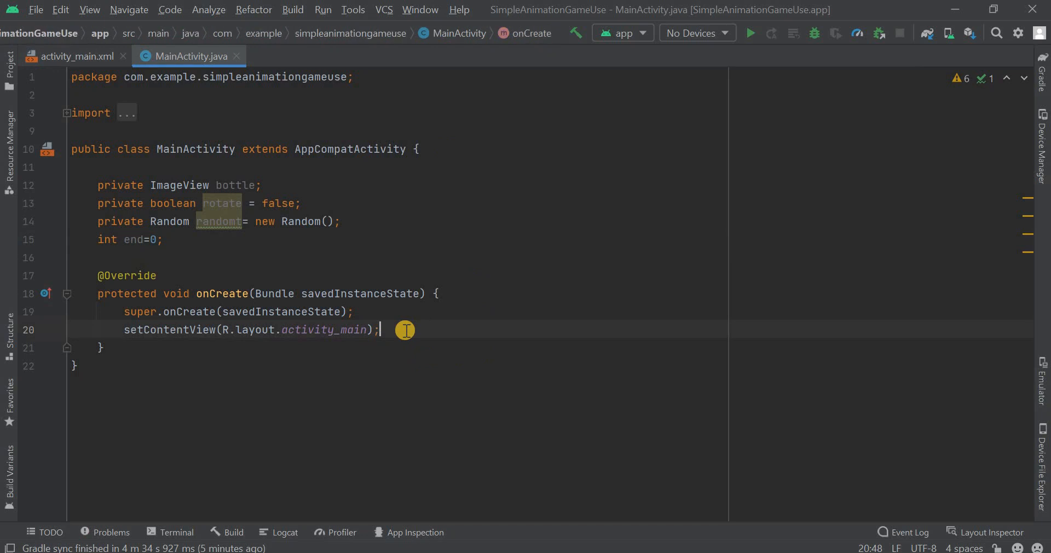
pyautogui.write('bo')
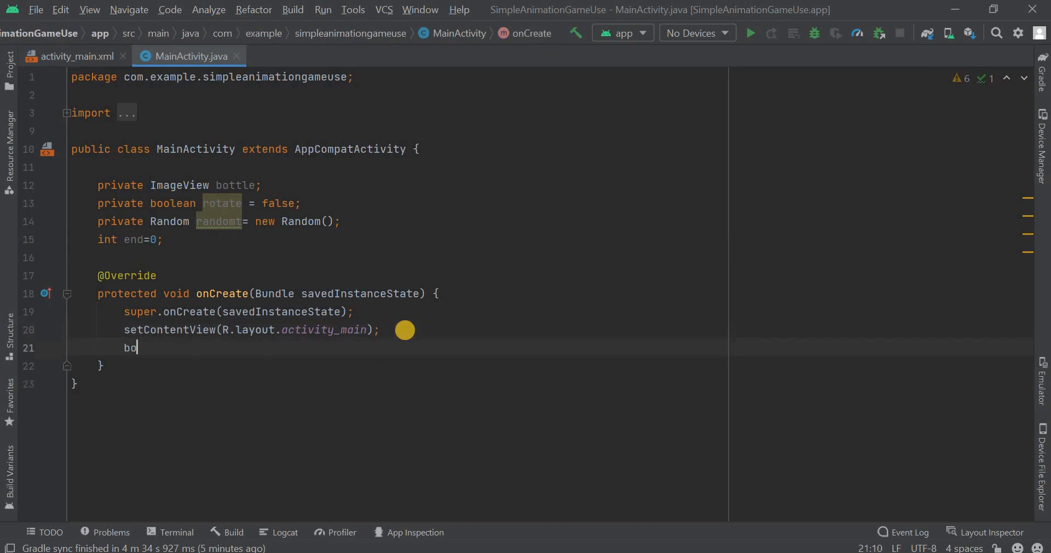
pyautogui.write('ttle.')
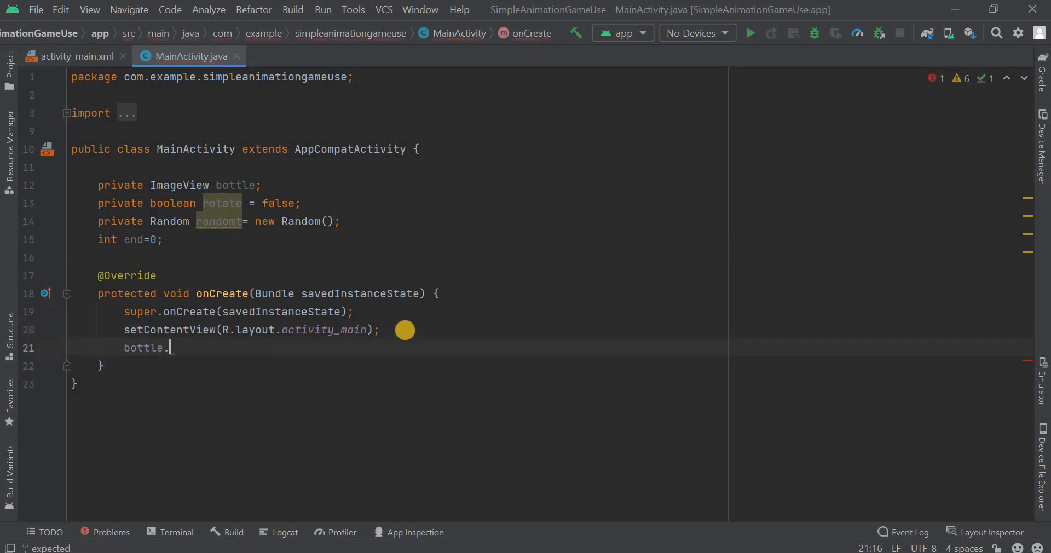
pyautogui.write('=')
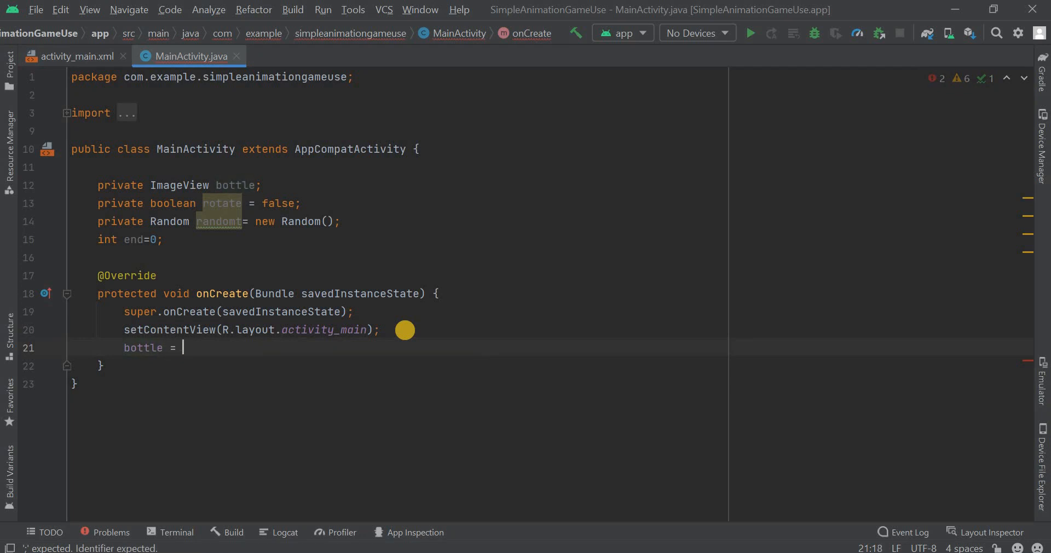
pyautogui.write('findViewById(')
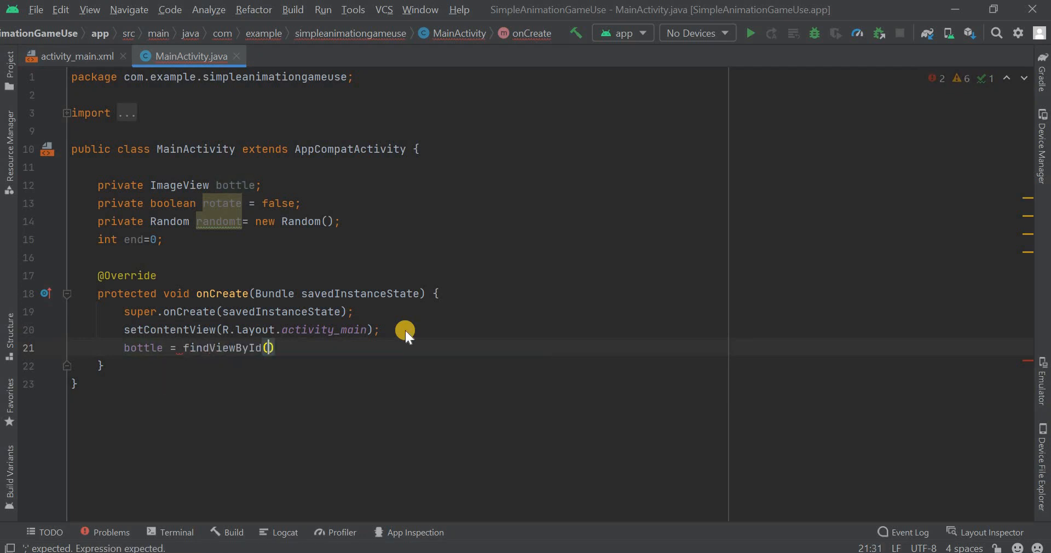
pyautogui.write('.id.button')
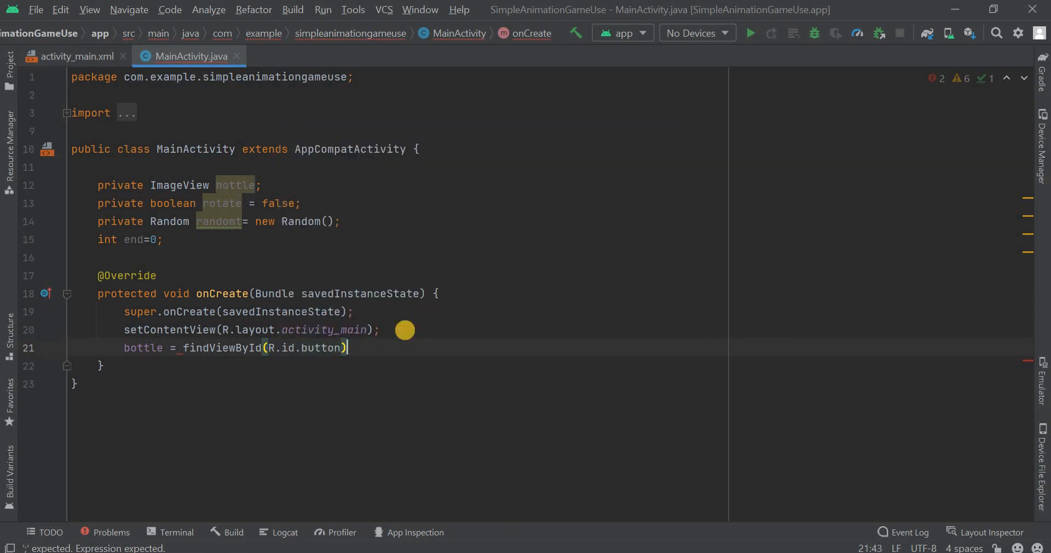
pyautogui.write('bottle.set')
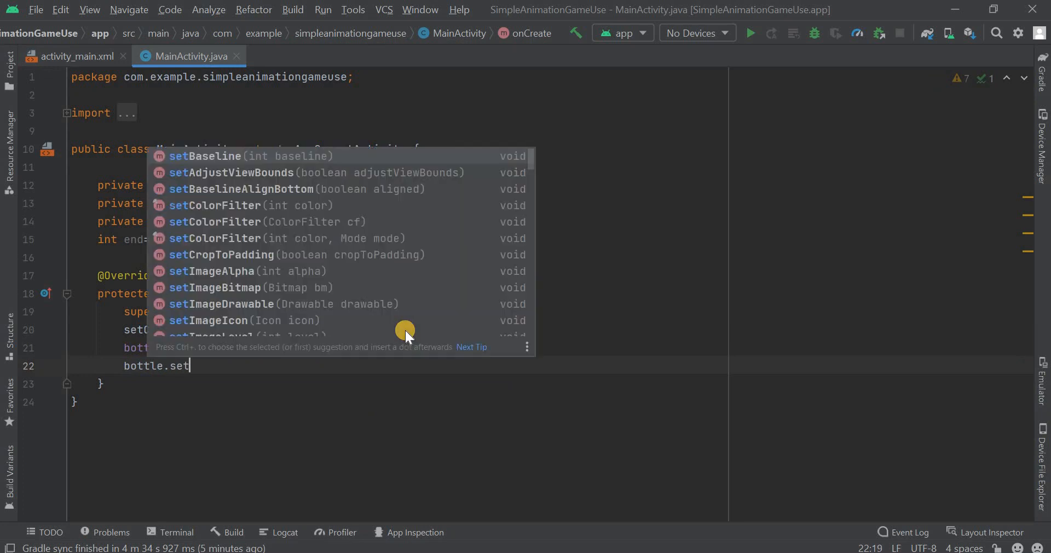
# Step: Attach a new OnClickListener to bottle whose onClick calls startAnimation()
pyautogui.write('O')
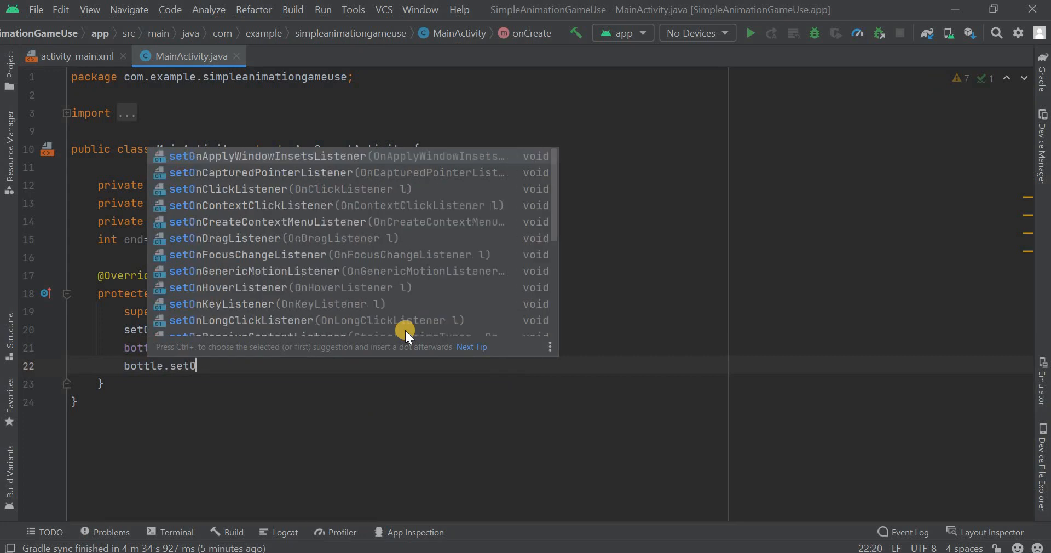
pyautogui.write('ClickListener();')
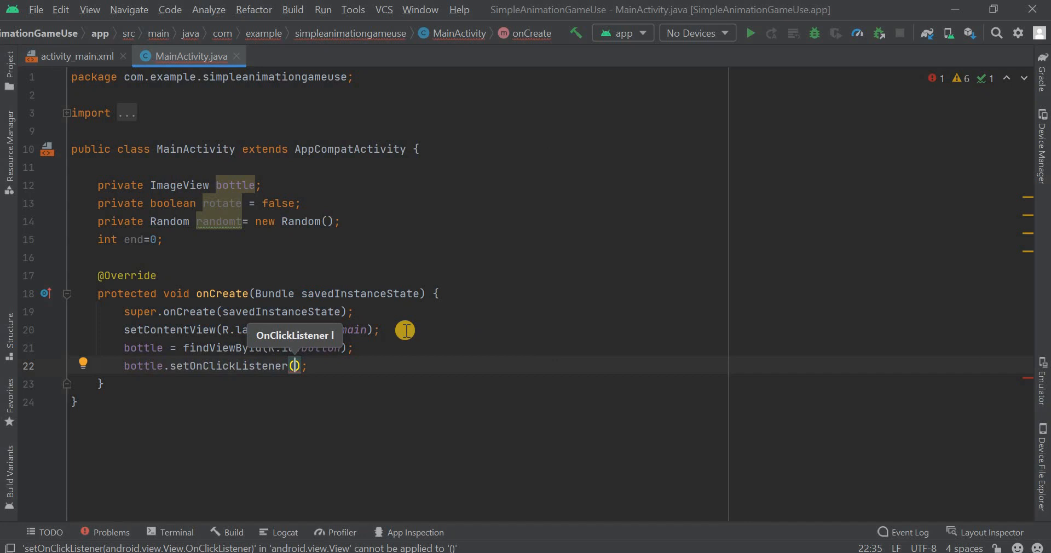
pyautogui.write('new View.OnClickListener(')
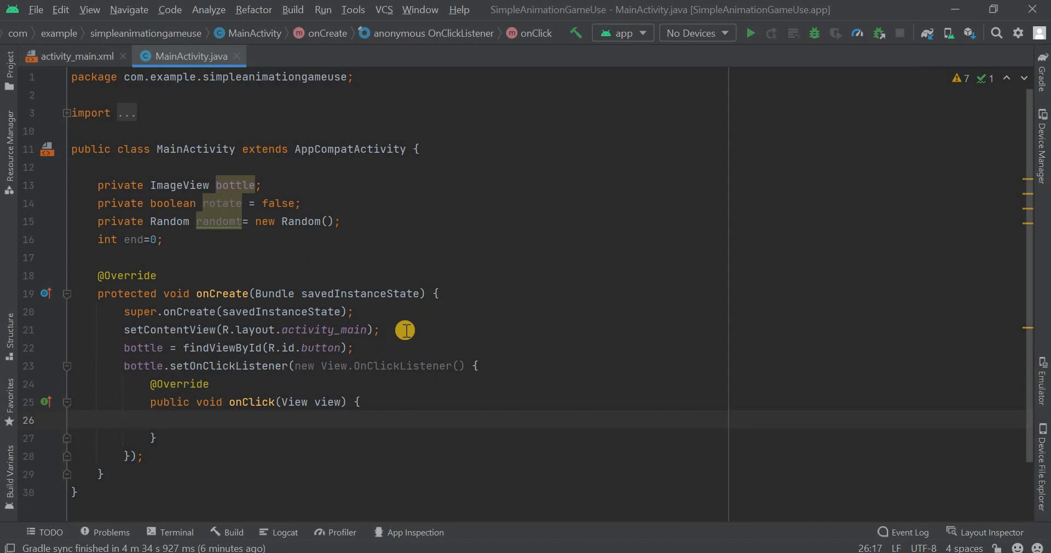
pyautogui.write('startAnimation')
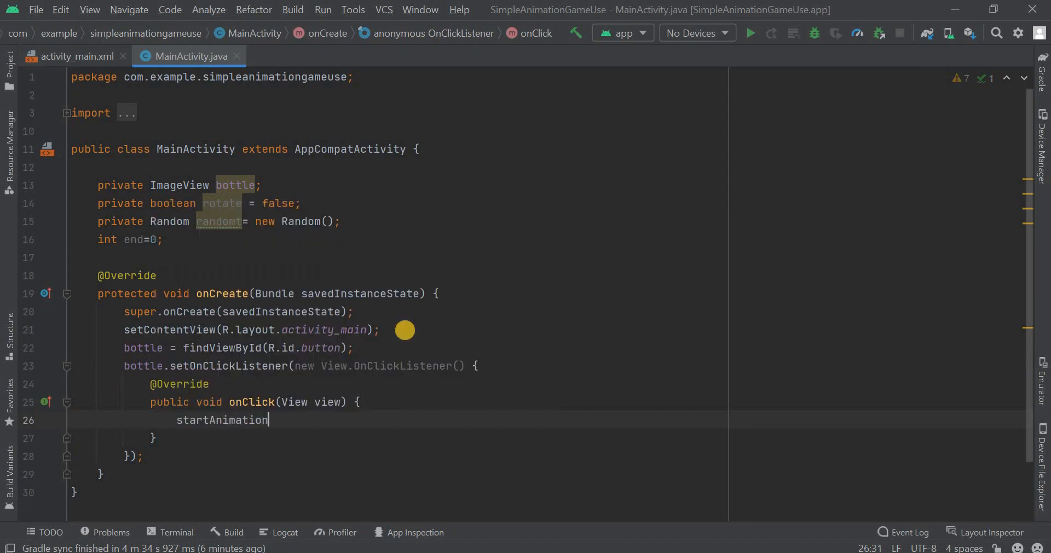
pyautogui.write('();')
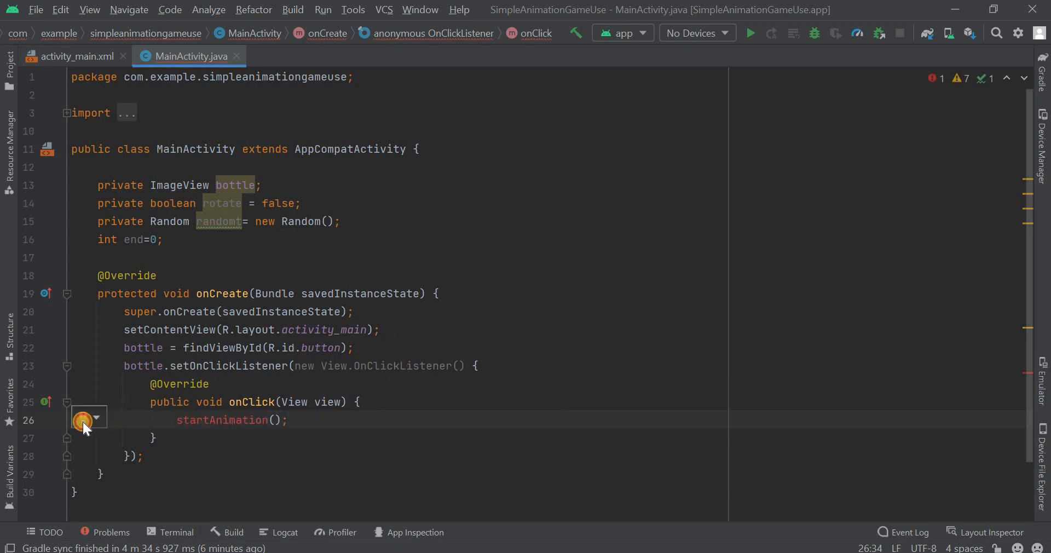
# Step: Generate startAnimation() with an if(!rotate) block picking rotateRandom = nextInt(1800)
pyautogui.click(82, 420)
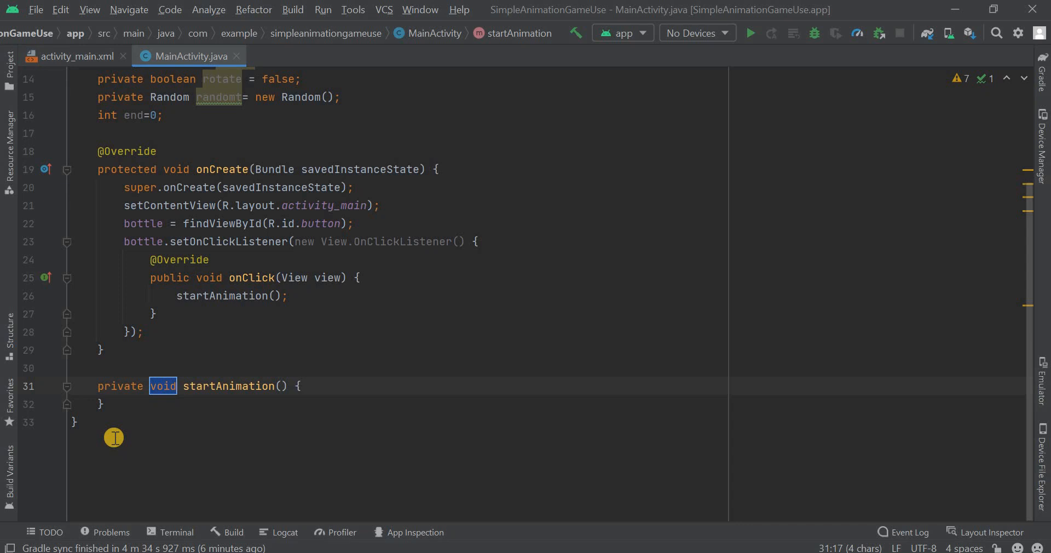
pyautogui.moveTo(327, 381)
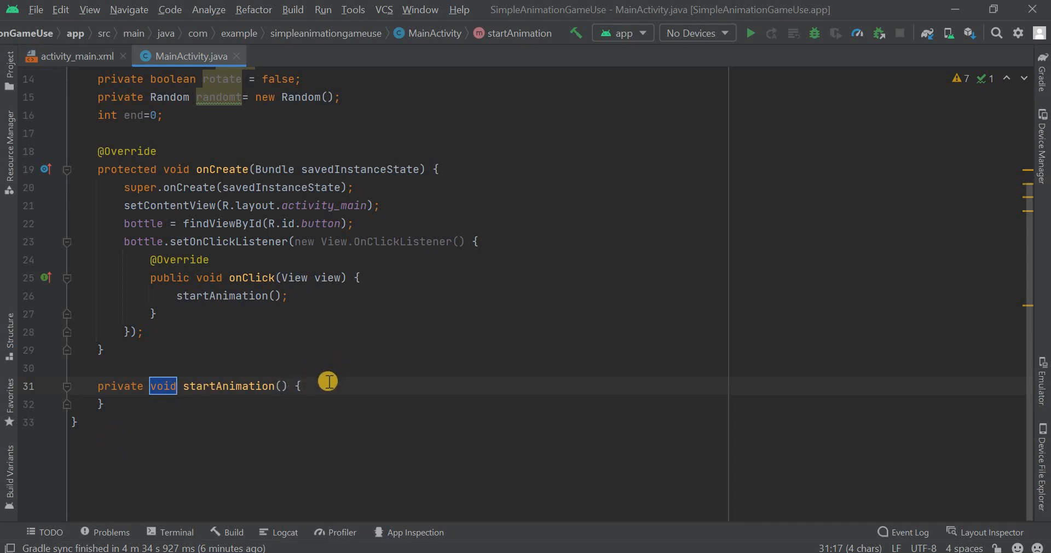
pyautogui.press('enter')
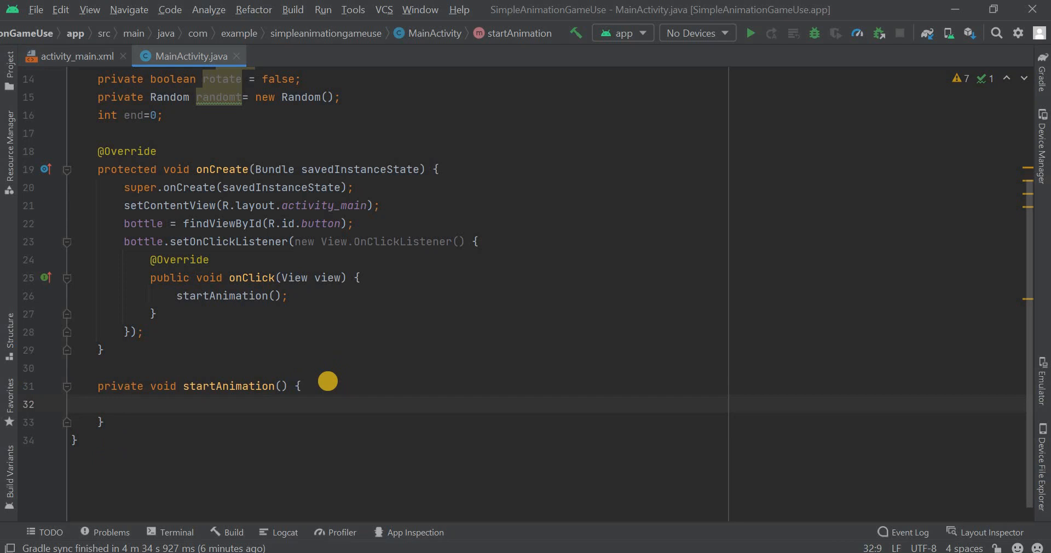
pyautogui.write('if(!')
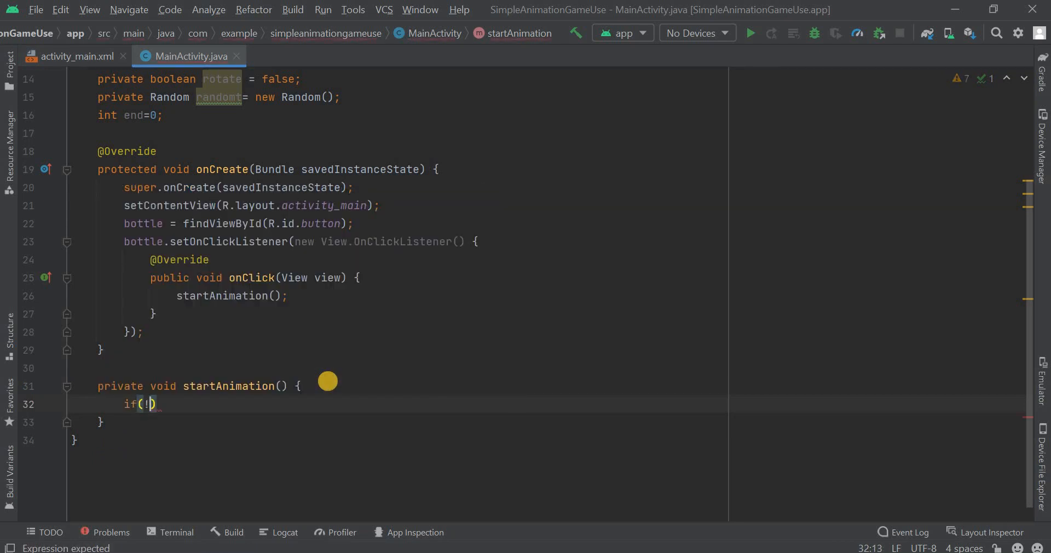
pyautogui.write('rotate')
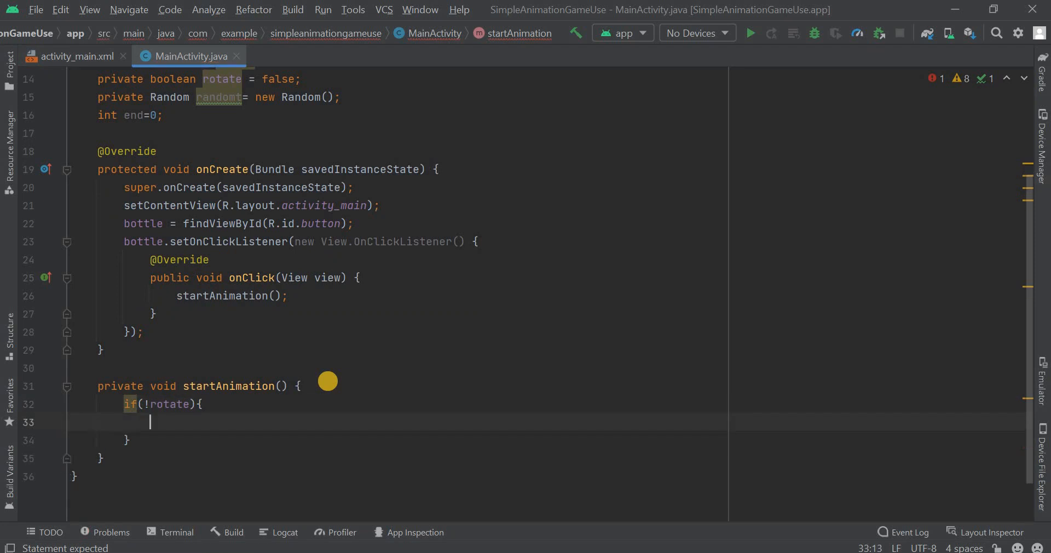
pyautogui.write('final int')
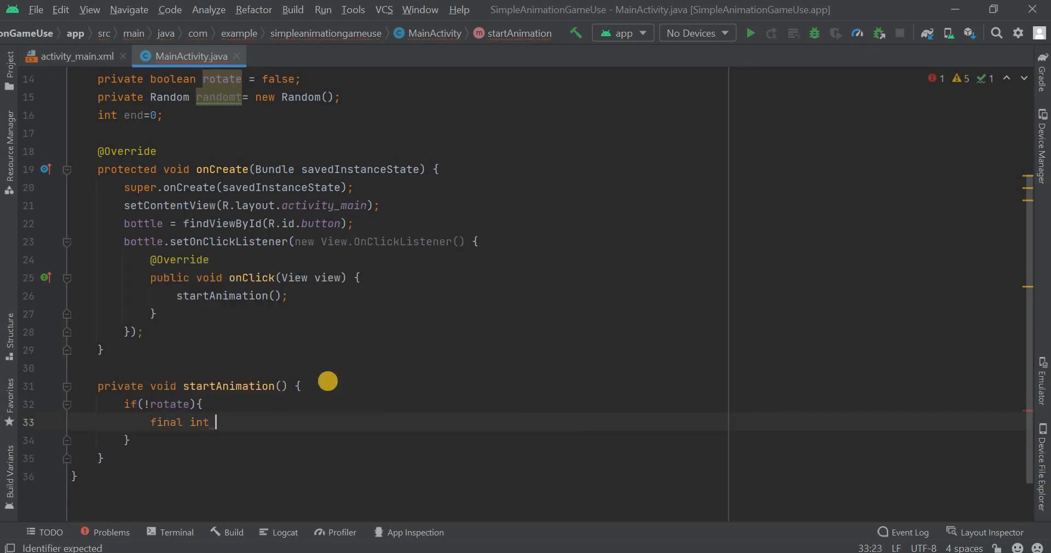
pyautogui.write('rc')
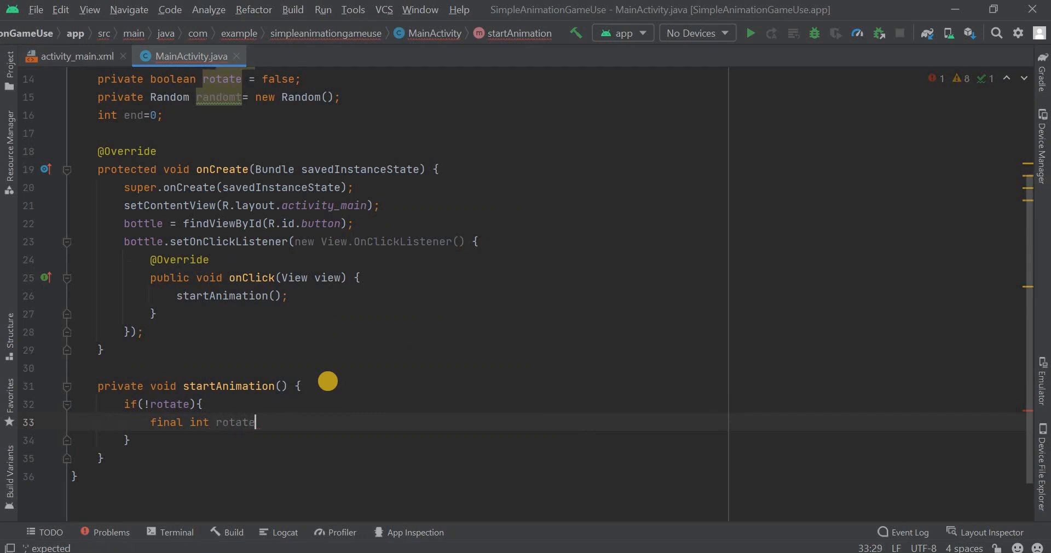
pyautogui.write('Ran')
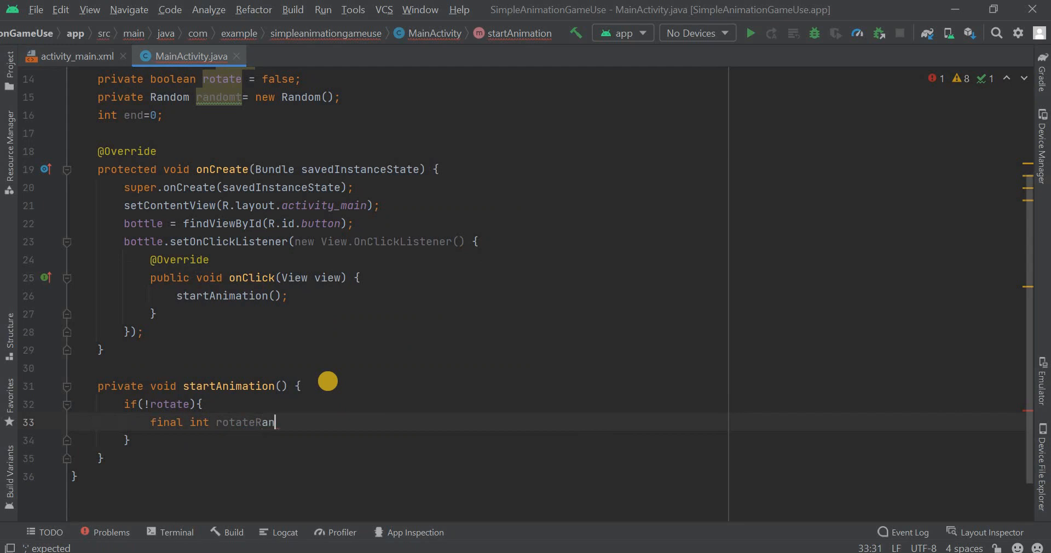
pyautogui.write('dom =')
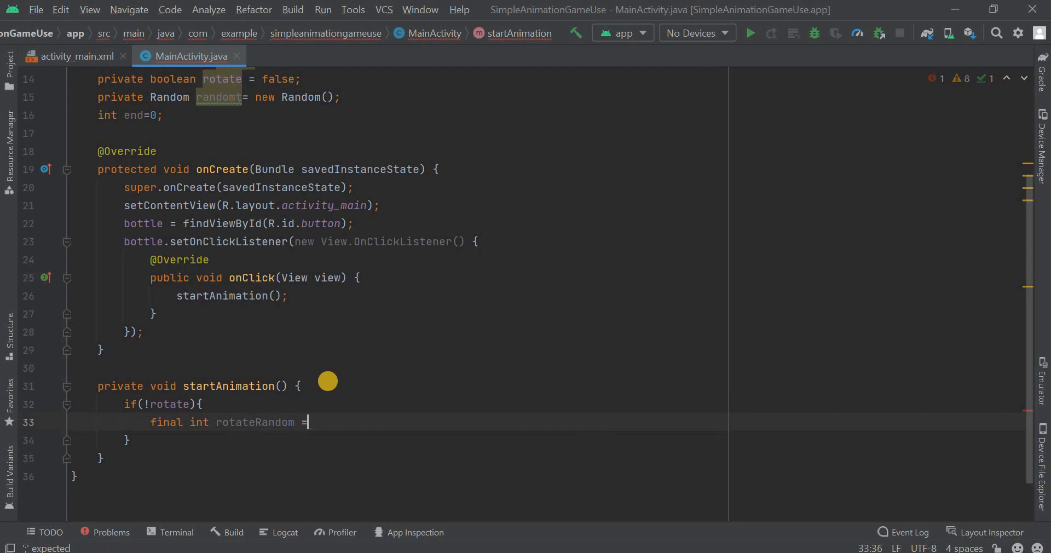
pyautogui.write('randomt.')
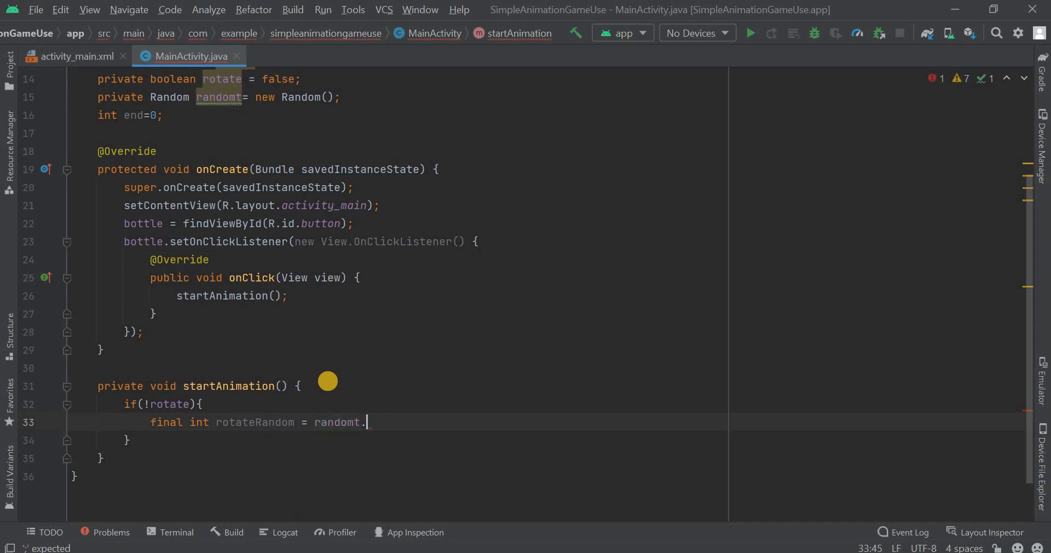
pyautogui.write('nextInt()')
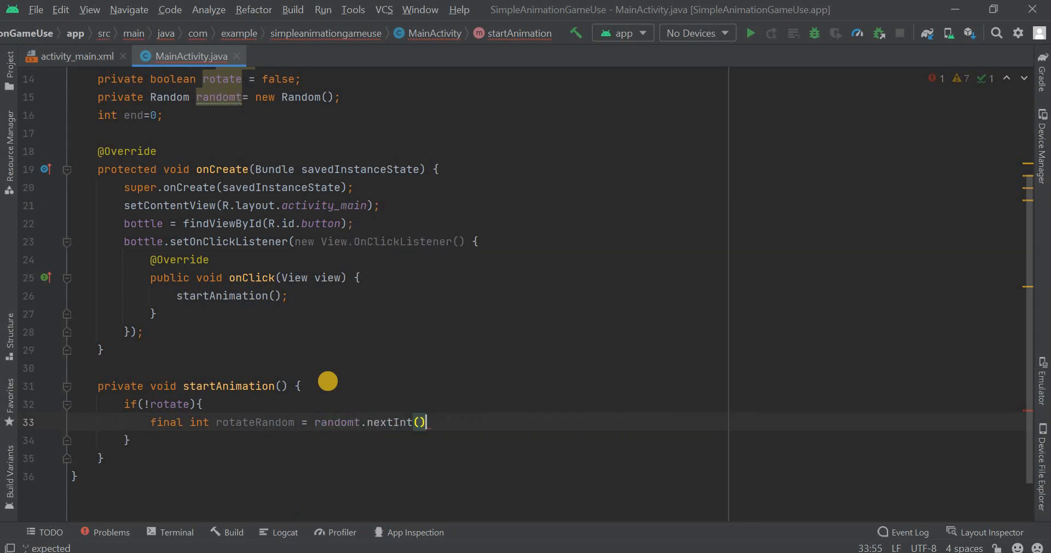
pyautogui.write('1800')
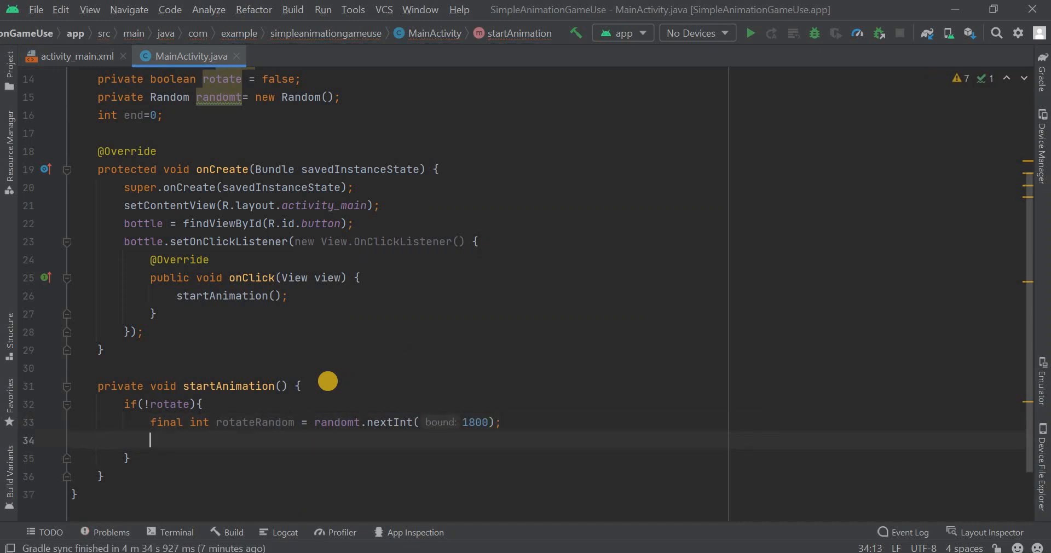
# Step: Compute pivot pvX = bottle.getWidth()/2 and pvY from bottle.getHeight()
pyautogui.write('int pv')
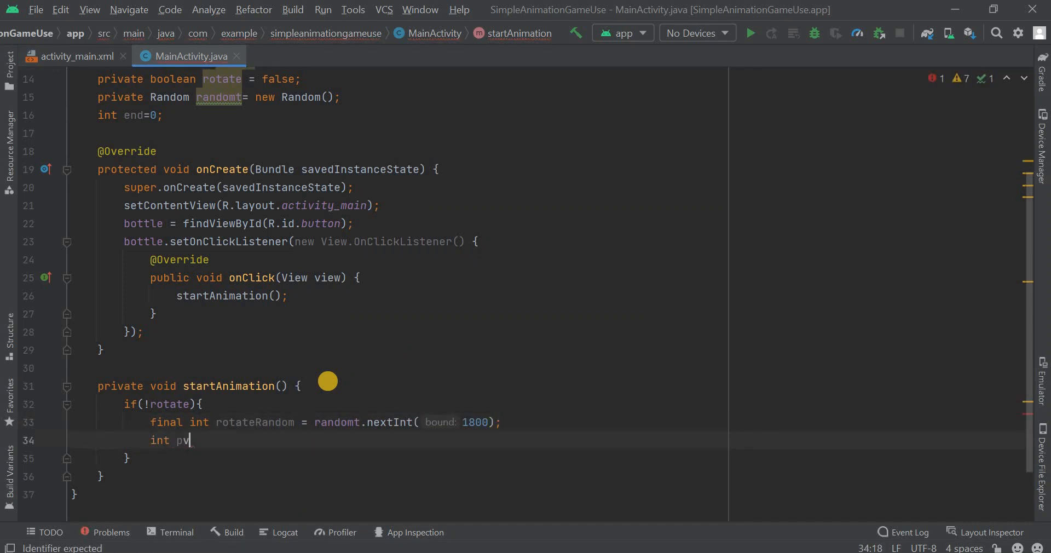
pyautogui.write('x')
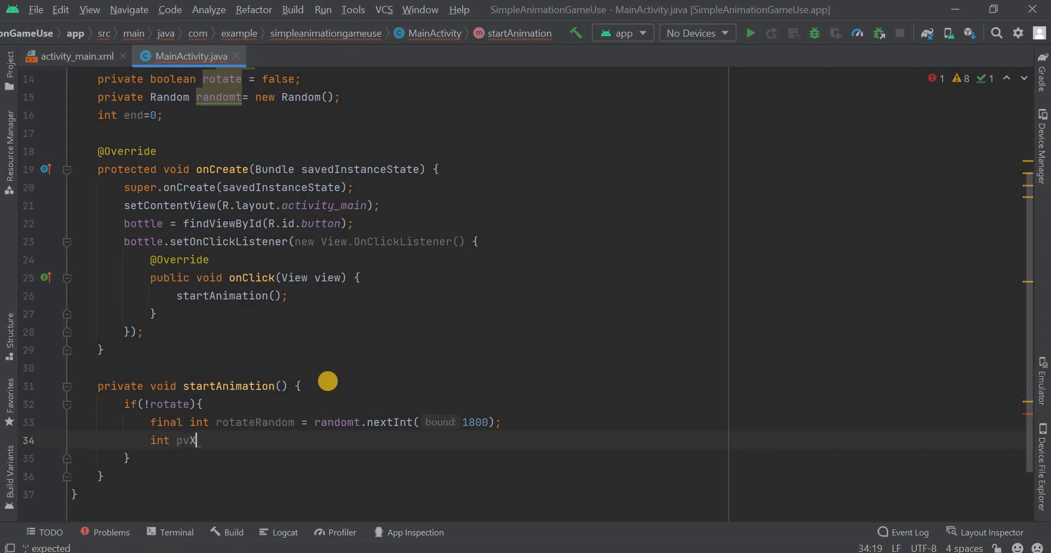
pyautogui.write('=')
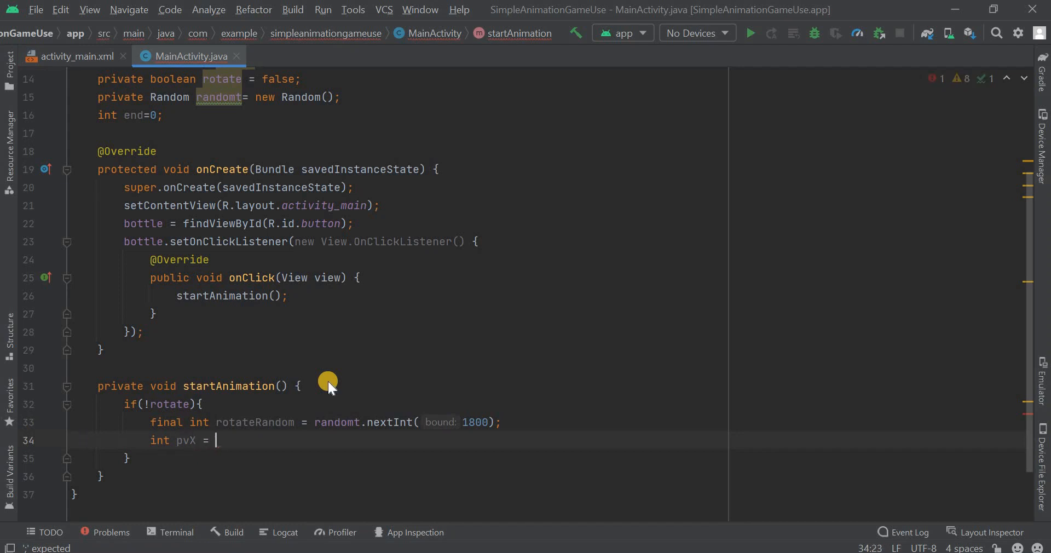
pyautogui.write('bottle.')
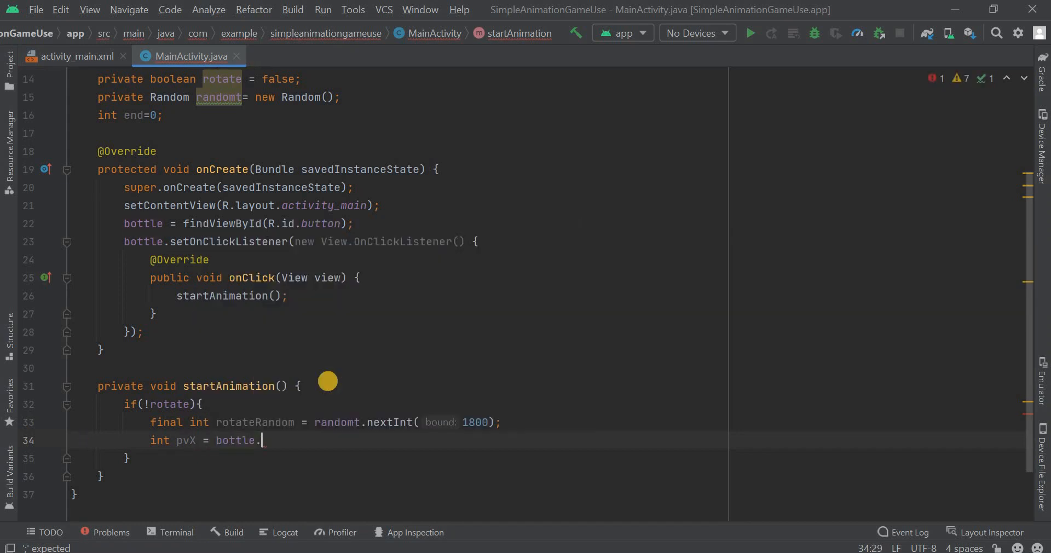
pyautogui.write('getWidth()')
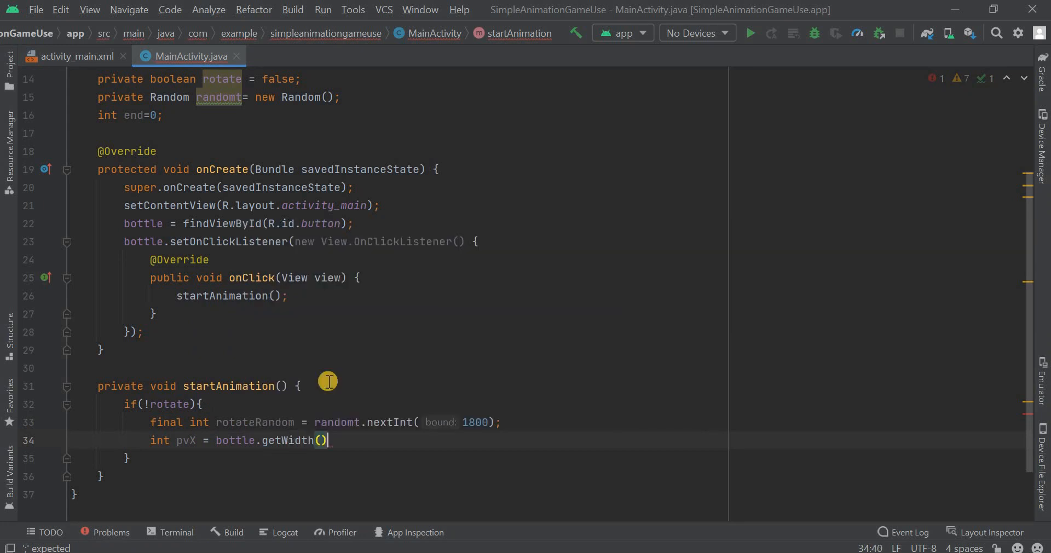
pyautogui.write('/2;')
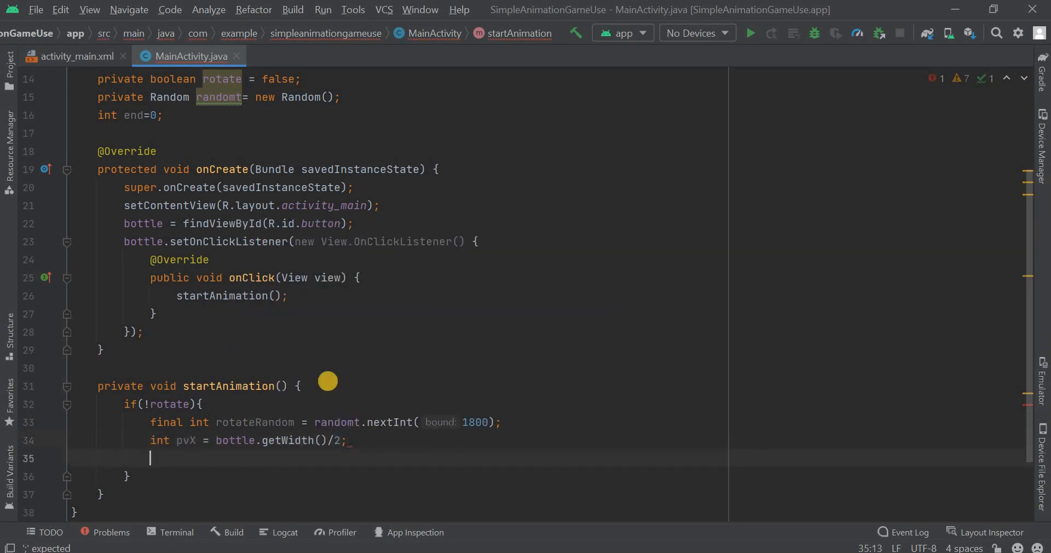
pyautogui.write('int p')
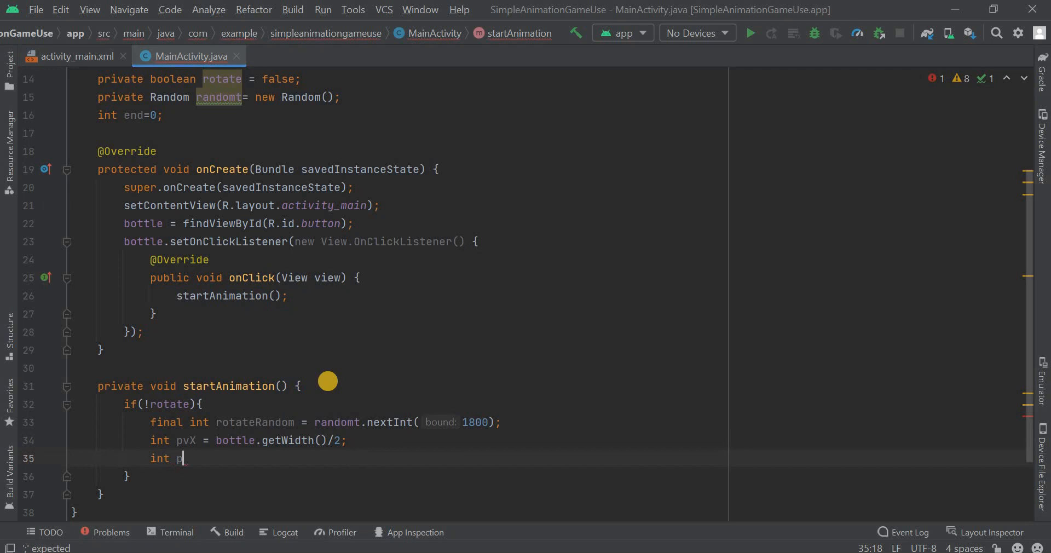
pyautogui.write('vY =')
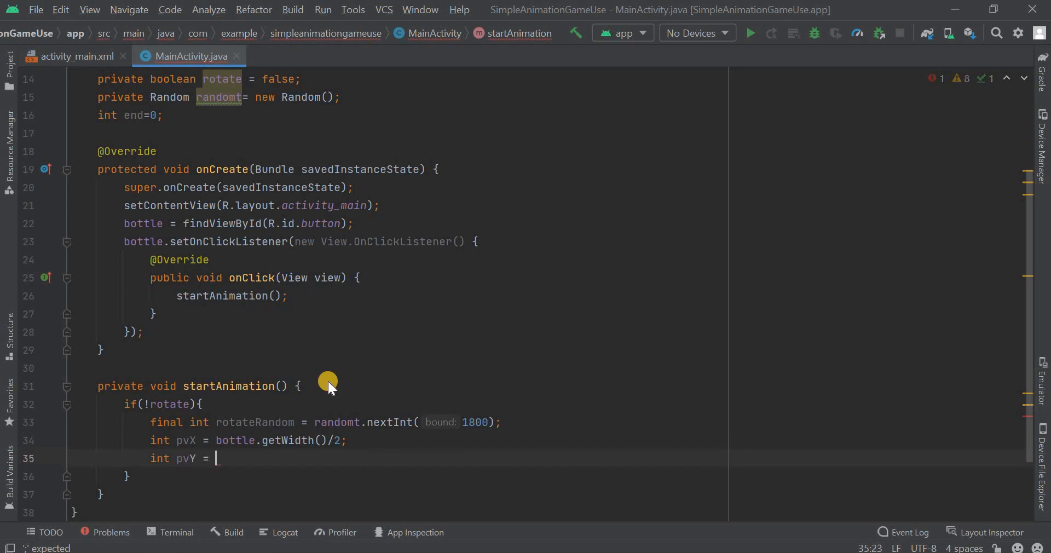
pyautogui.write('bottle.')
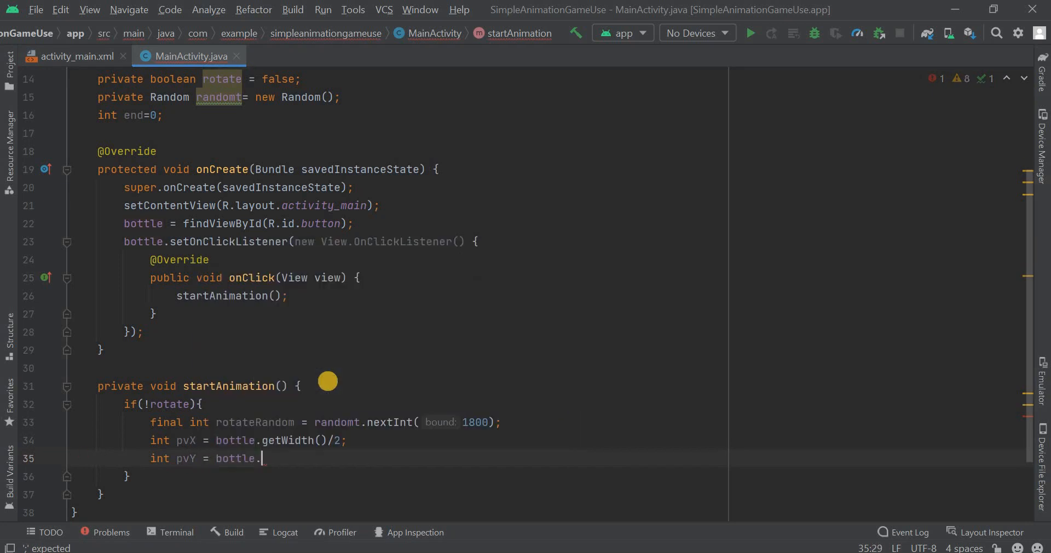
pyautogui.write('getHeight()/2;')
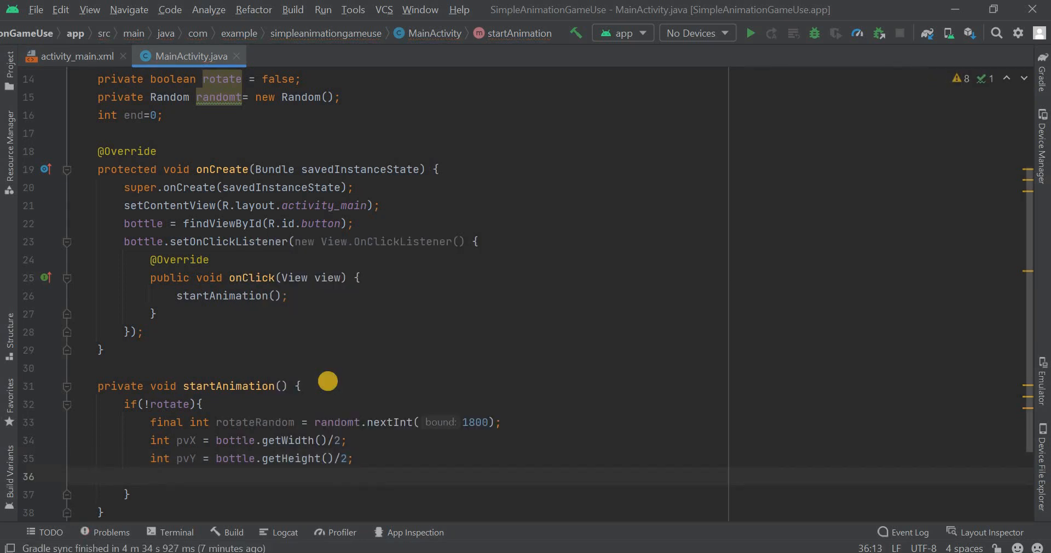
# Step: Declare animation = new RotateAnimation from end to the random rotation
pyautogui.write('Animation')
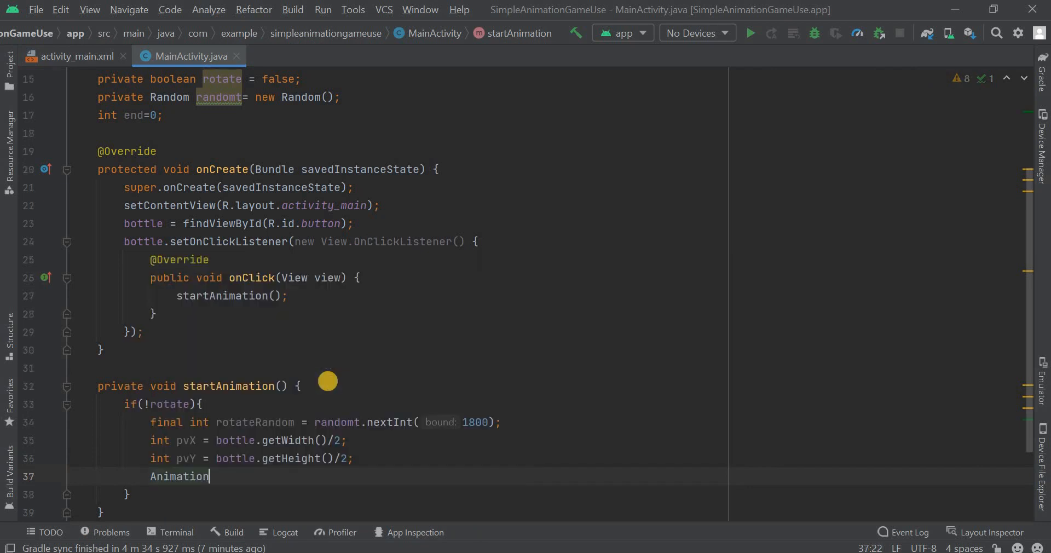
pyautogui.write('animation =')
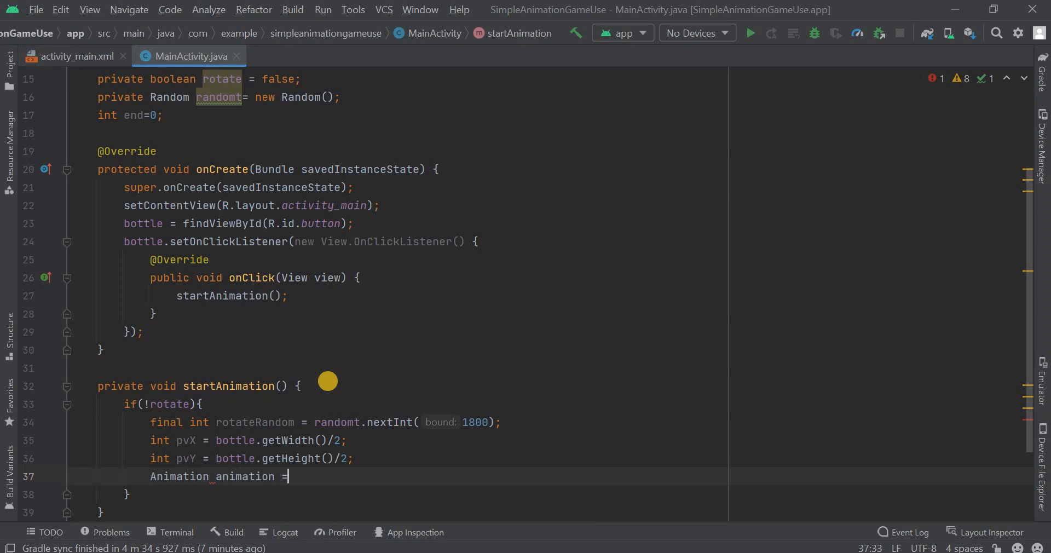
pyautogui.write('new')
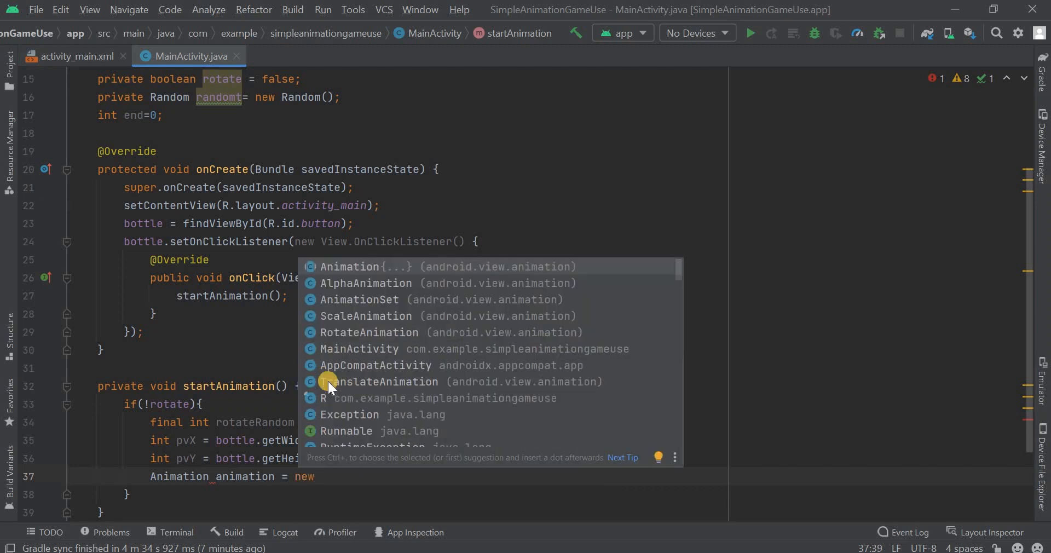
pyautogui.write('RotateAnimation(')
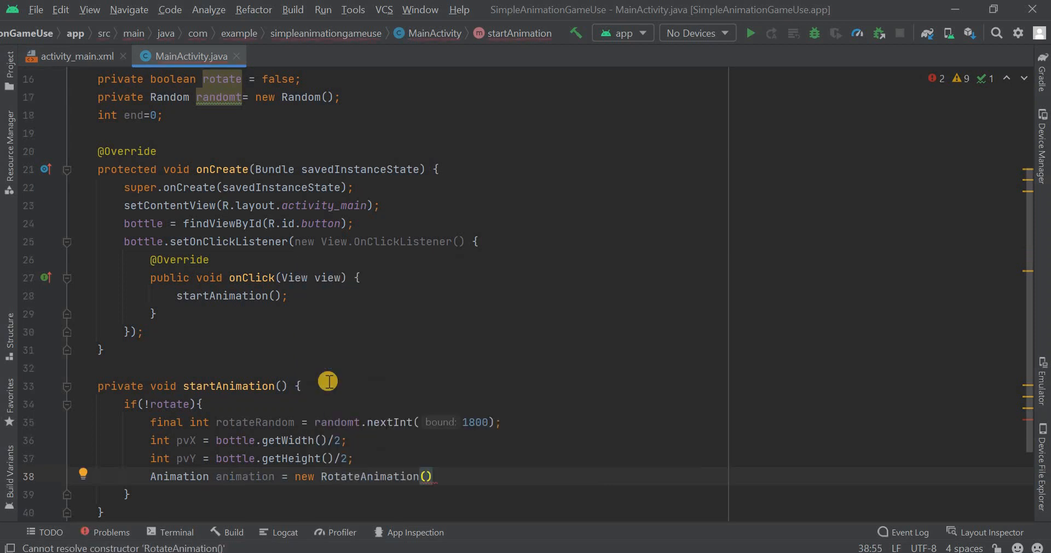
pyautogui.write('end,')
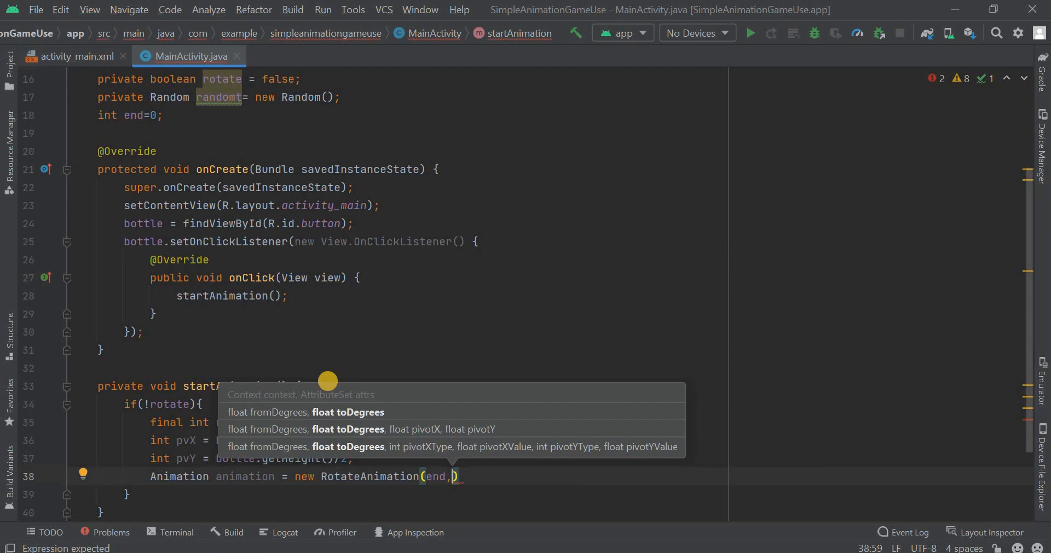
pyautogui.write('rotateRandom,')
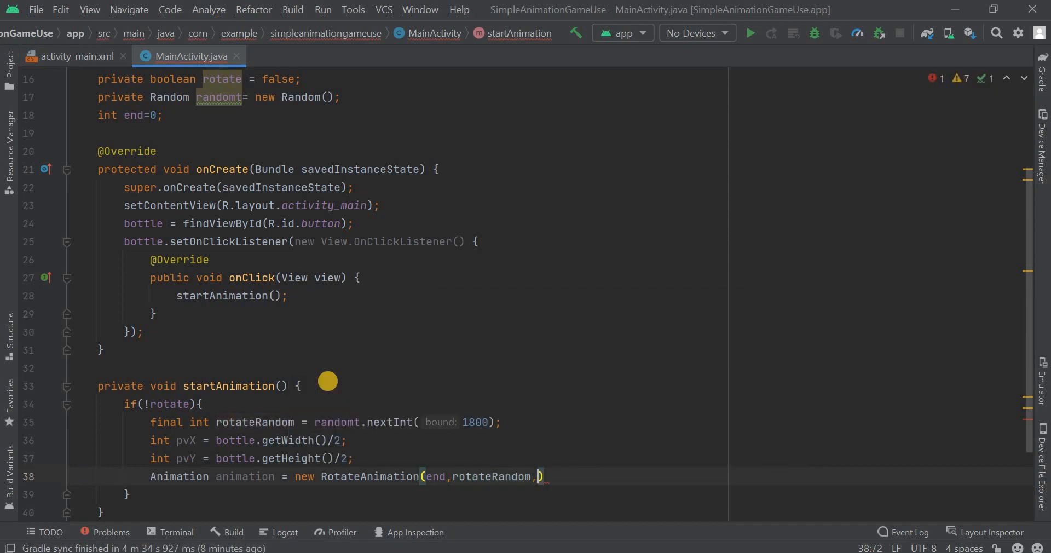
# Step: Pivot the RotateAnimation at pvX, pvY and begin the next animation statement
pyautogui.write('pvX,')
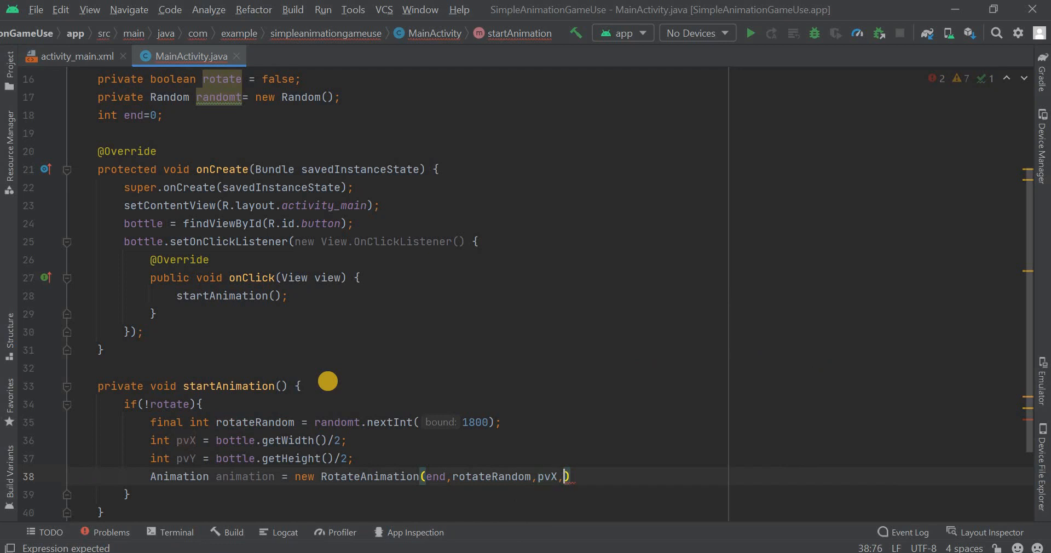
pyautogui.write('p')
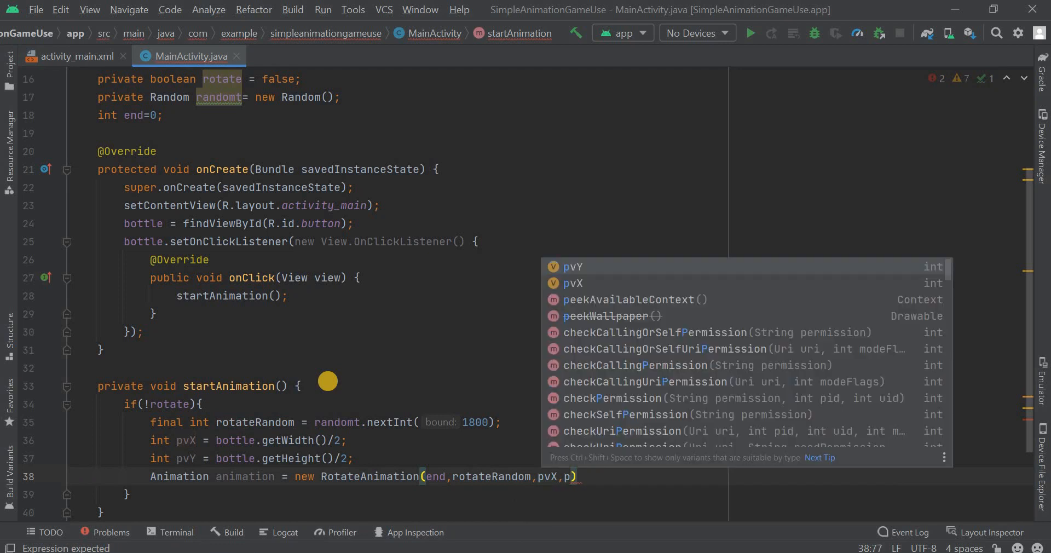
pyautogui.click(572, 266)
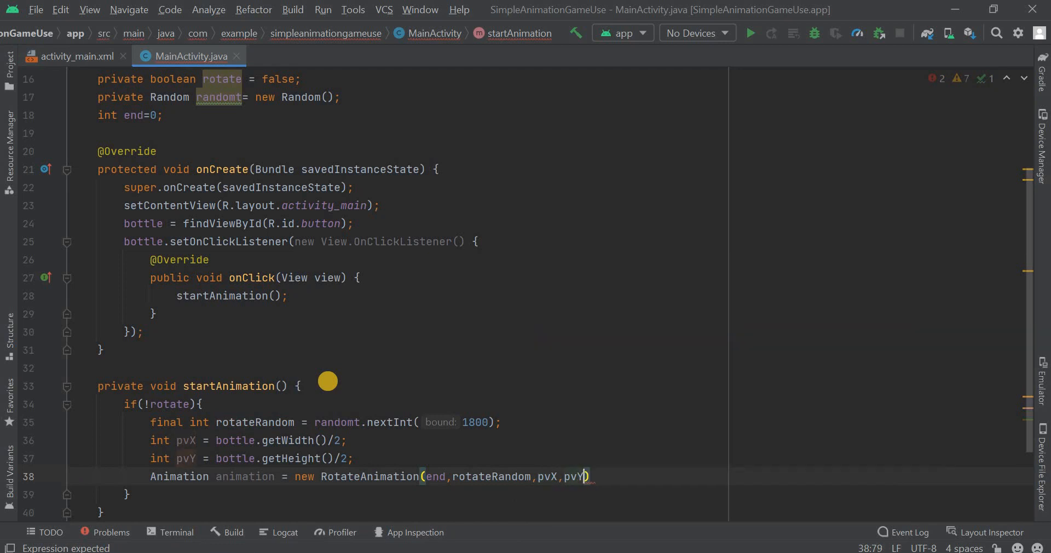
pyautogui.write(';')
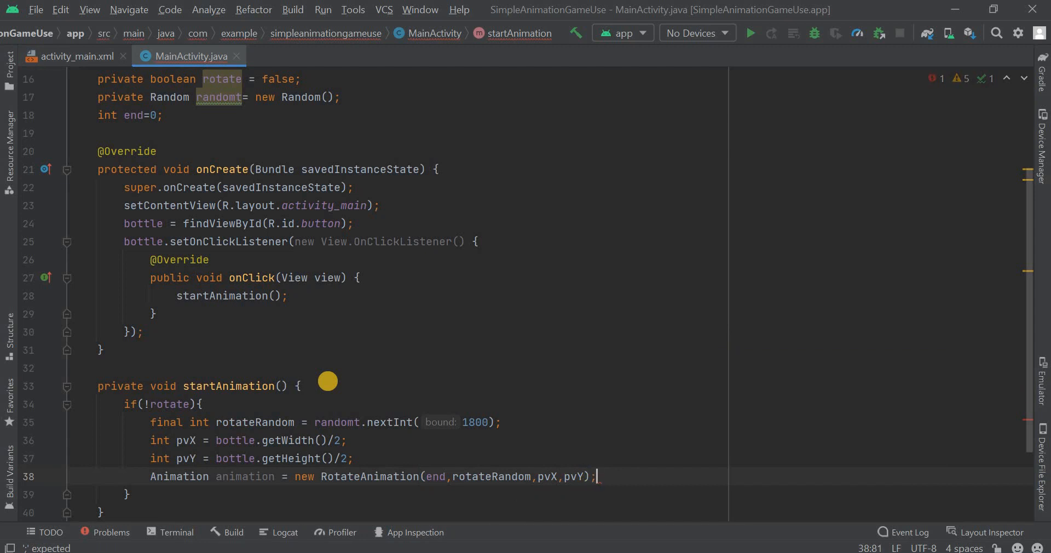
pyautogui.write('animation')
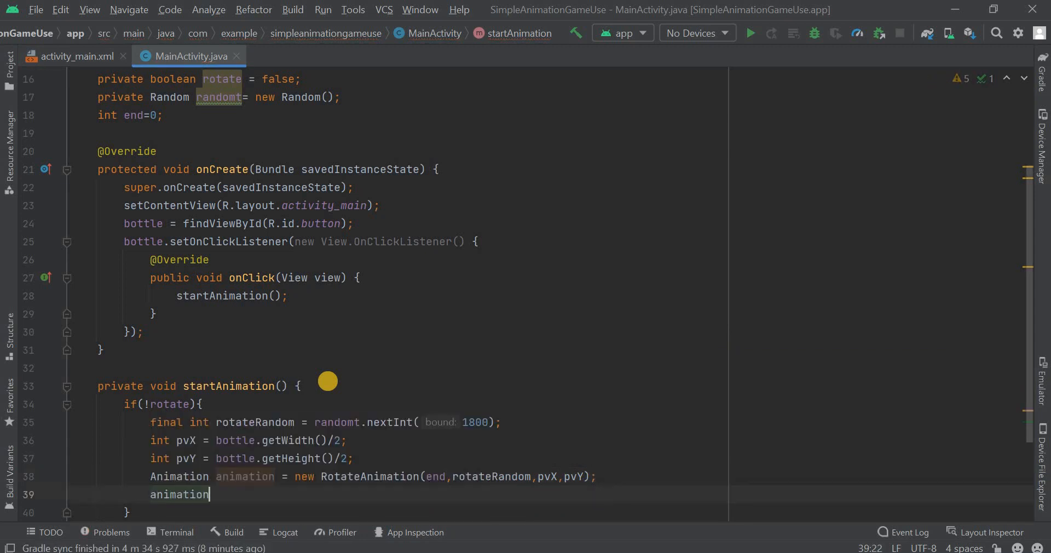
# Step: Give the animation a 2500 ms duration and setFillAfter(true) via autocomplete
pyautogui.write('.setDuration();')
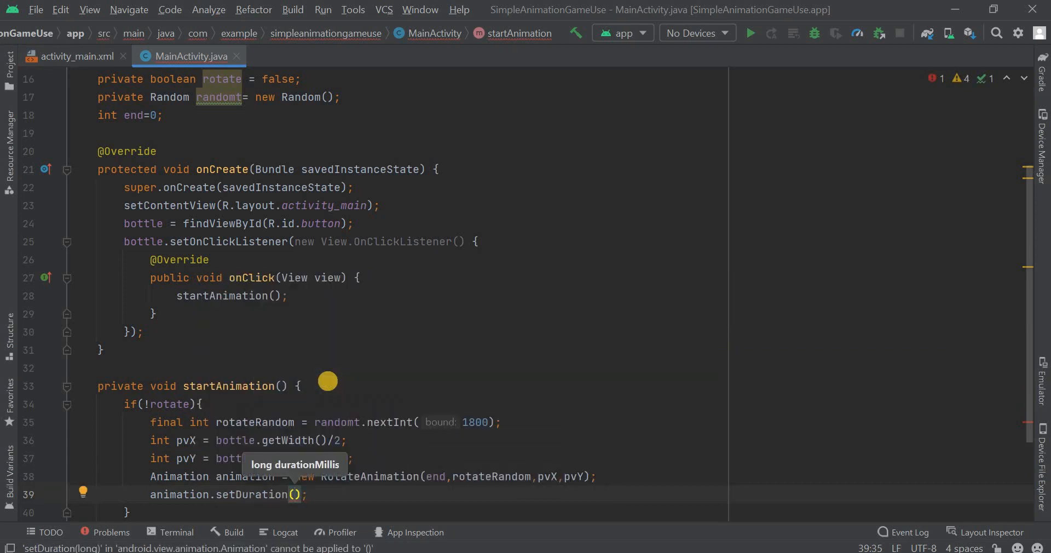
pyautogui.write('2500')
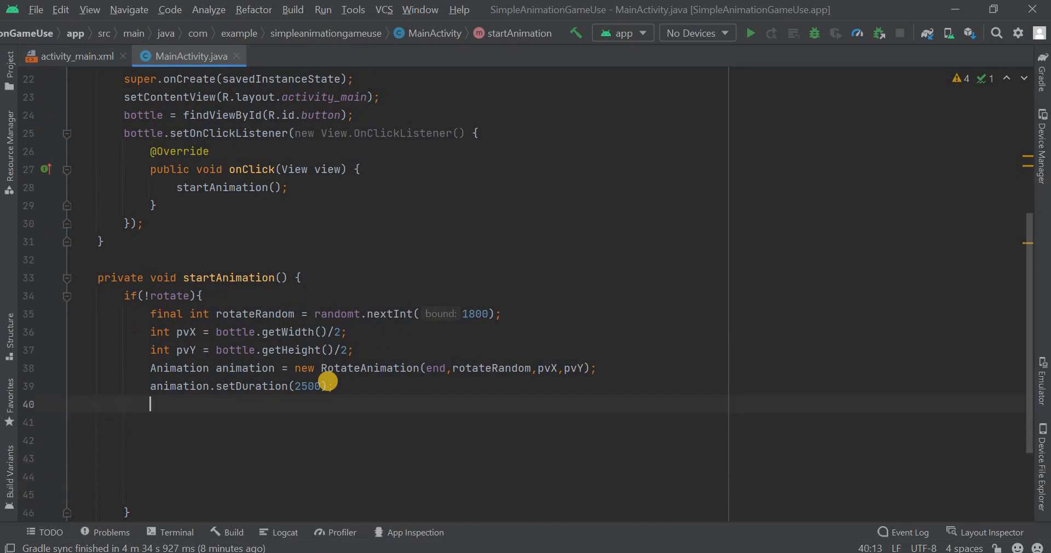
pyautogui.write('animation.')
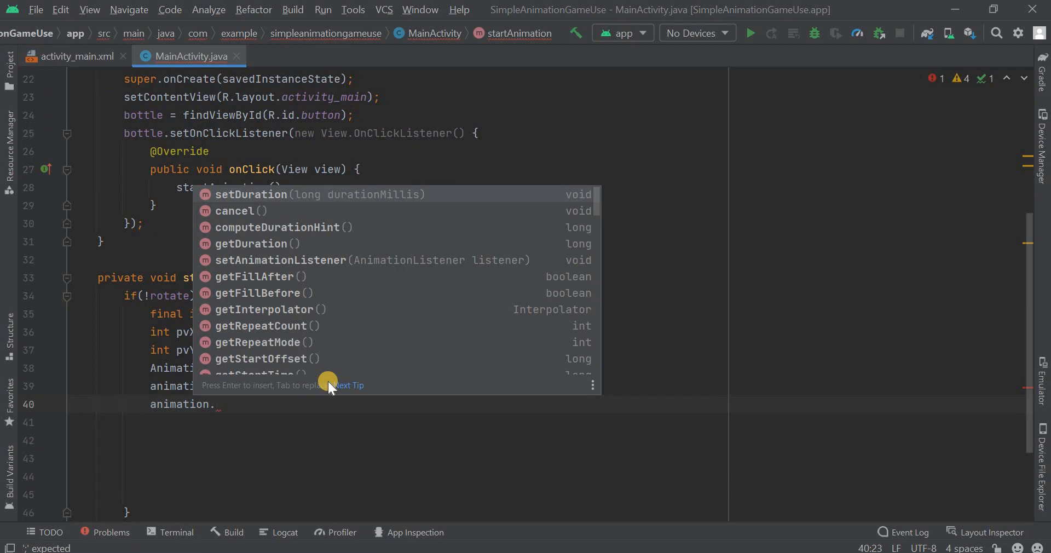
pyautogui.write('setF')
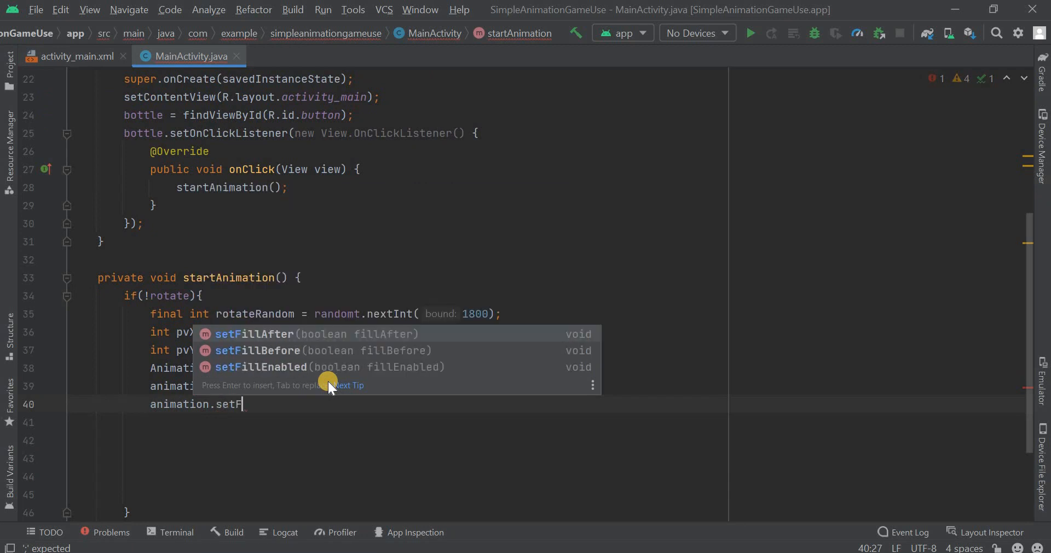
pyautogui.click(253, 334)
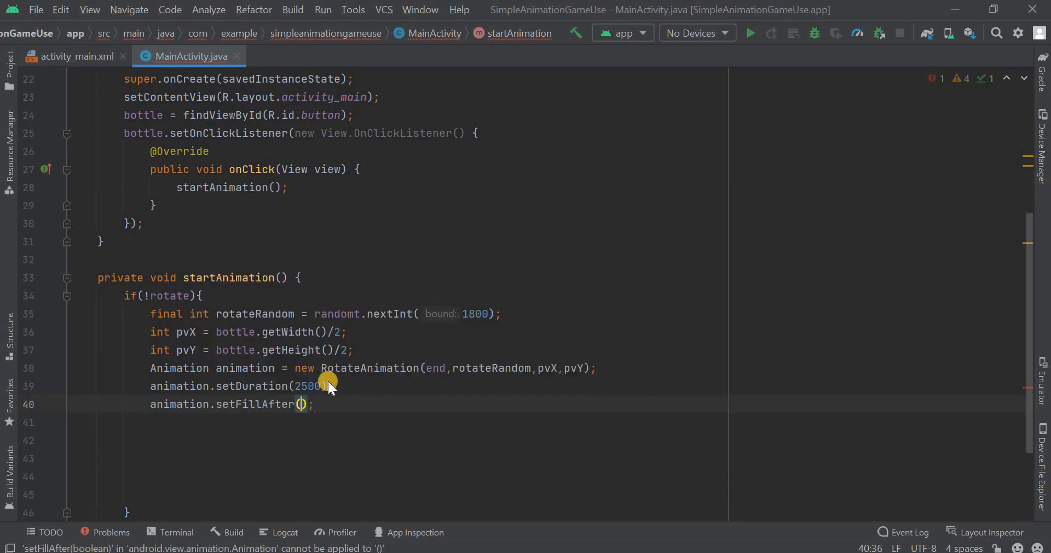
pyautogui.write('true')
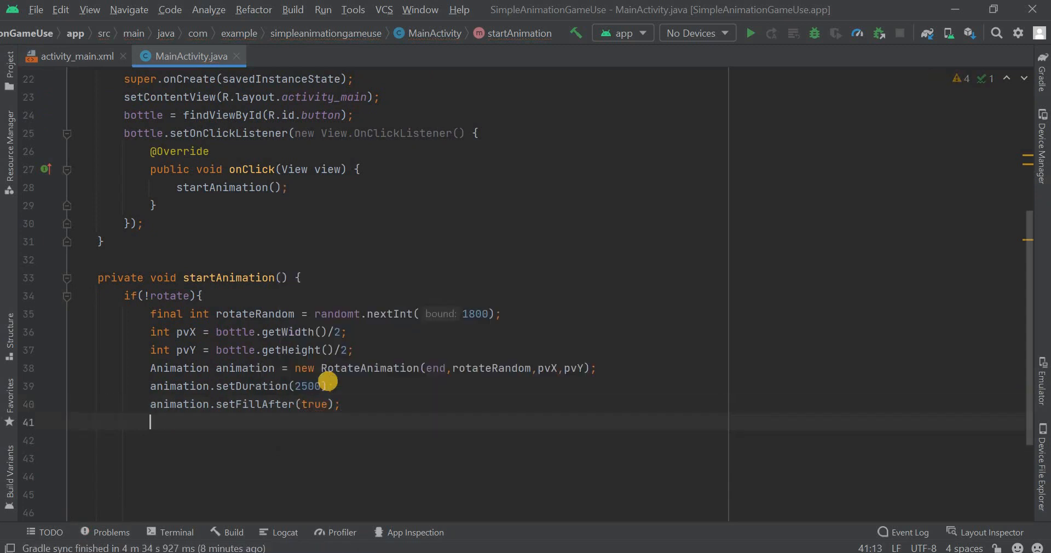
# Step: Start the animation on the bottle and begin adding its animation listener
pyautogui.write('bottle')
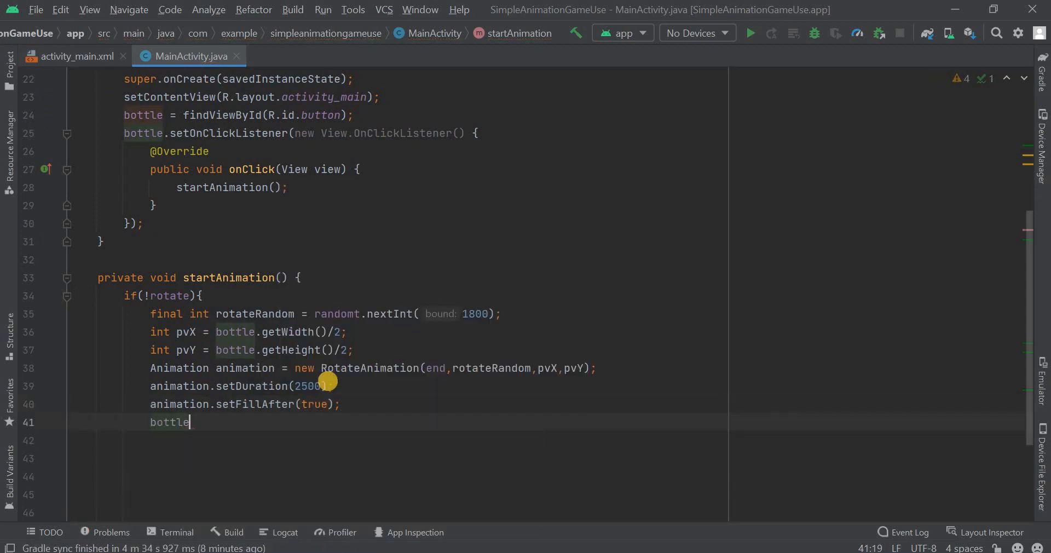
pyautogui.write('.startAnimation(animation);')
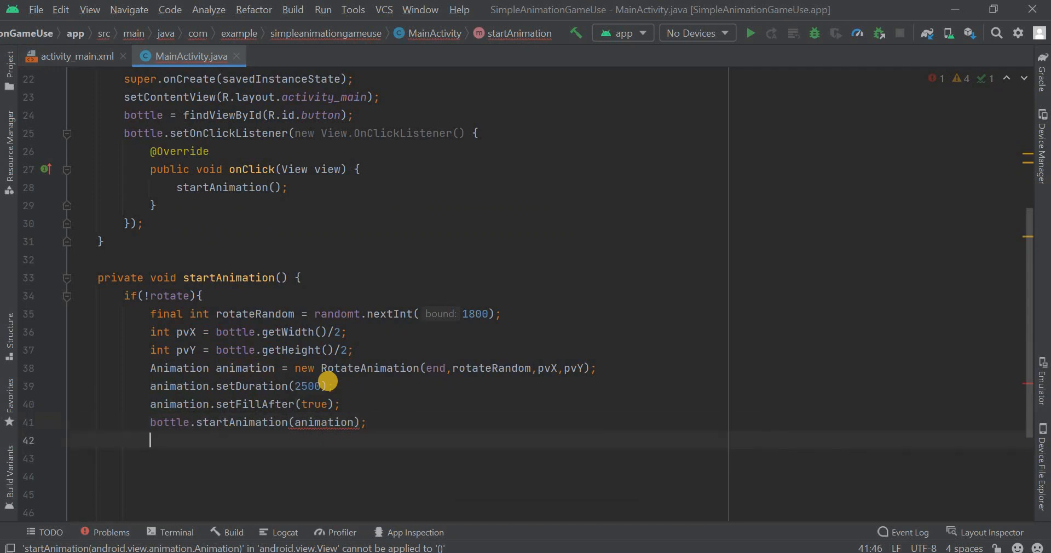
pyautogui.write('animation.st')
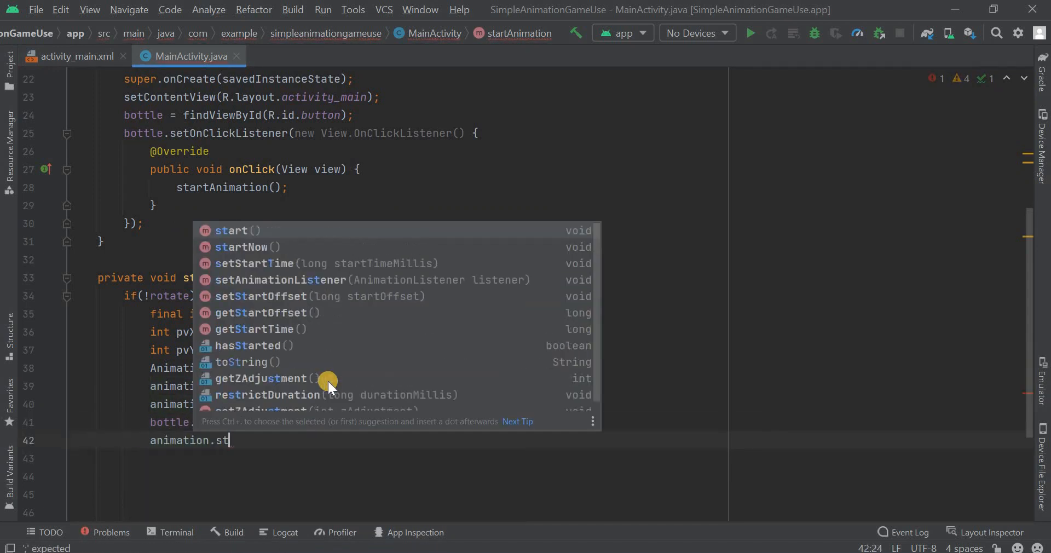
pyautogui.write('etAnimationListener(new Animation.AnimationListener() {')
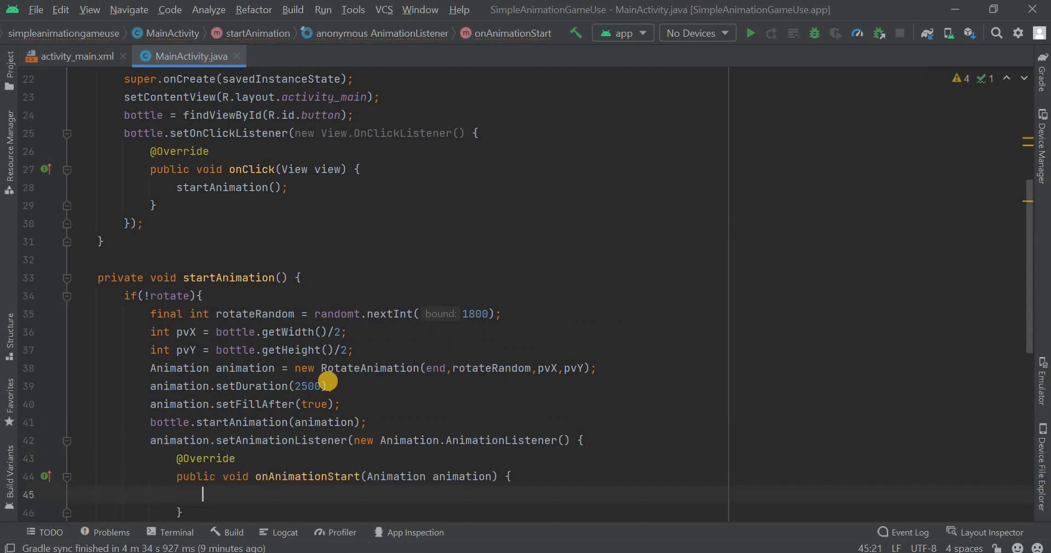
# Step: Set rotate = true inside the listener's onAnimationStart method
pyautogui.scroll(-3)
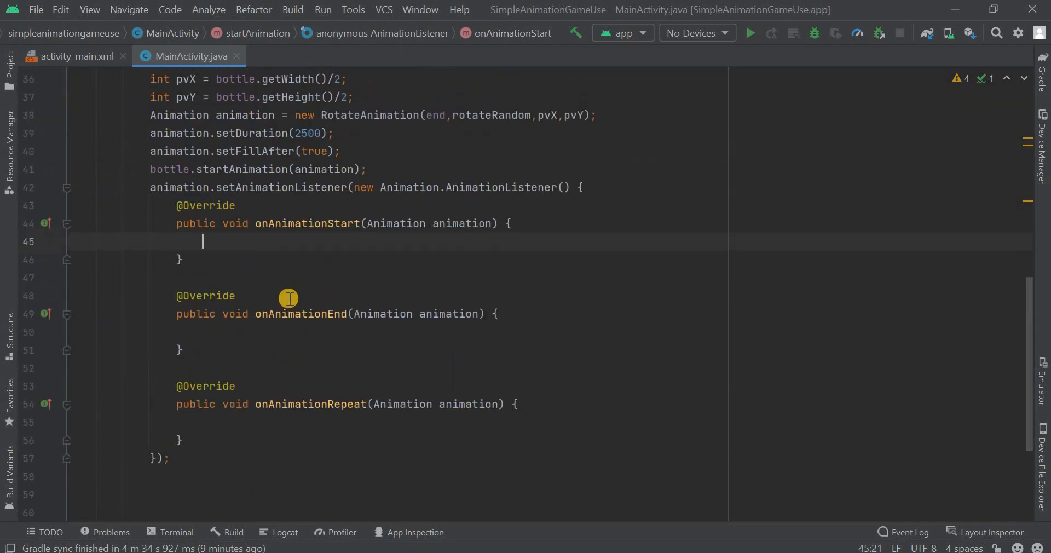
pyautogui.write('ro')
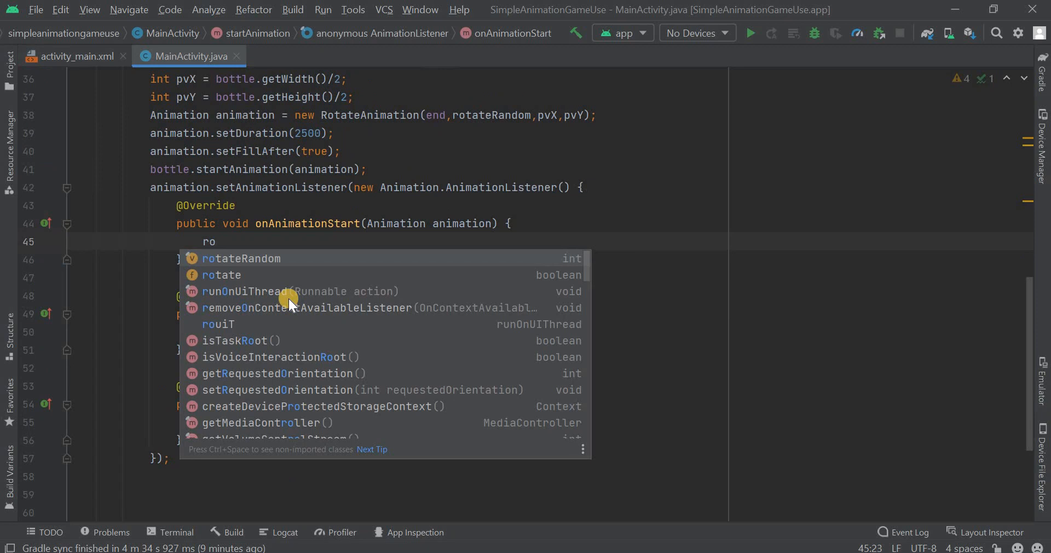
pyautogui.moveTo(281, 246)
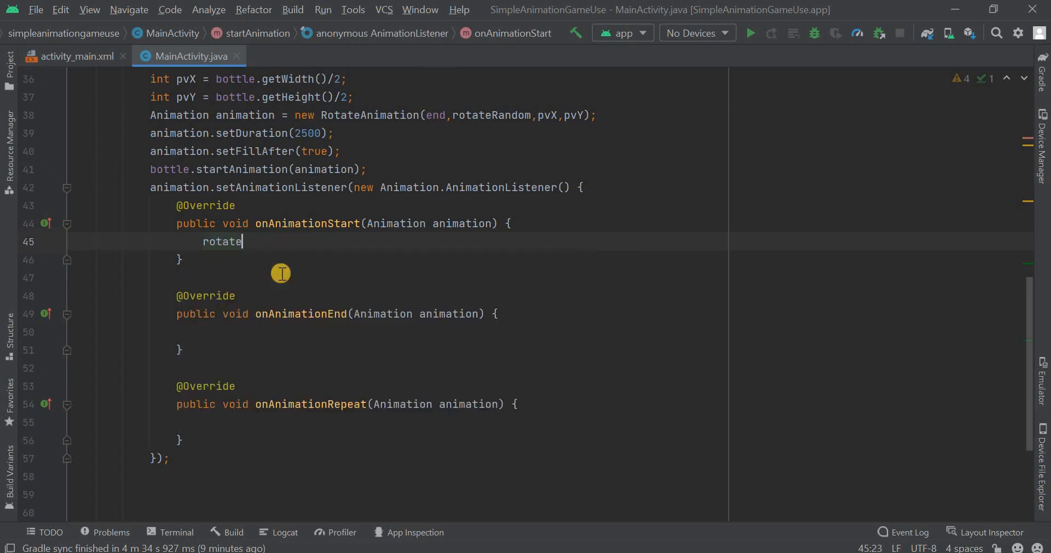
pyautogui.scroll(3)
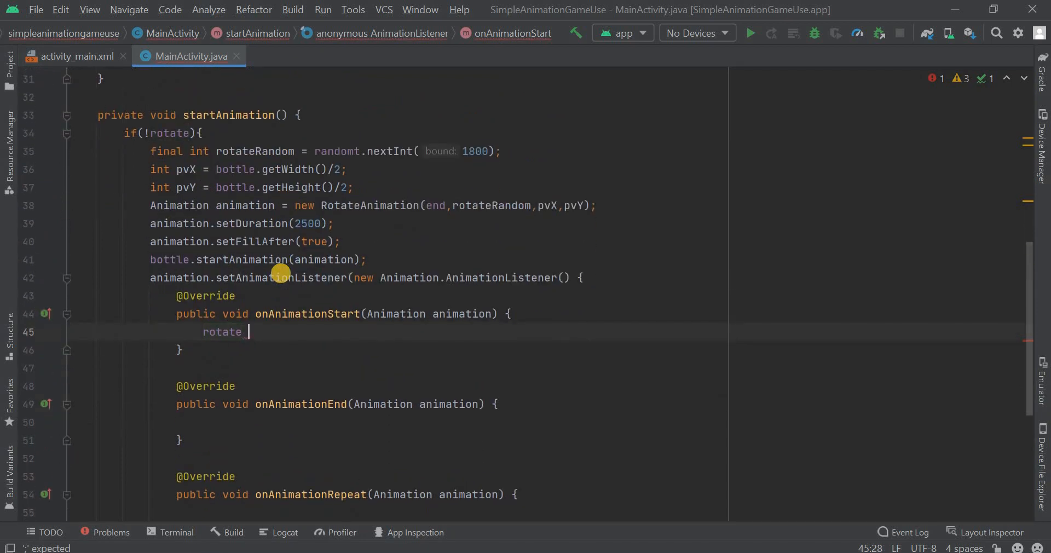
pyautogui.write('= true;')
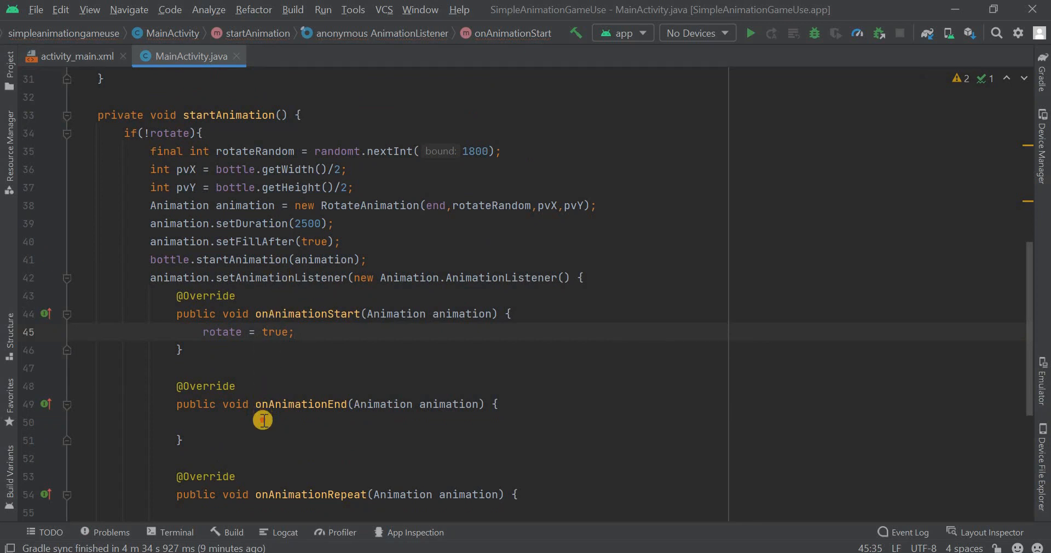
# Step: Set rotate = false inside the onAnimationEnd method
pyautogui.click(261, 421)
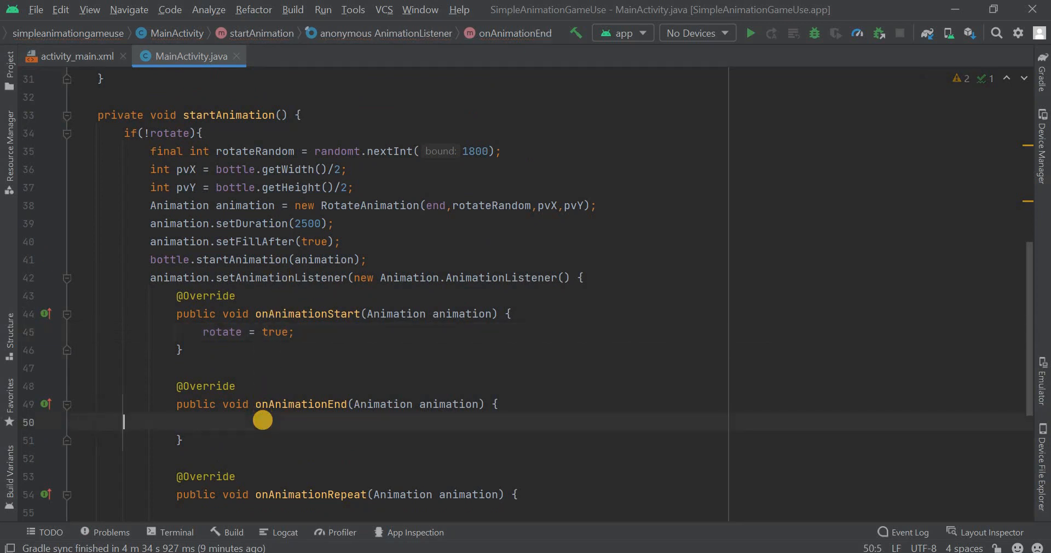
pyautogui.write('ro')
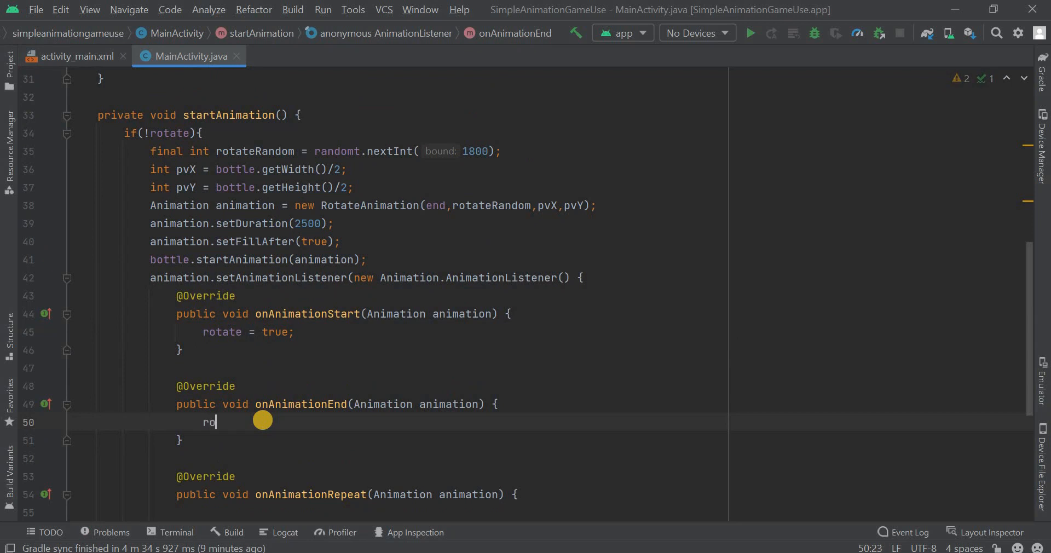
pyautogui.write('tate =')
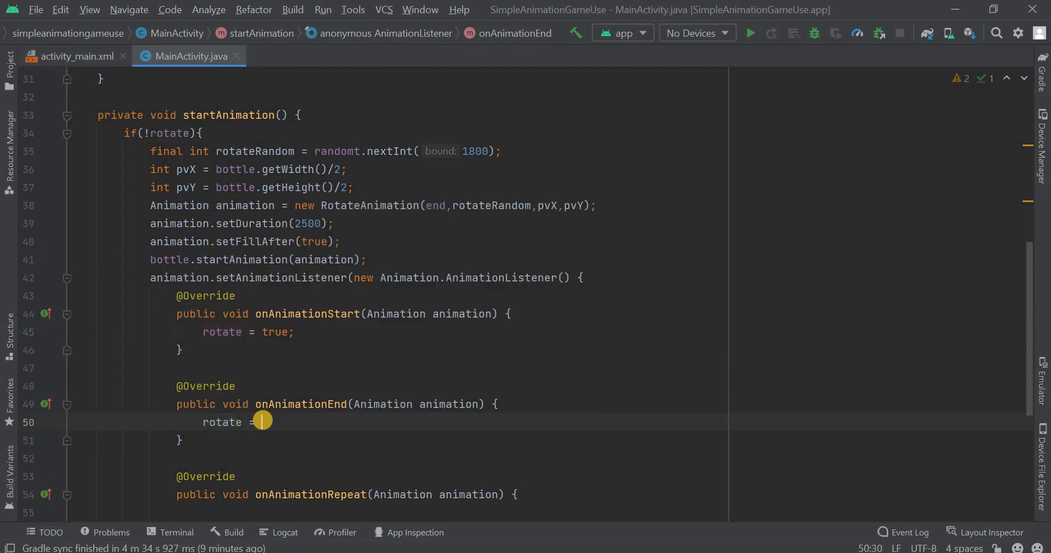
pyautogui.write('false;')
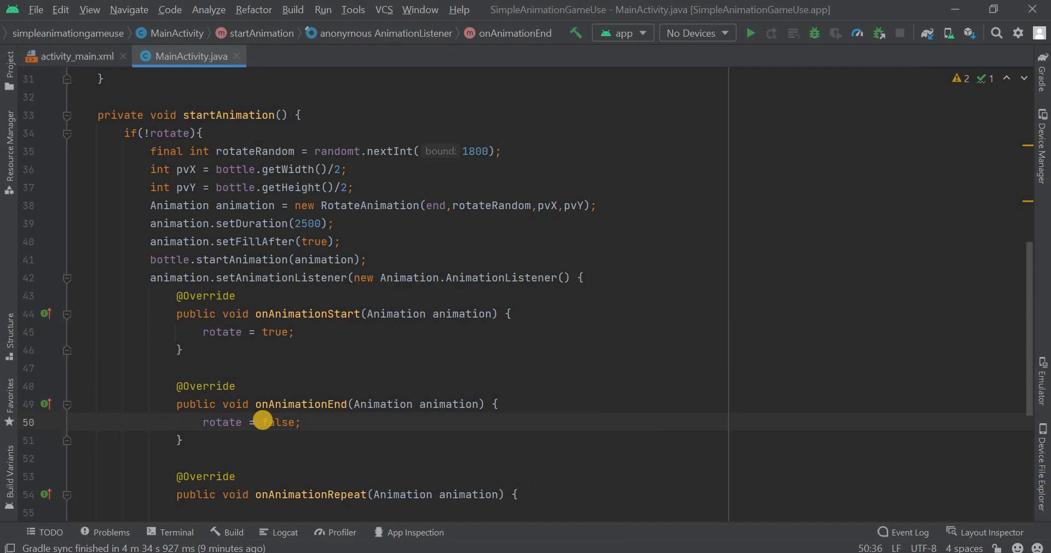
pyautogui.click(87, 458)
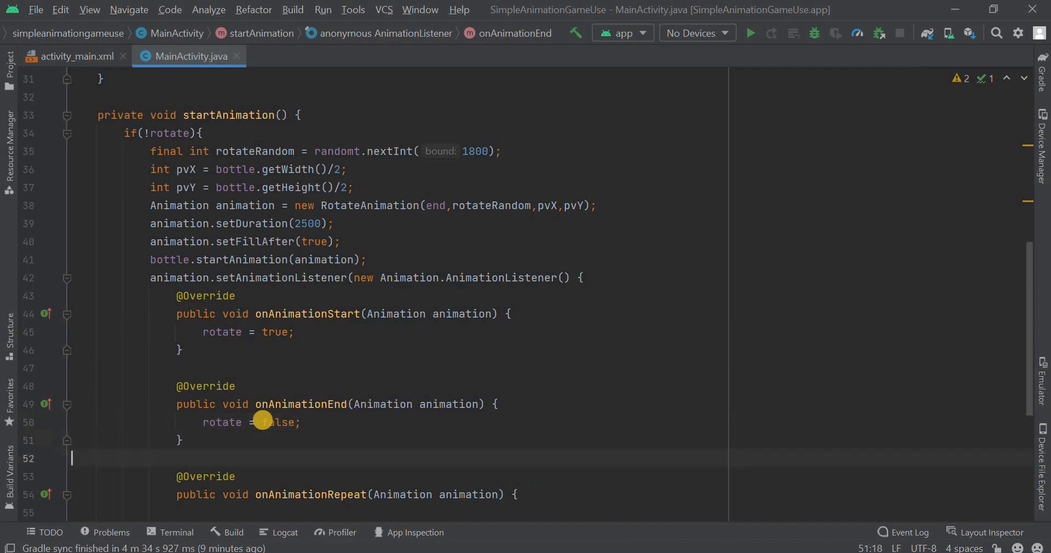